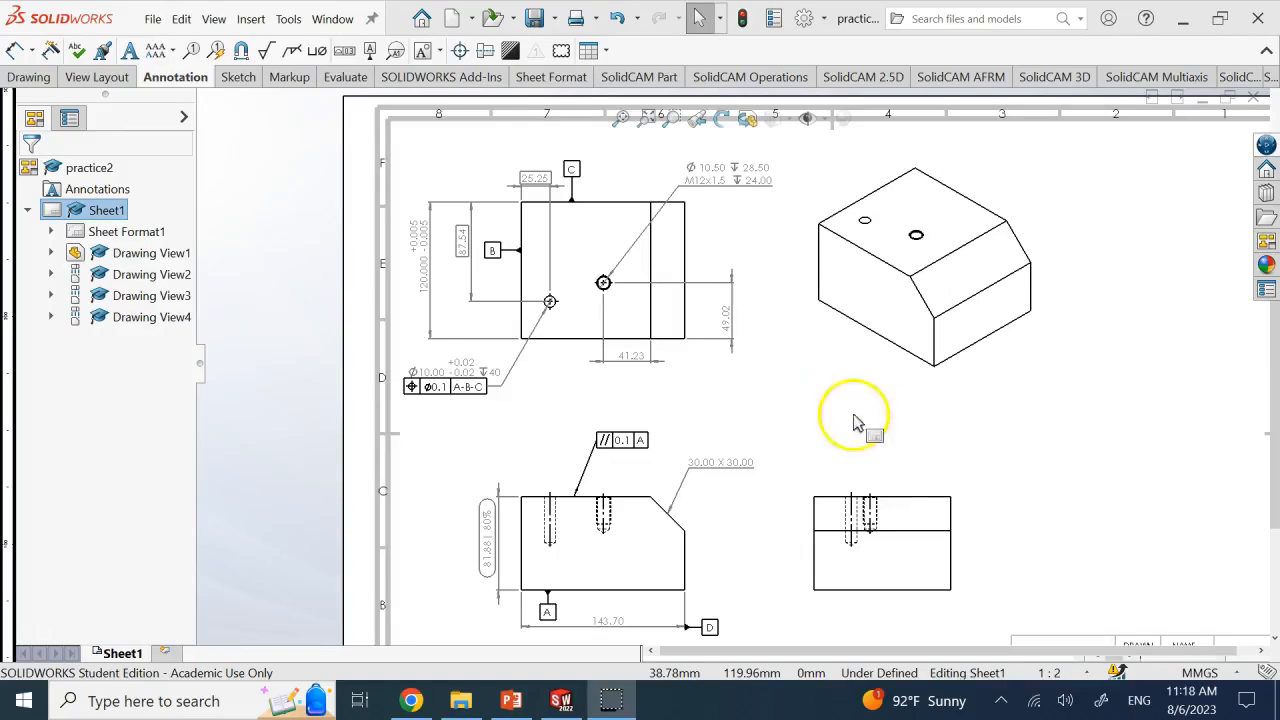
mouse_move(1004, 464)
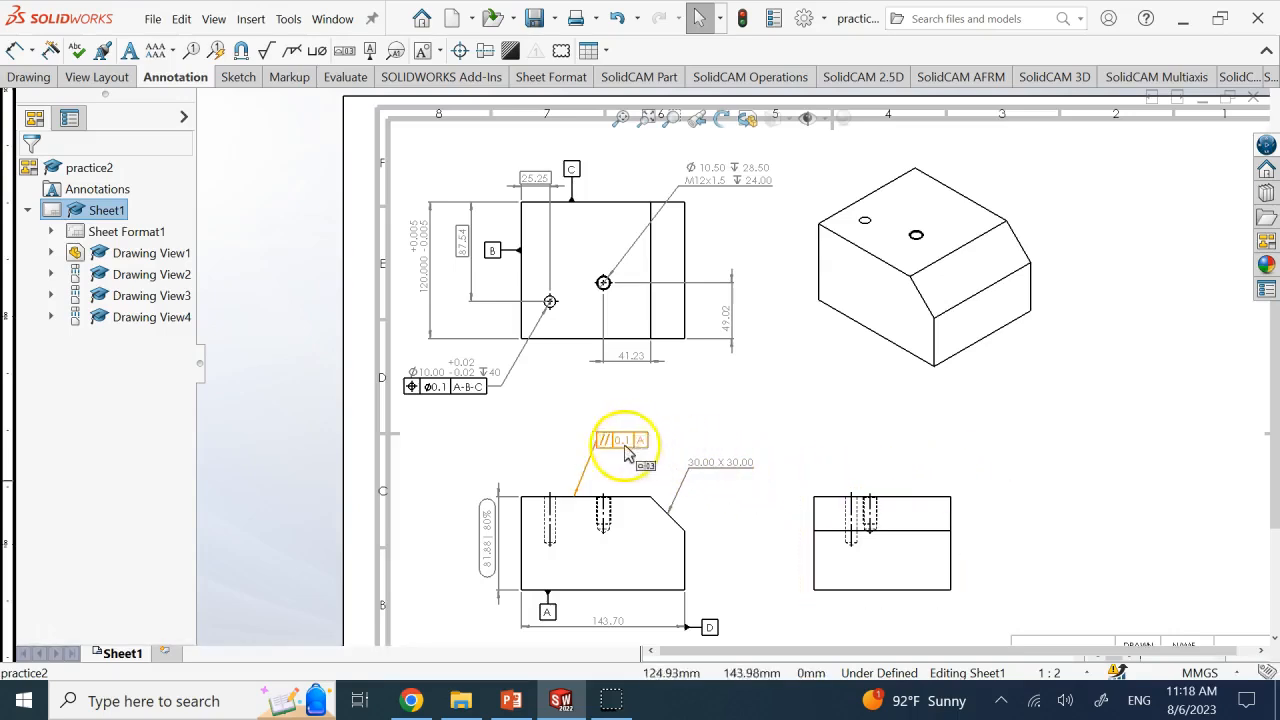
Step: Review the existing parallelism tolerance frame and its settings in the PropertyManager
left_click(620, 440)
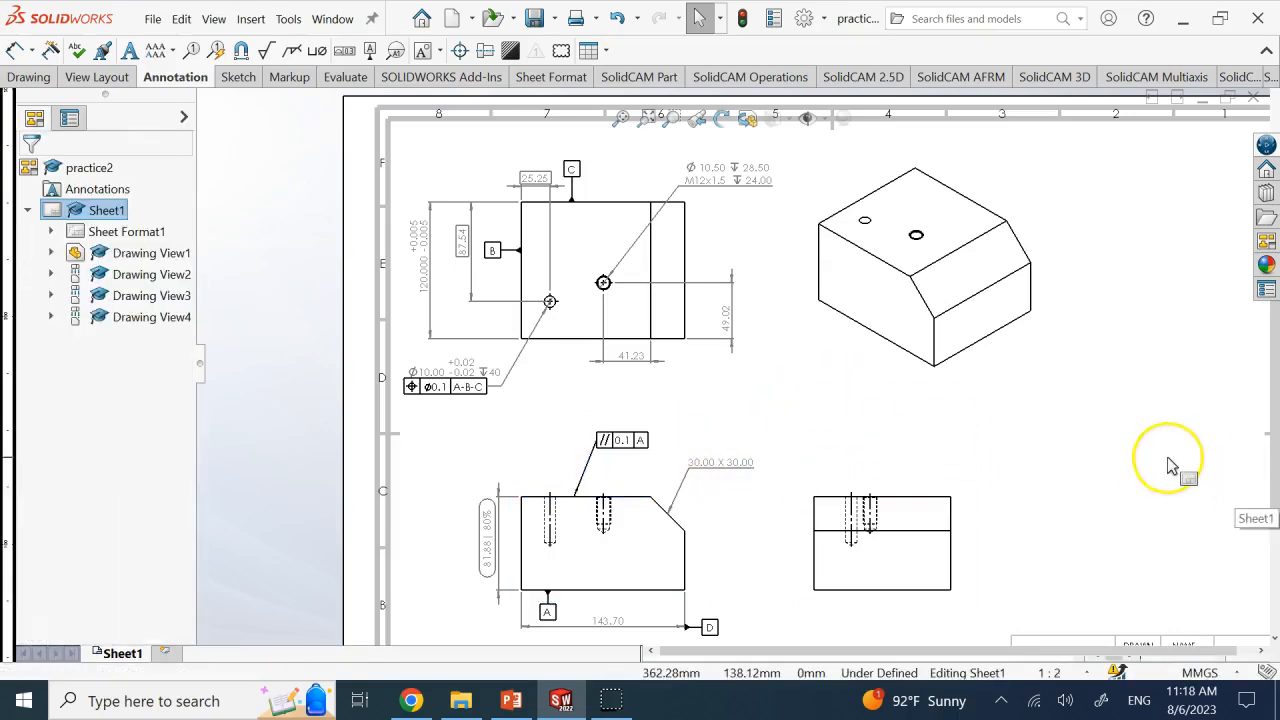
mouse_move(1172, 468)
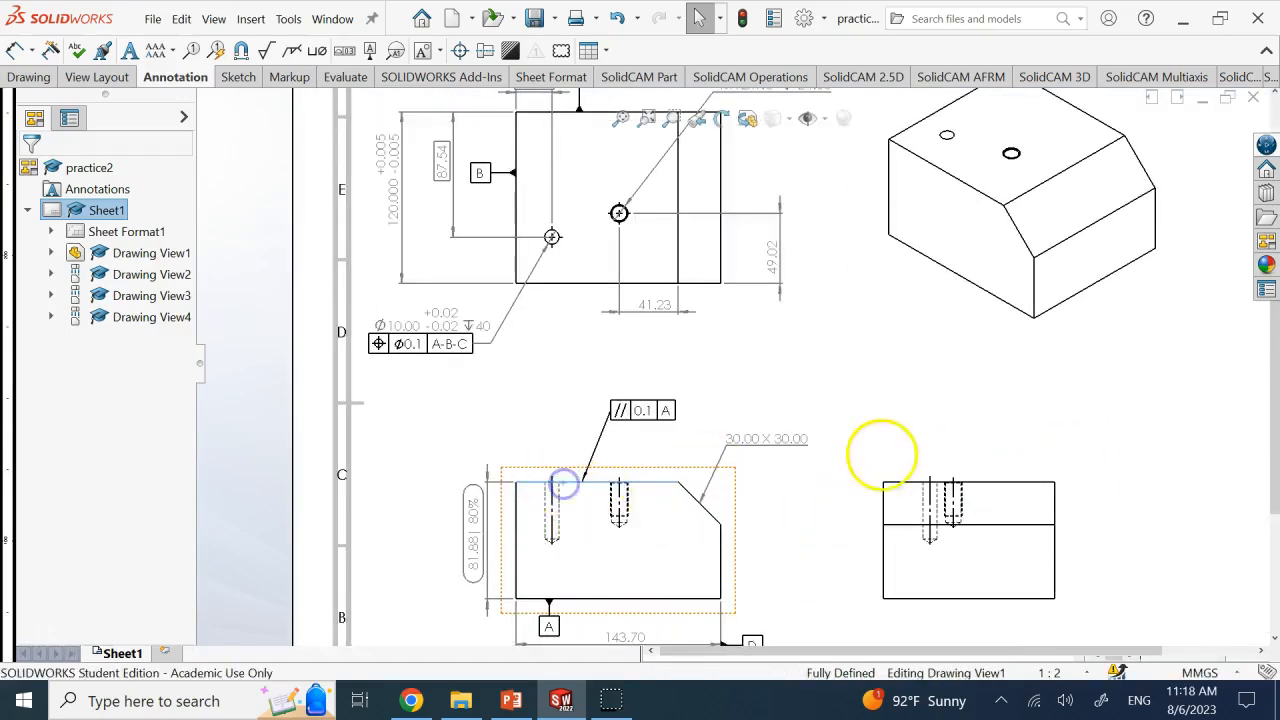
left_click(964, 390)
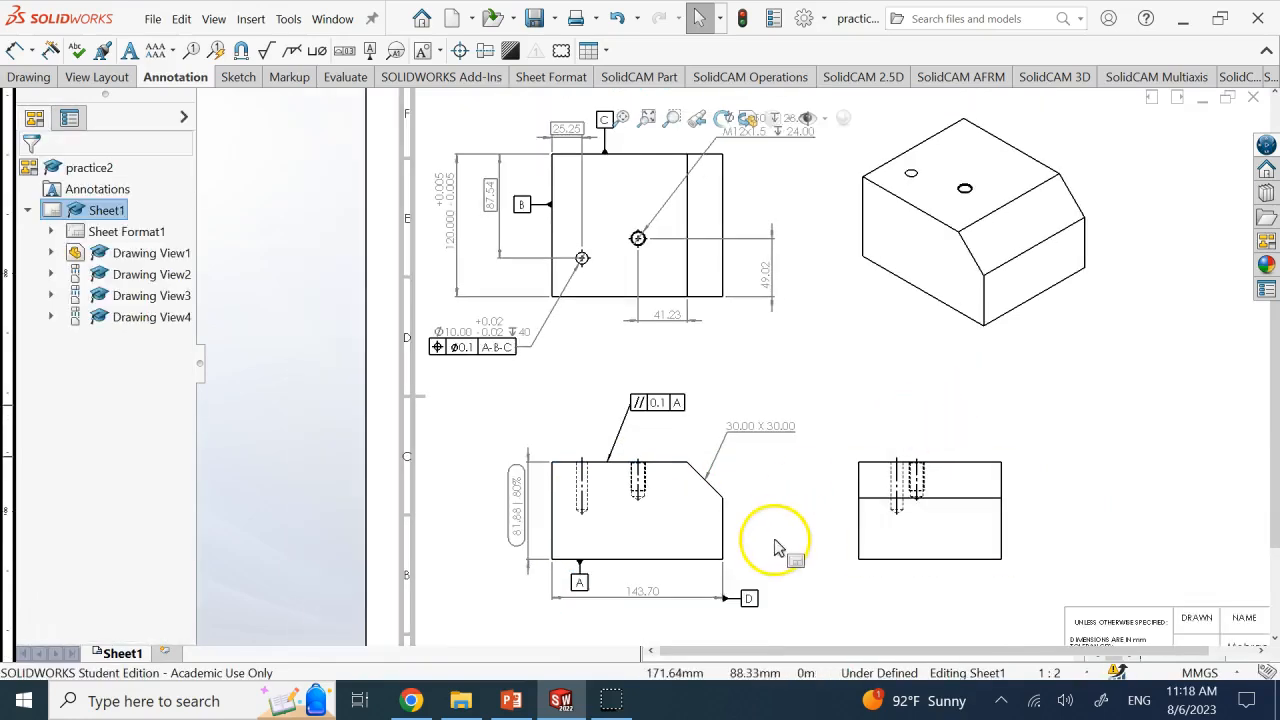
left_click(676, 470)
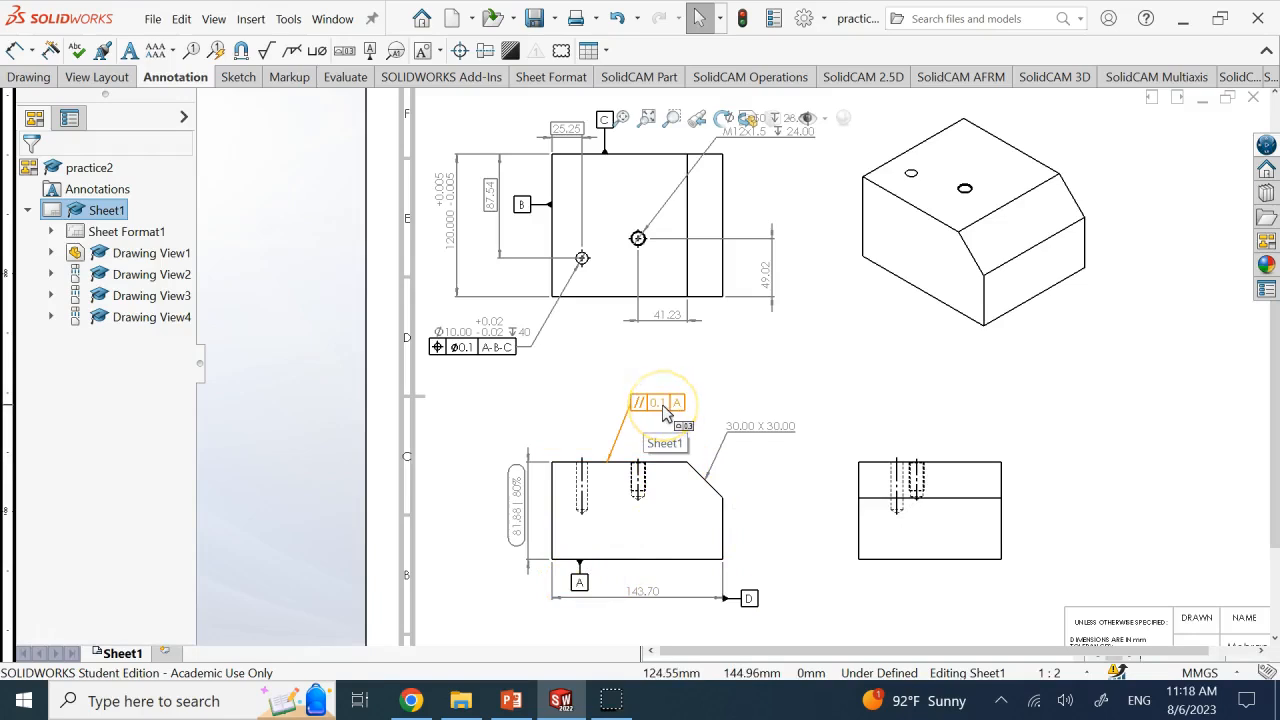
mouse_move(848, 388)
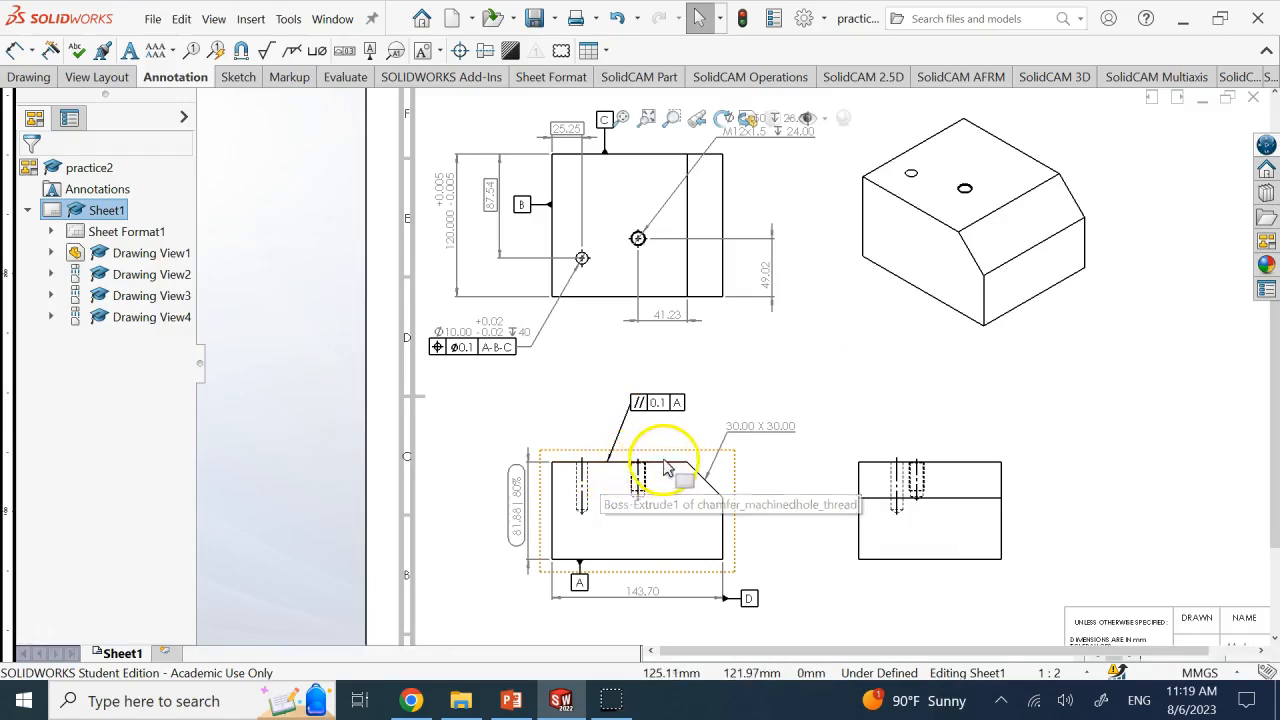
mouse_move(594, 468)
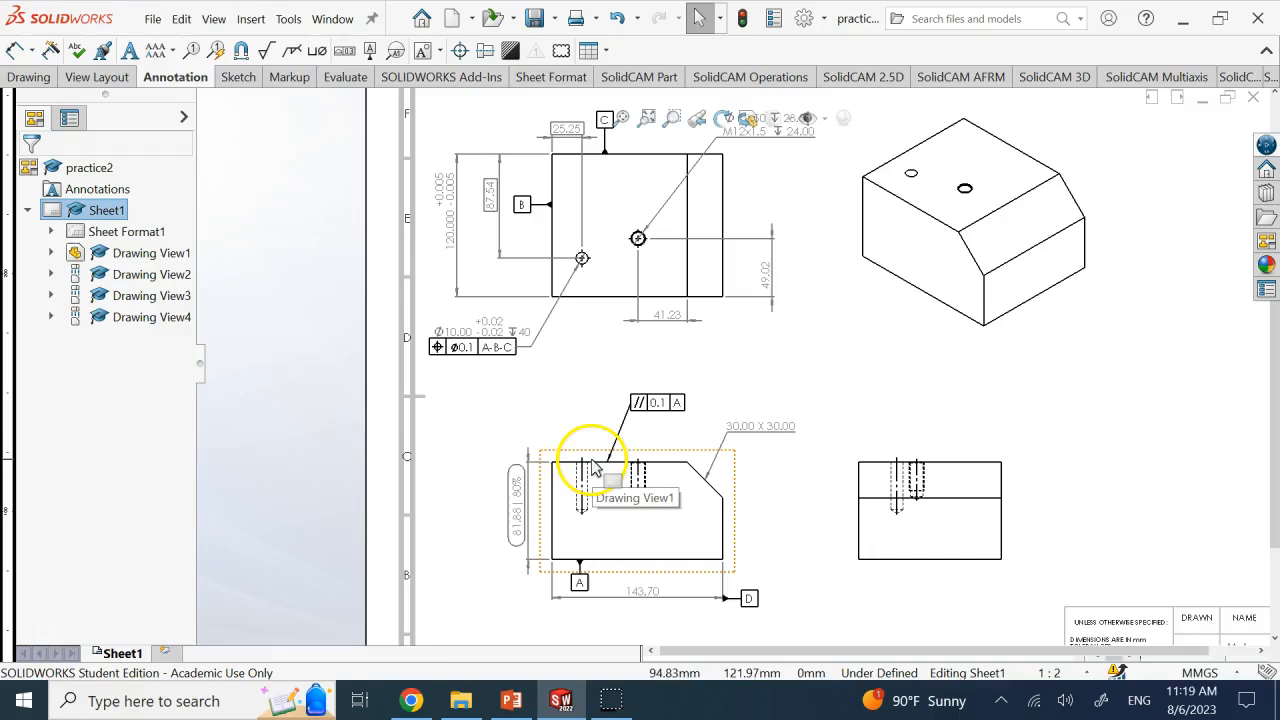
mouse_move(600, 472)
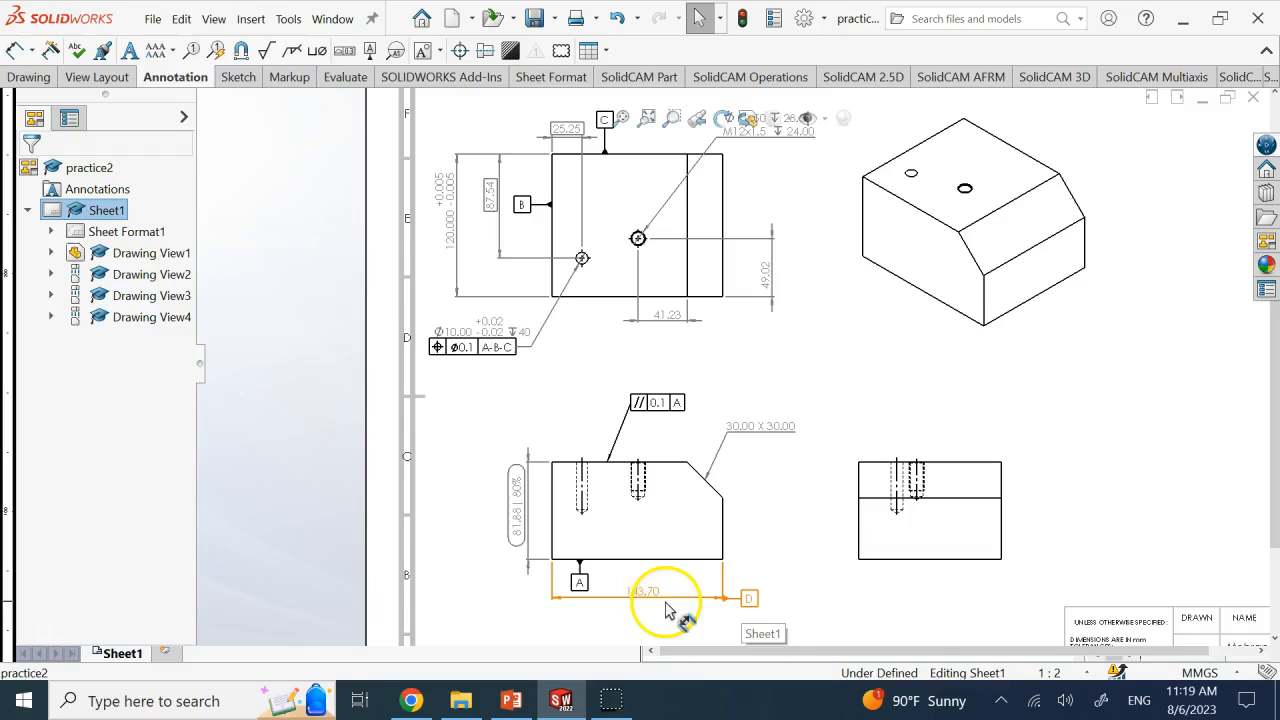
mouse_move(648, 604)
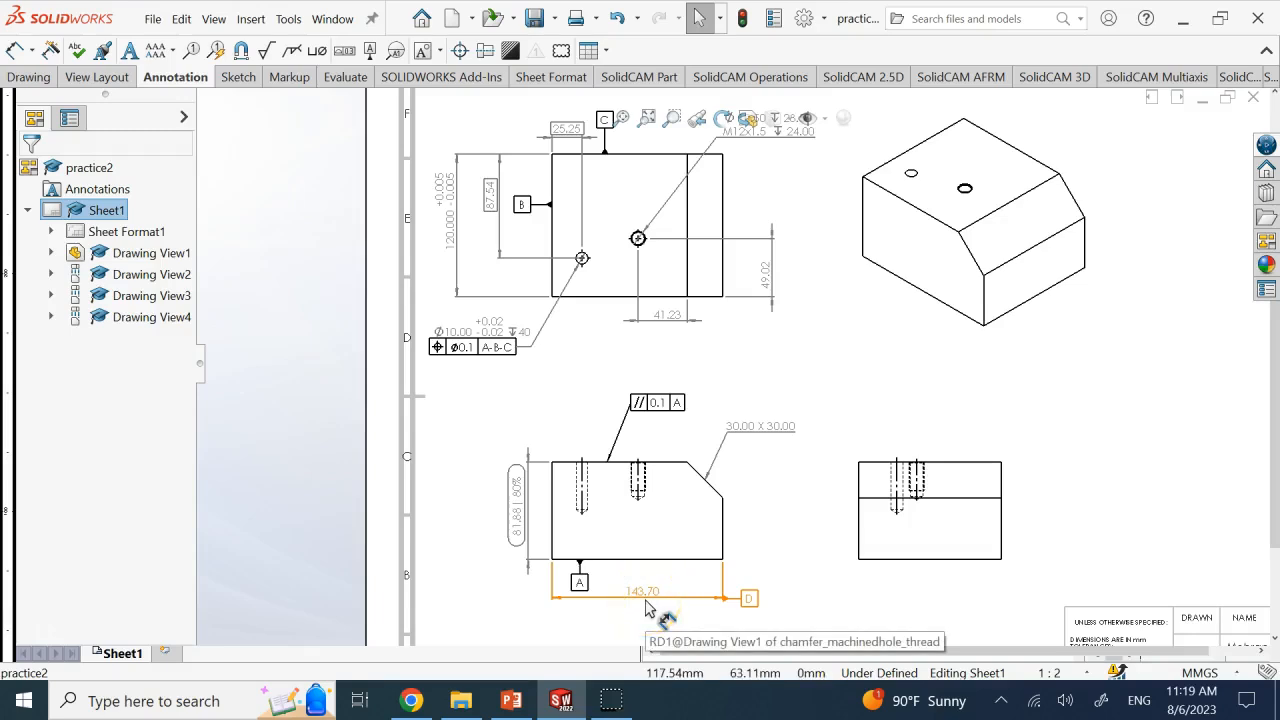
scroll("down", 3)
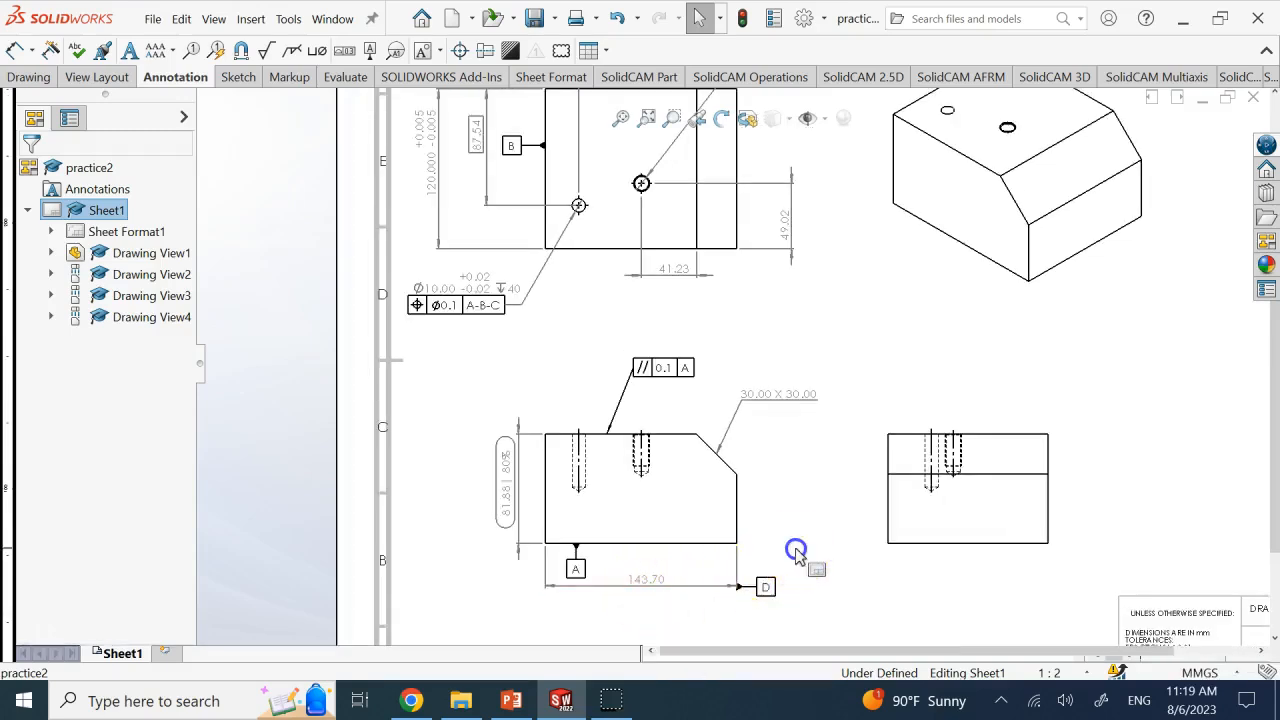
mouse_move(764, 588)
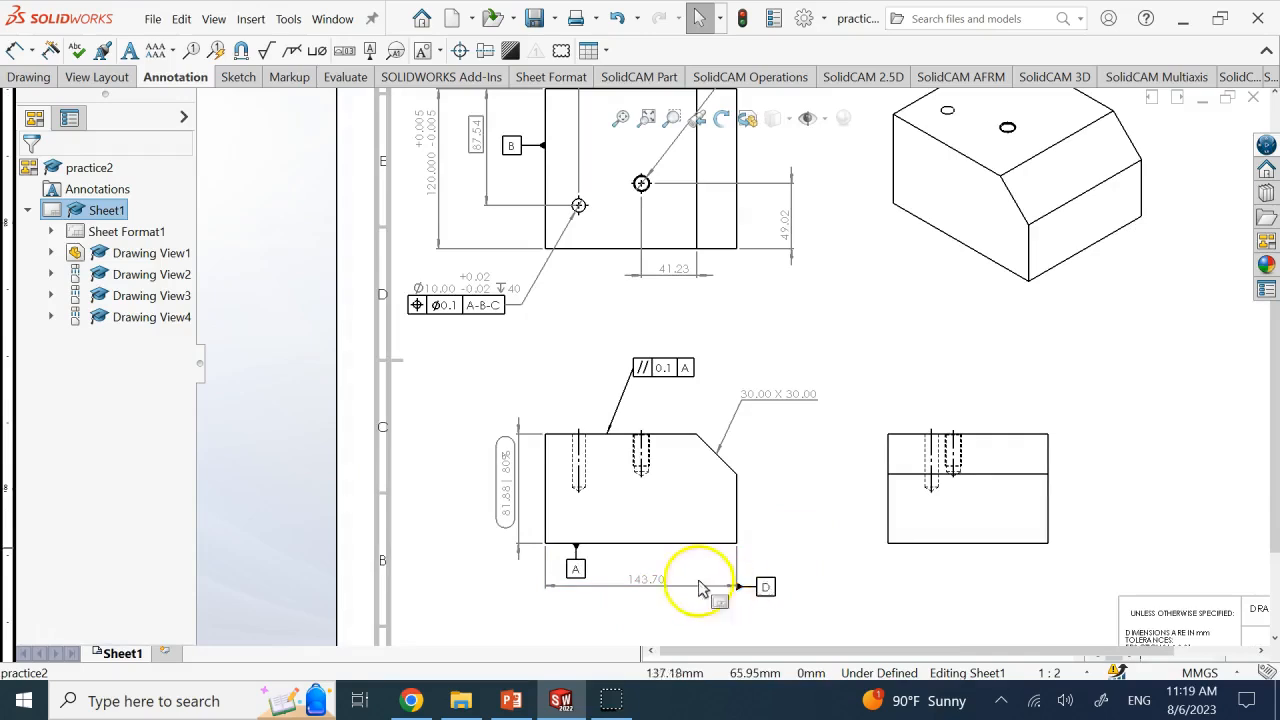
mouse_move(808, 528)
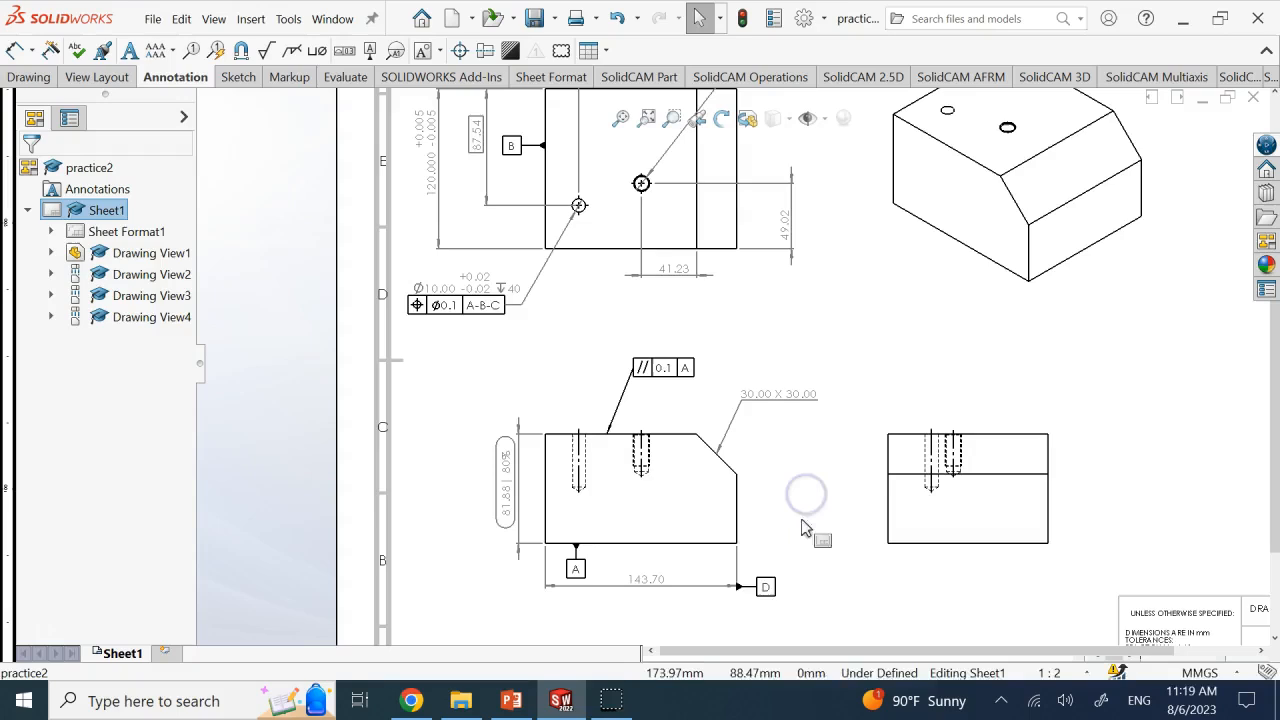
left_click(646, 580)
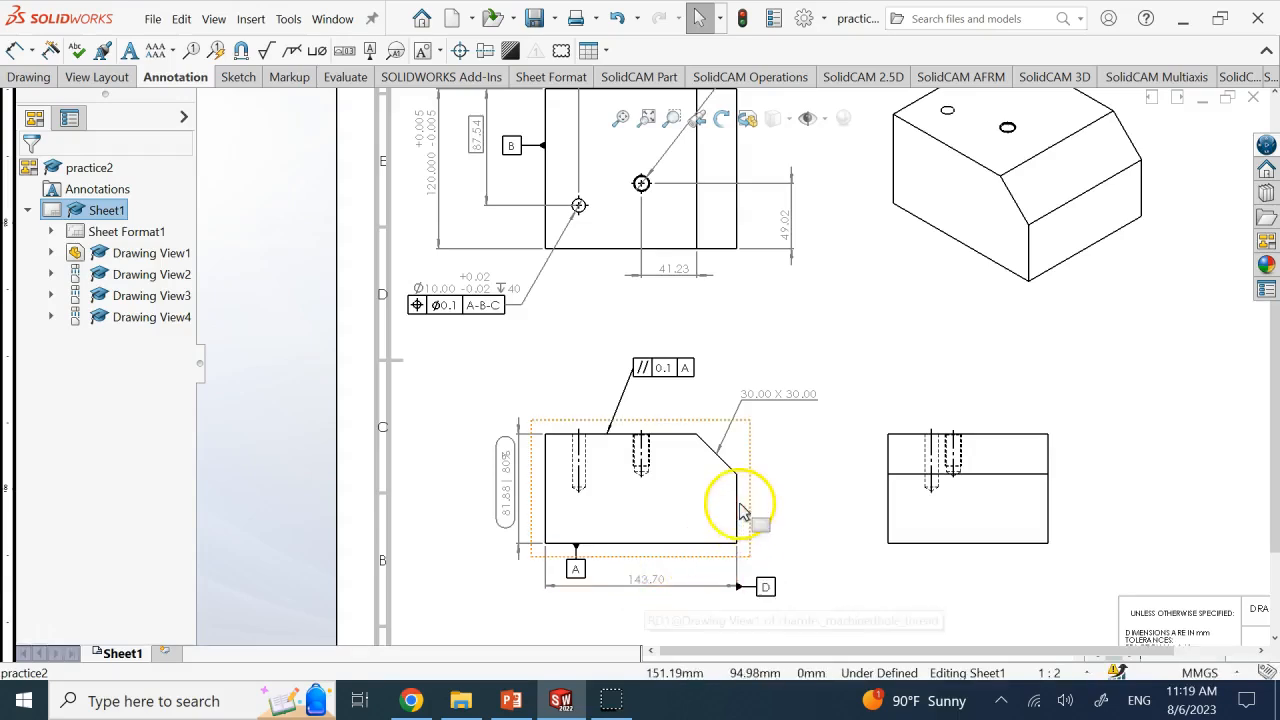
left_click(564, 496)
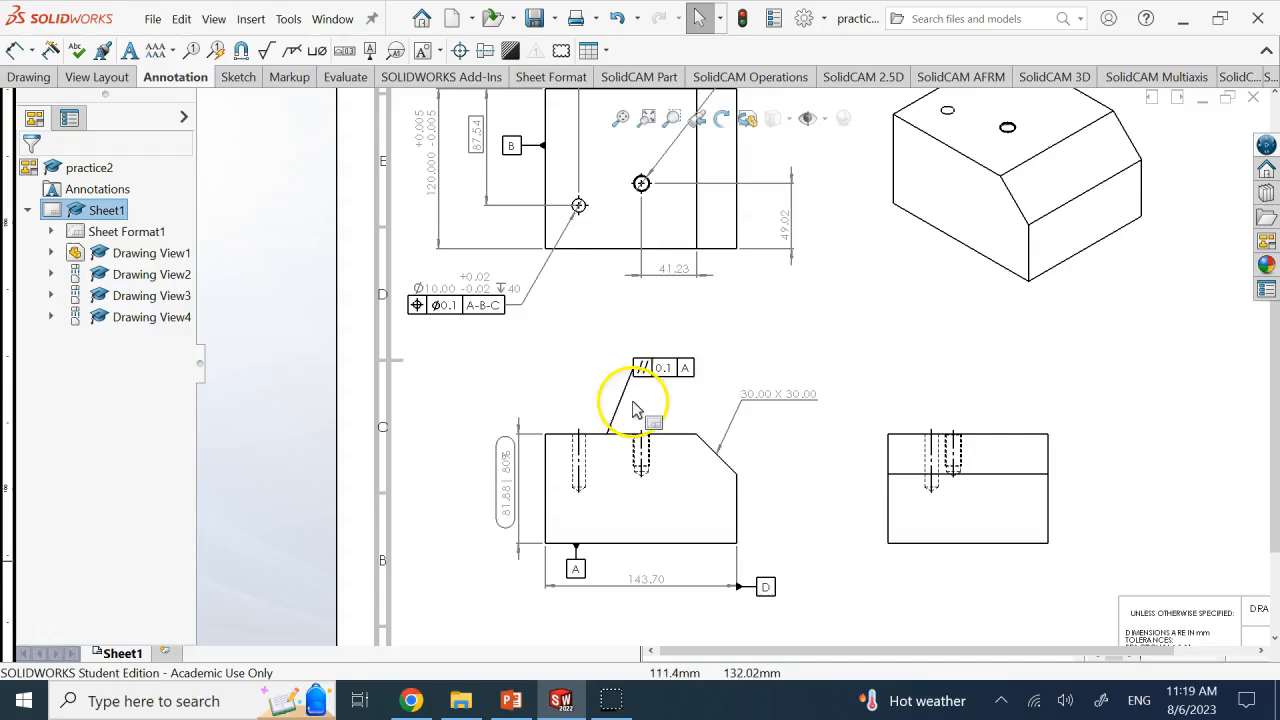
left_click(564, 520)
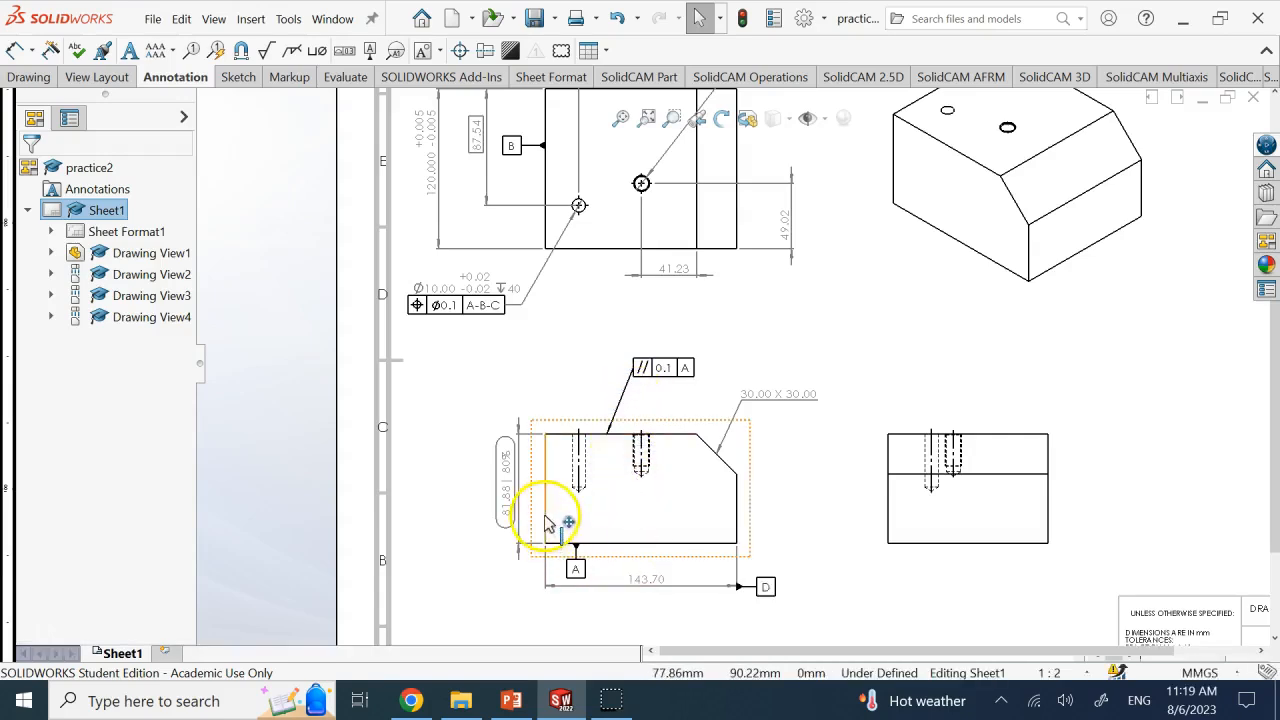
mouse_move(804, 516)
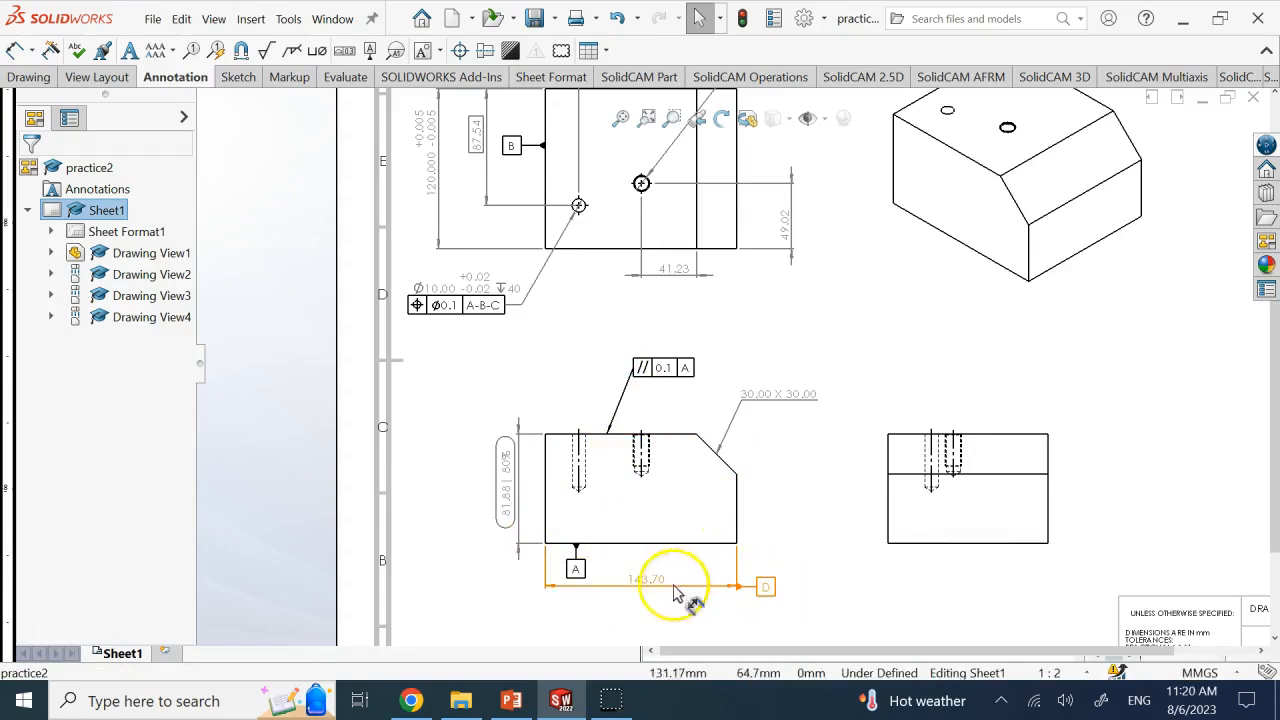
mouse_move(644, 600)
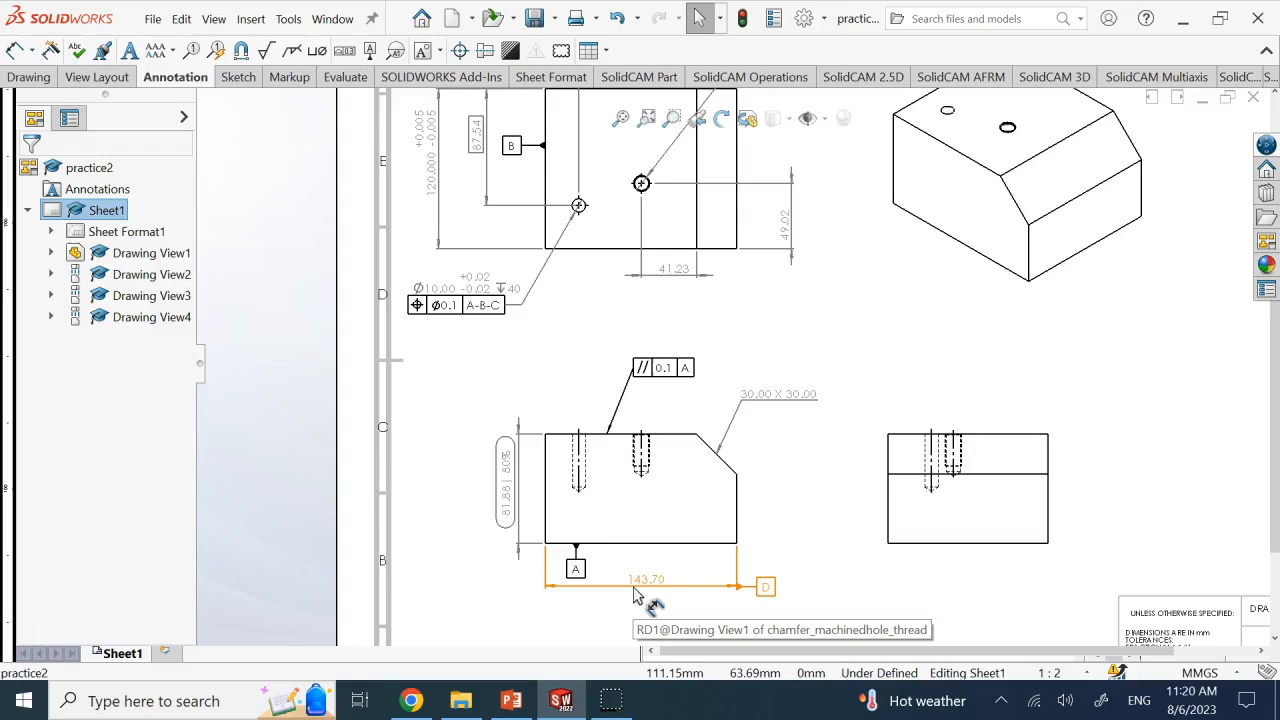
mouse_move(640, 460)
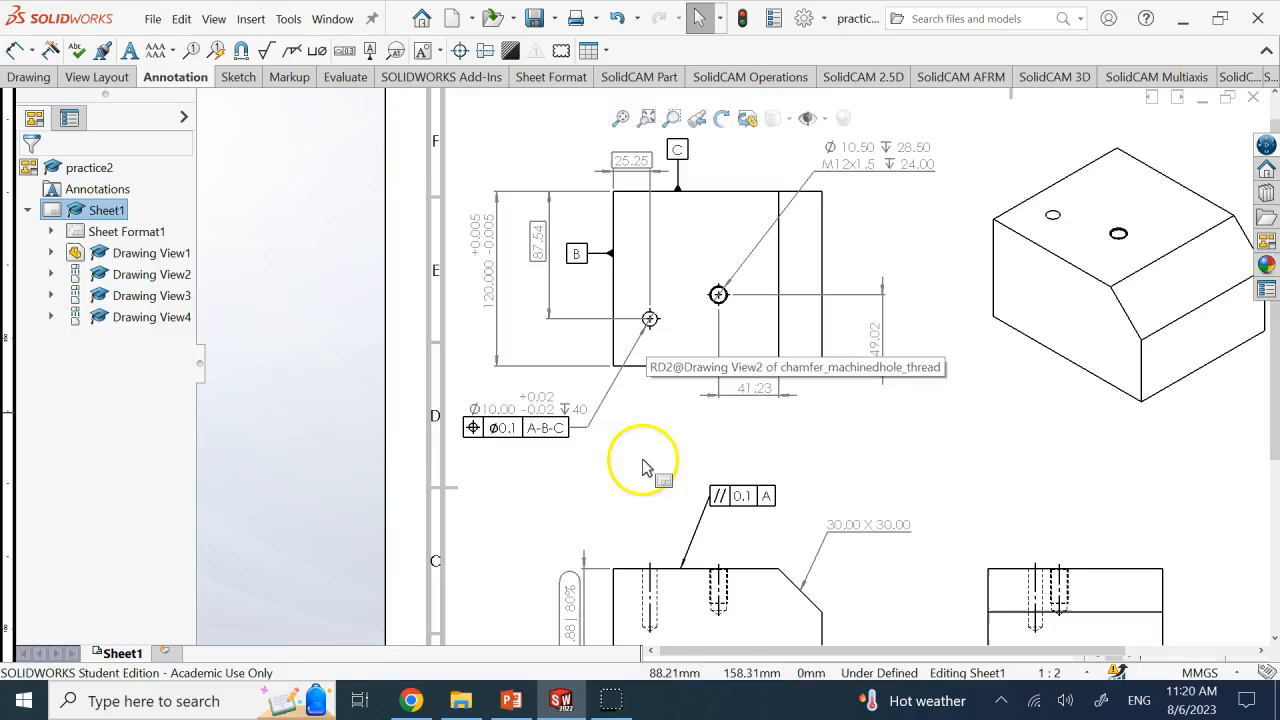
Step: Give the hole's Ø10.00 diameter dimension a bilateral +0.02/−0.20 tolerance
left_click(516, 428)
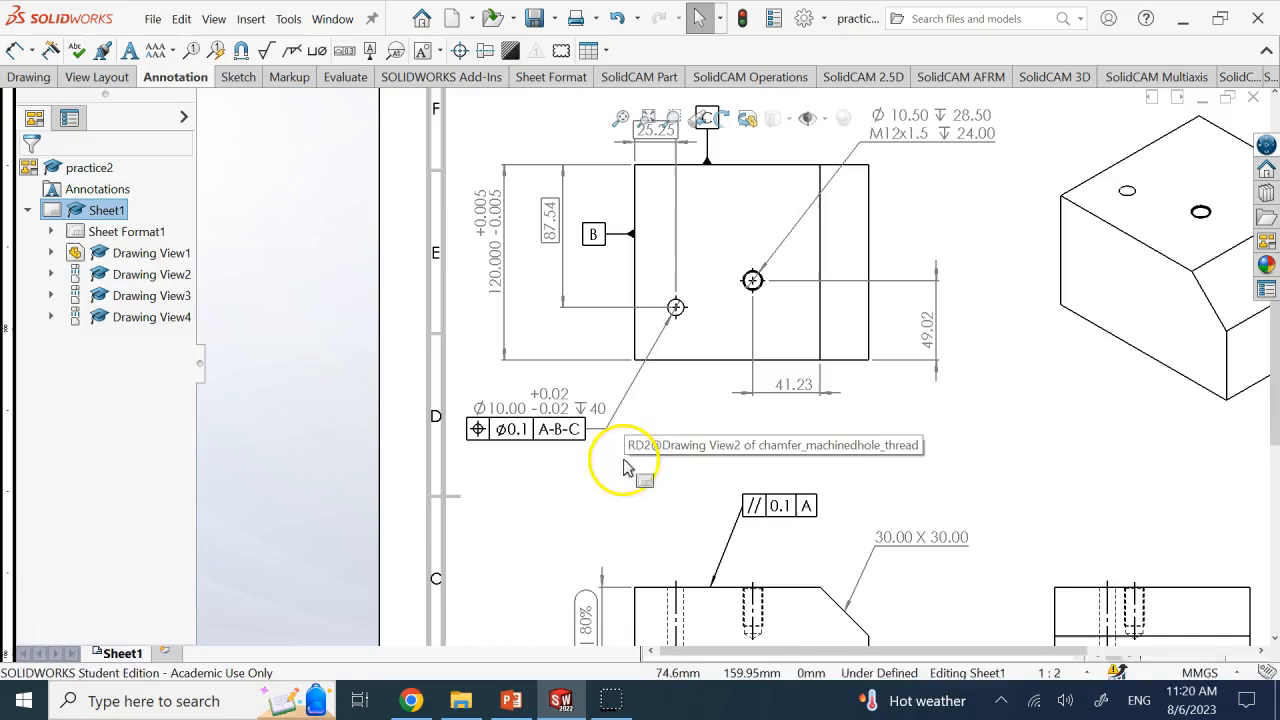
left_click(524, 428)
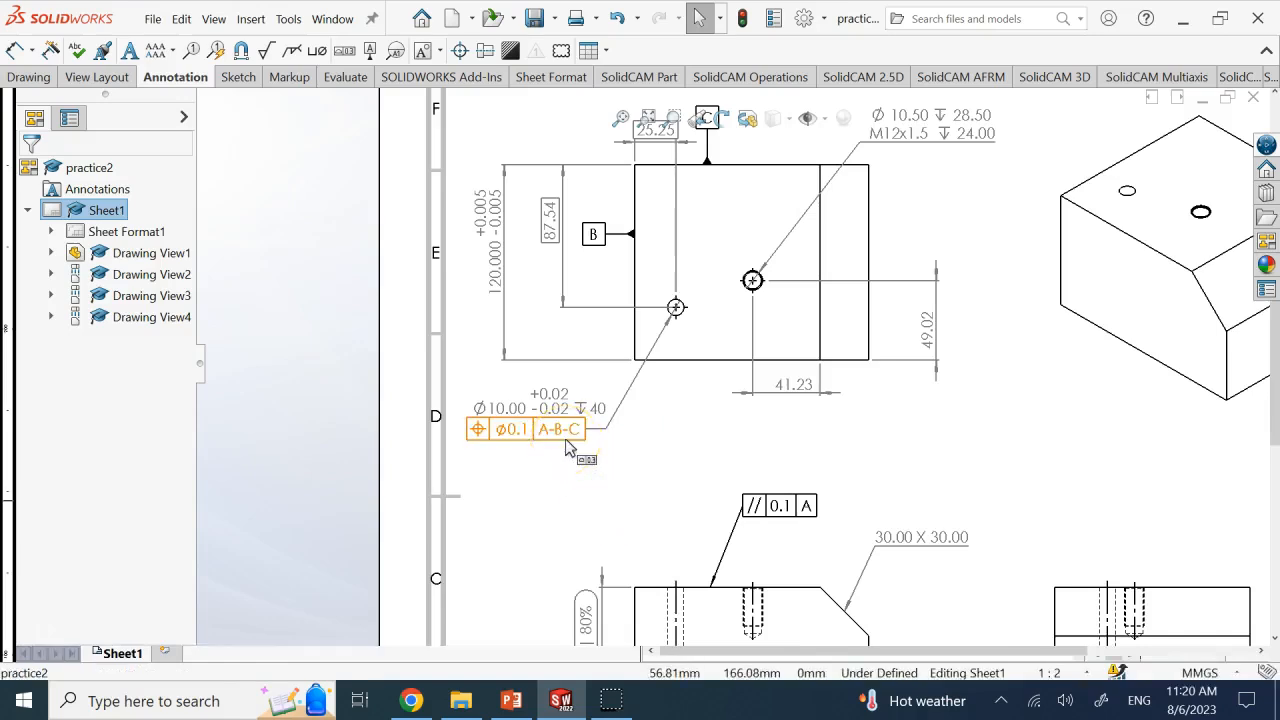
mouse_move(540, 424)
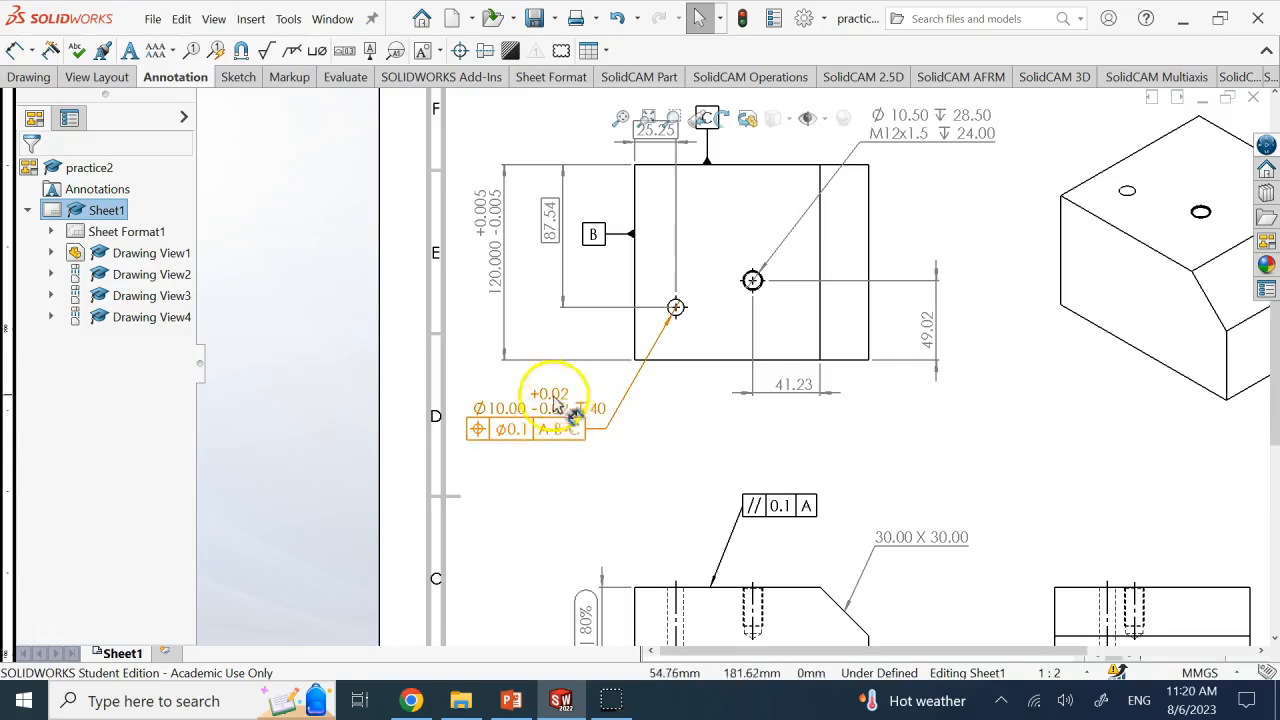
mouse_move(556, 420)
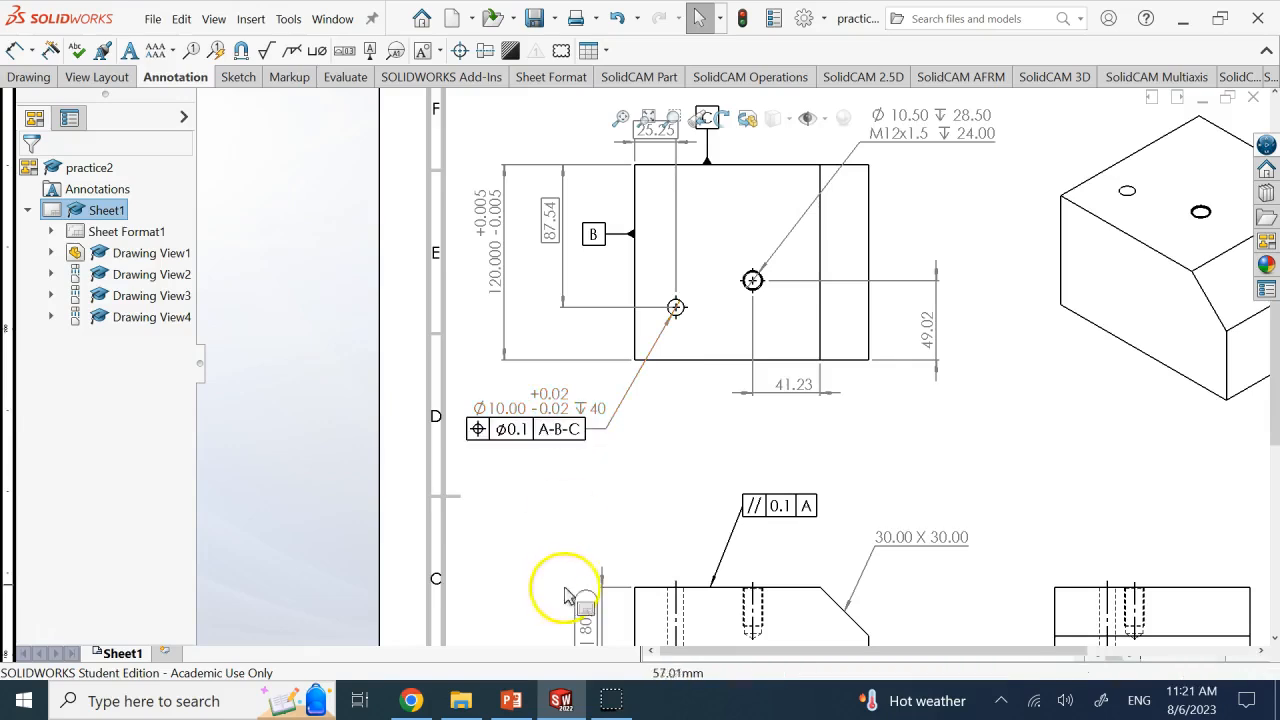
left_click(544, 410)
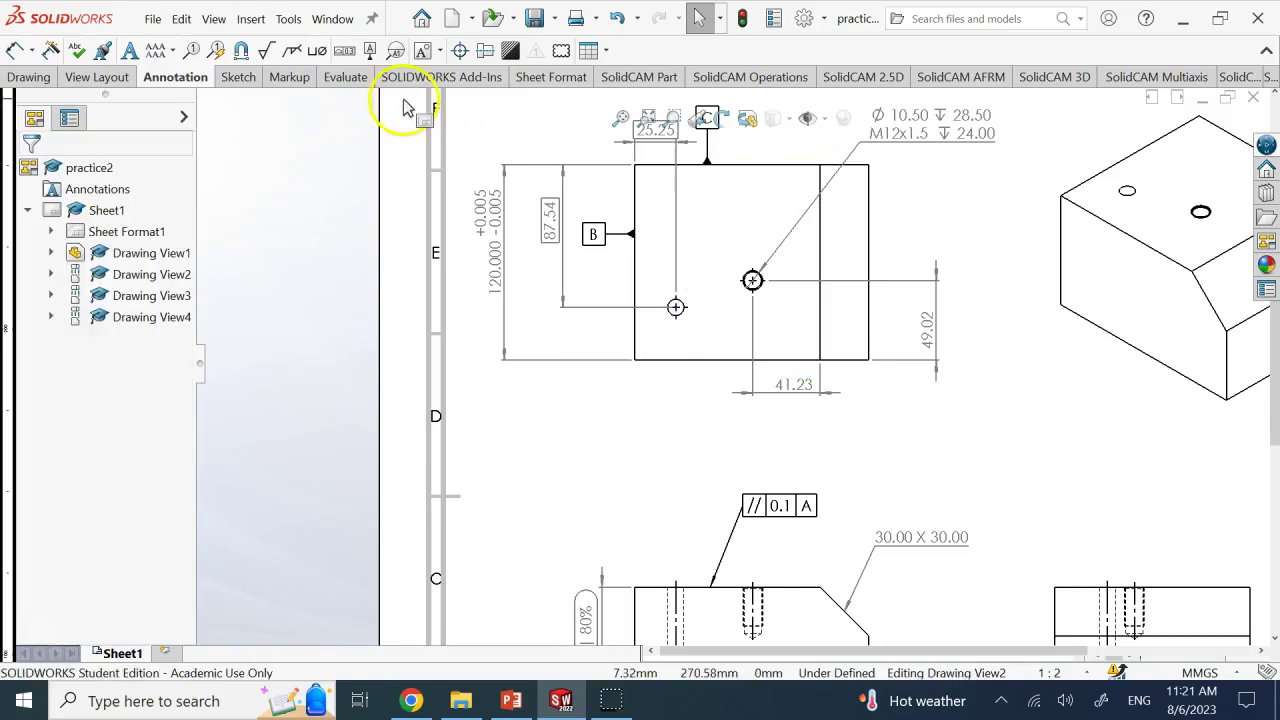
mouse_move(12, 54)
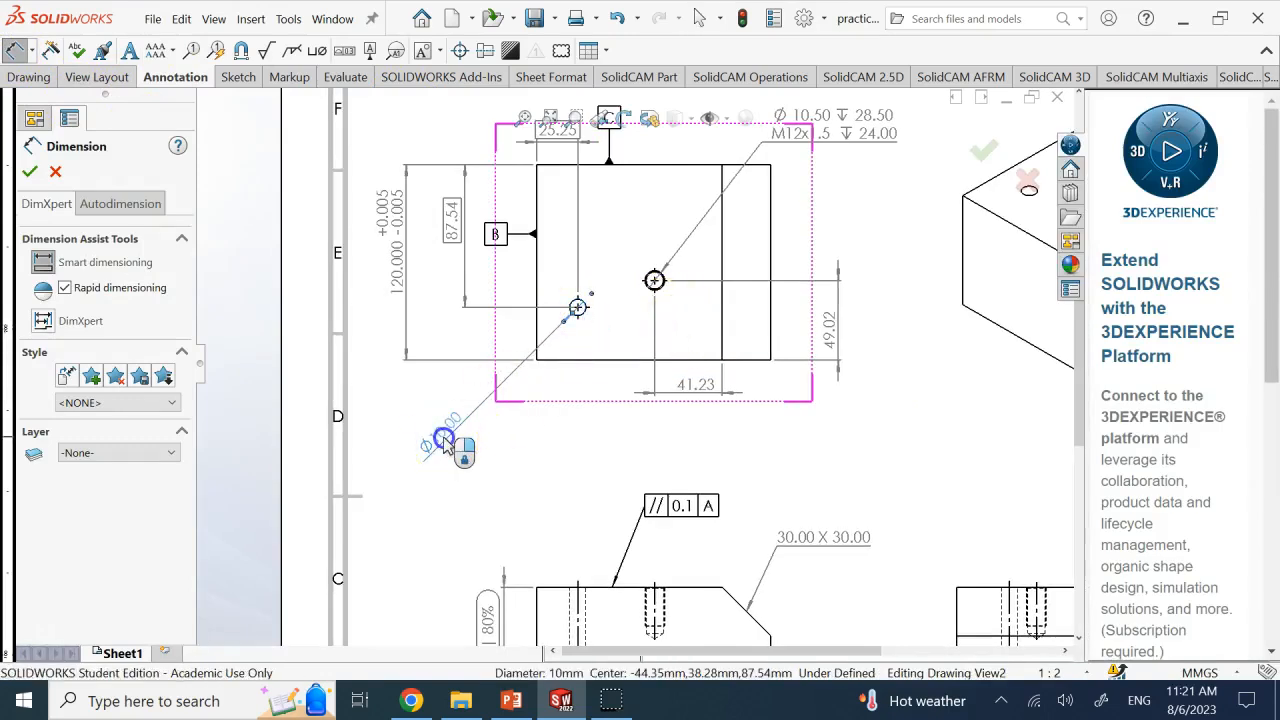
left_click(444, 440)
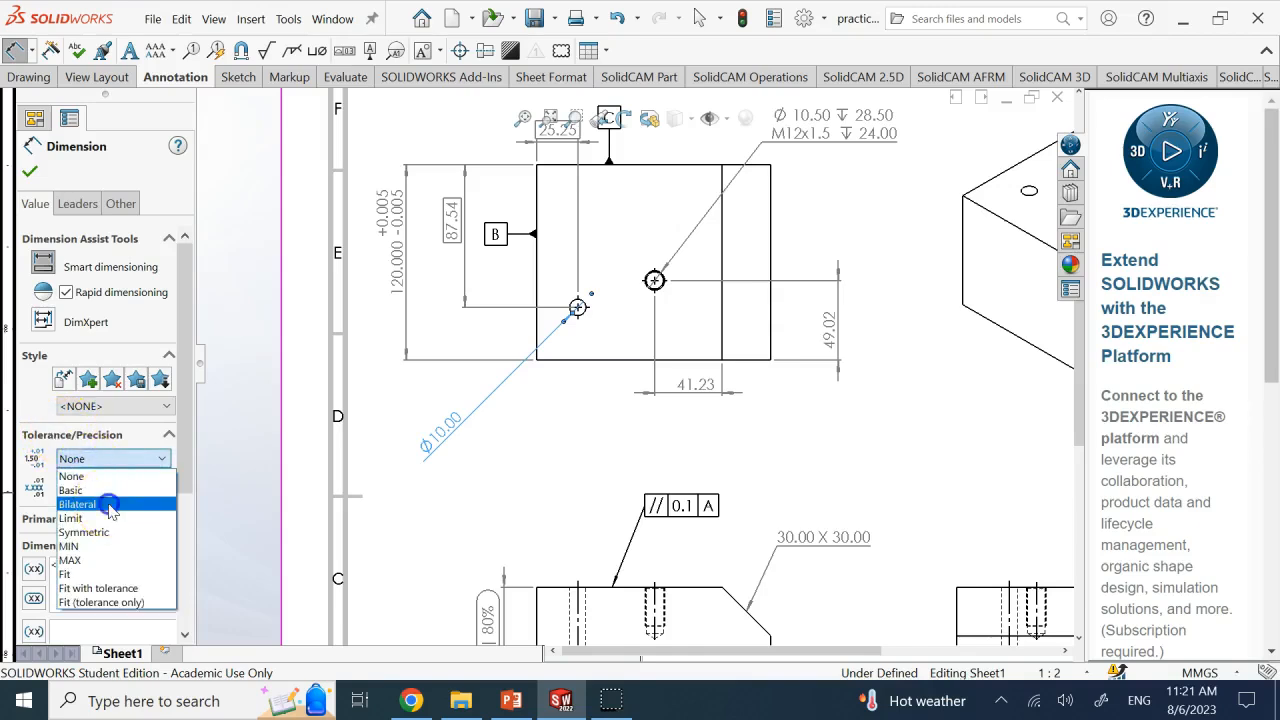
left_click(78, 504)
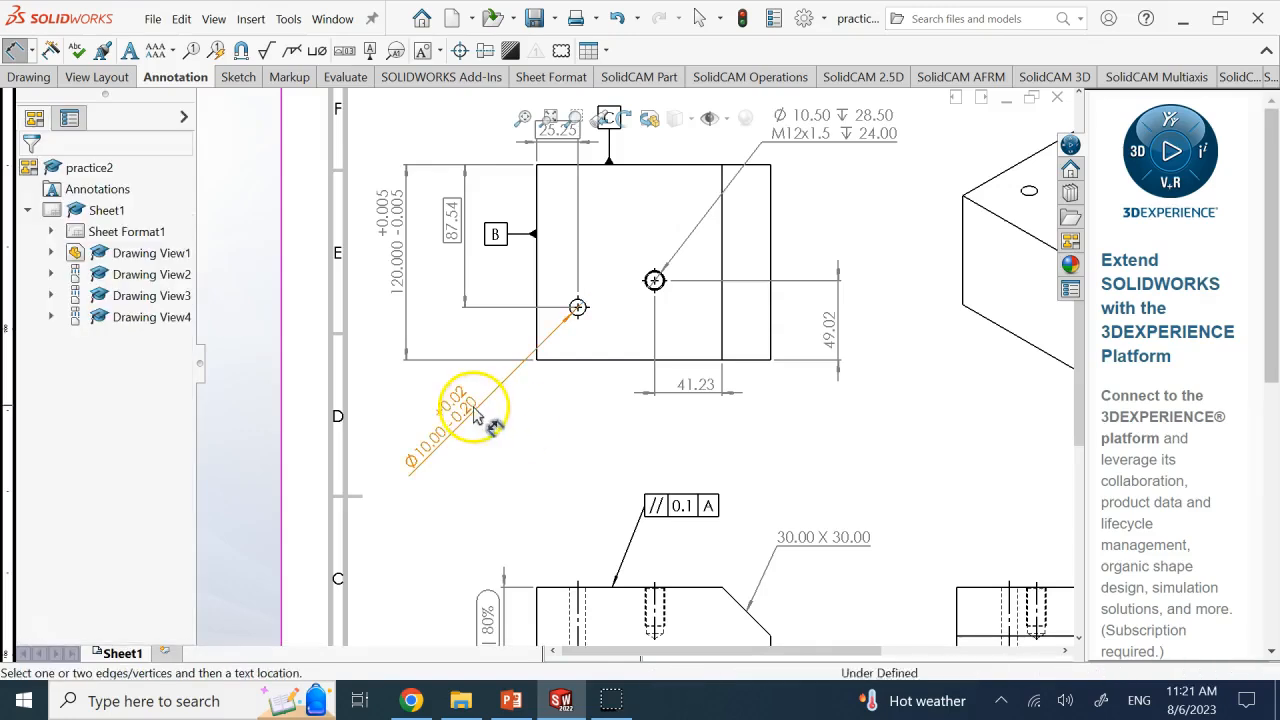
Step: Add the depth symbol and value 40 to the Ø10.00 dimension text after the tolerance
left_click(470, 410)
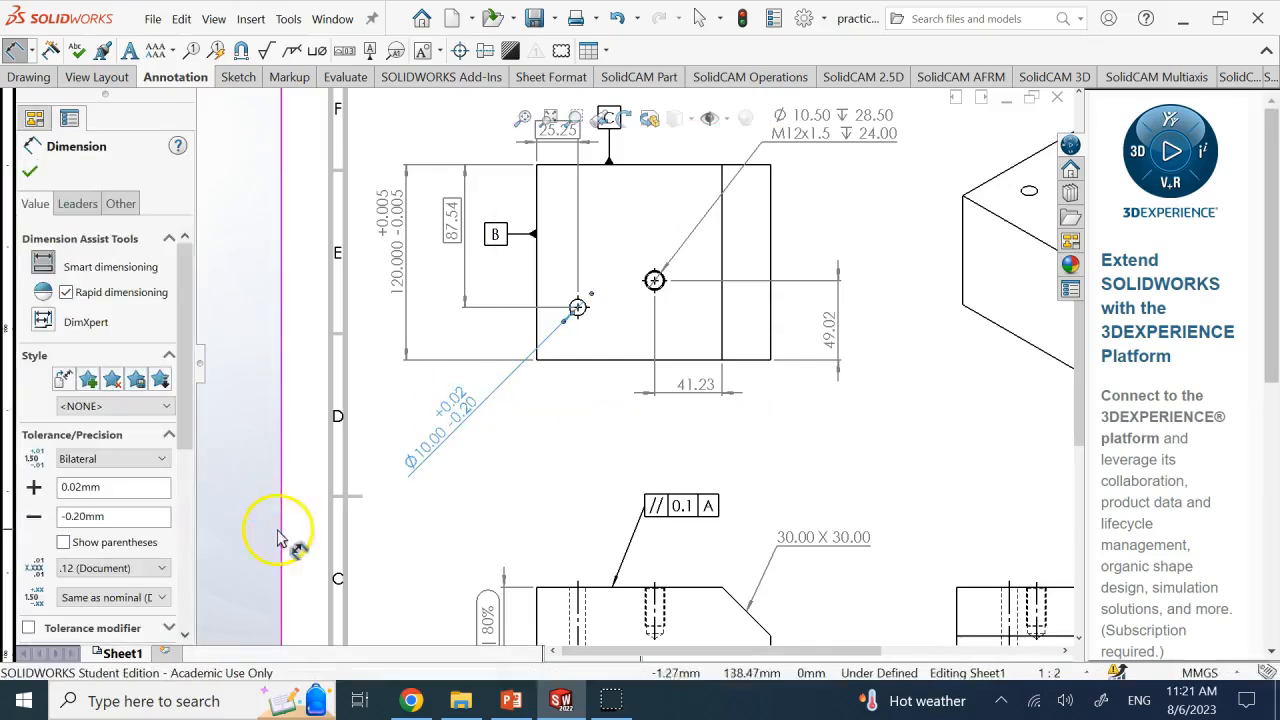
scroll("down", 3)
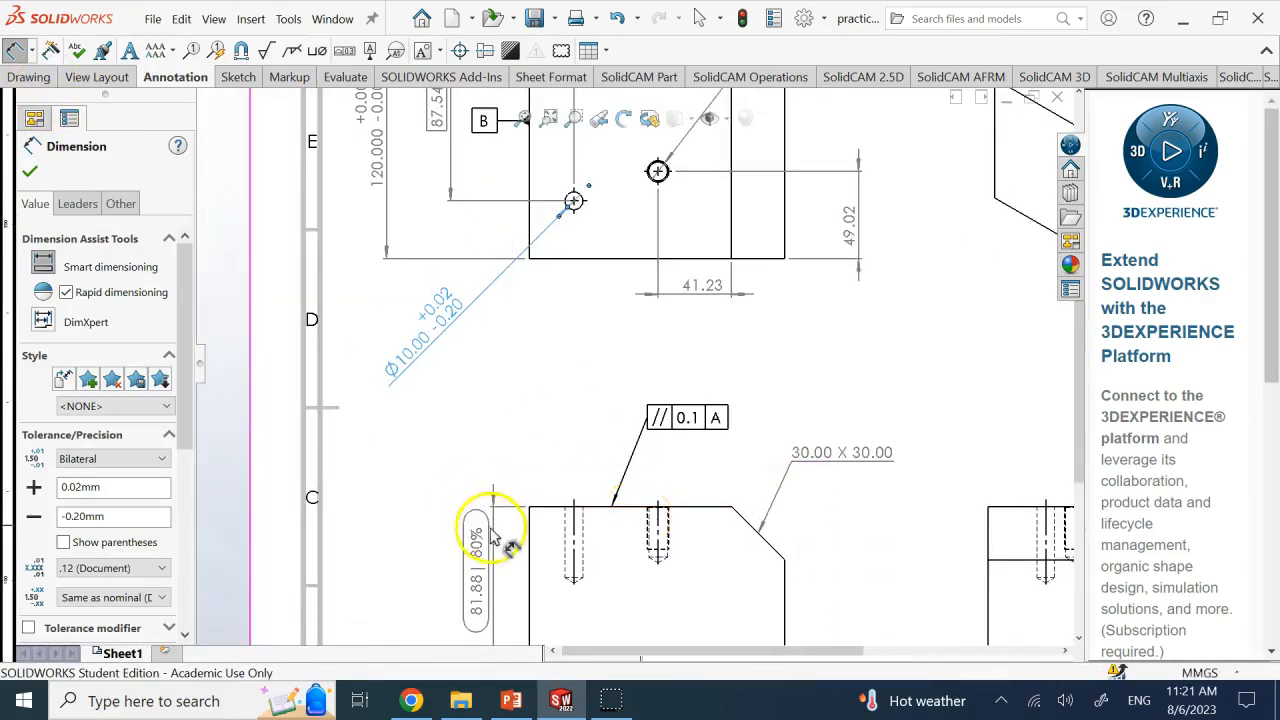
left_click(576, 544)
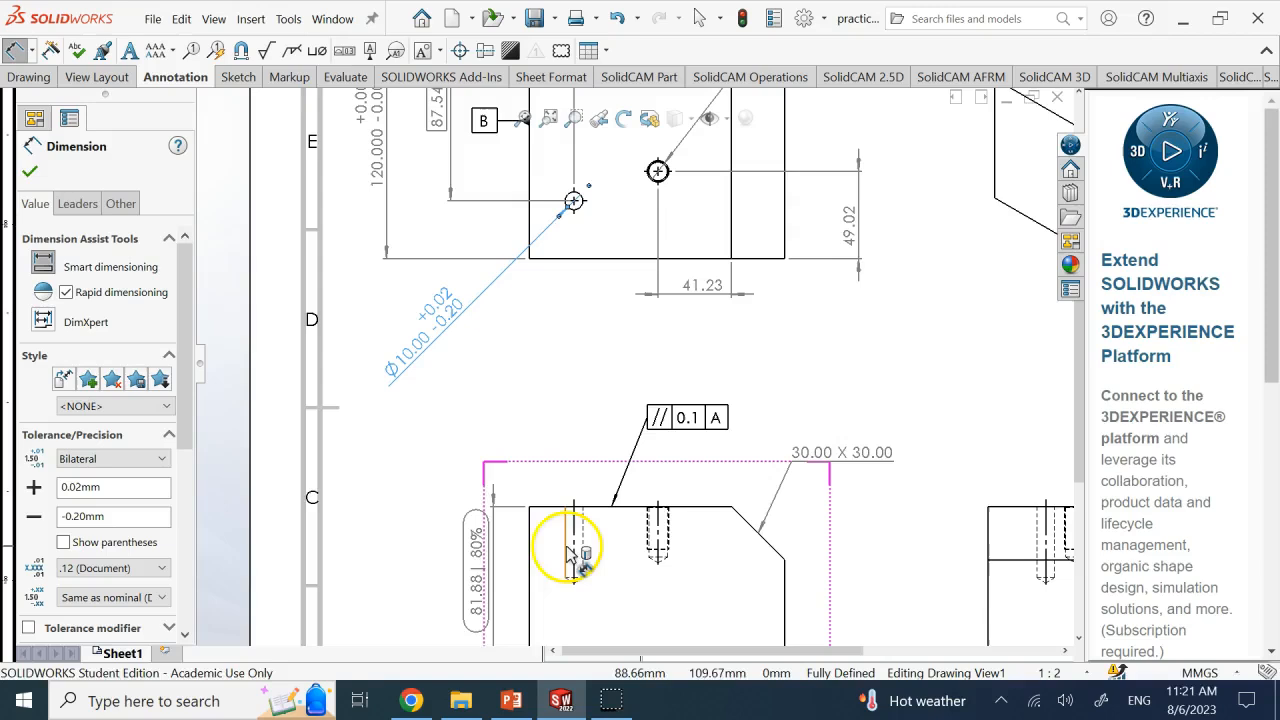
left_click(544, 544)
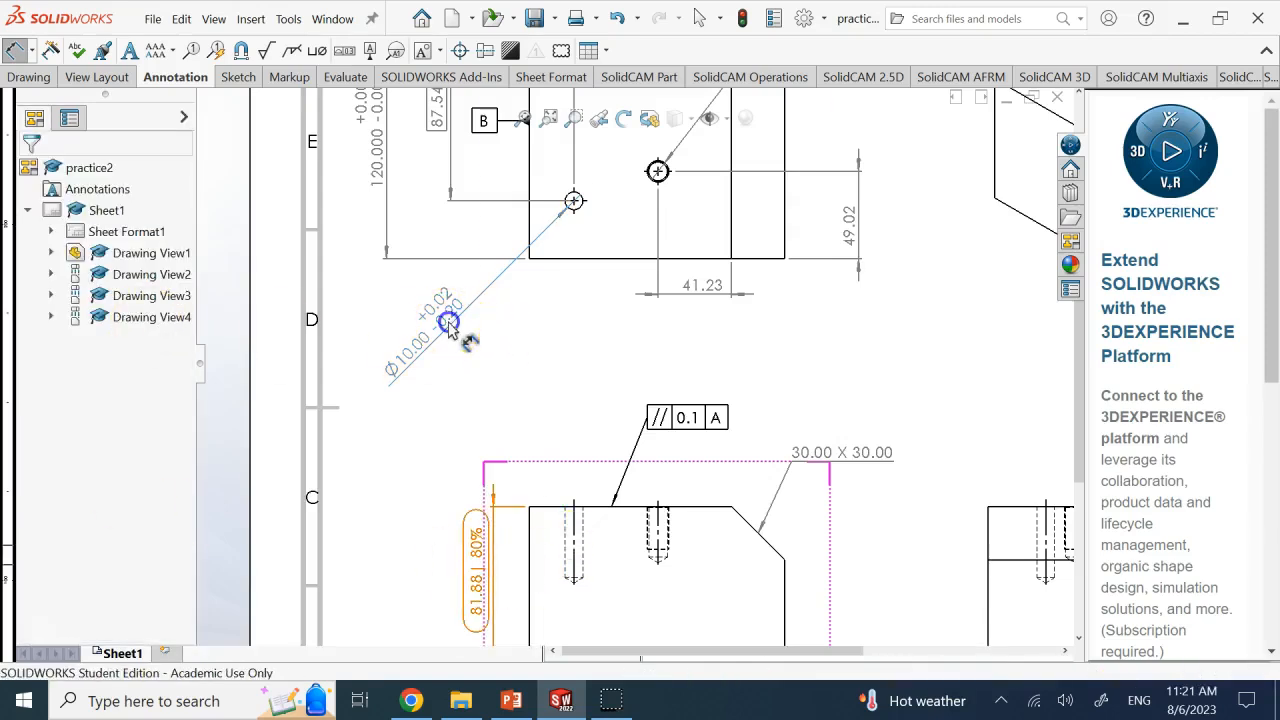
left_click(448, 322)
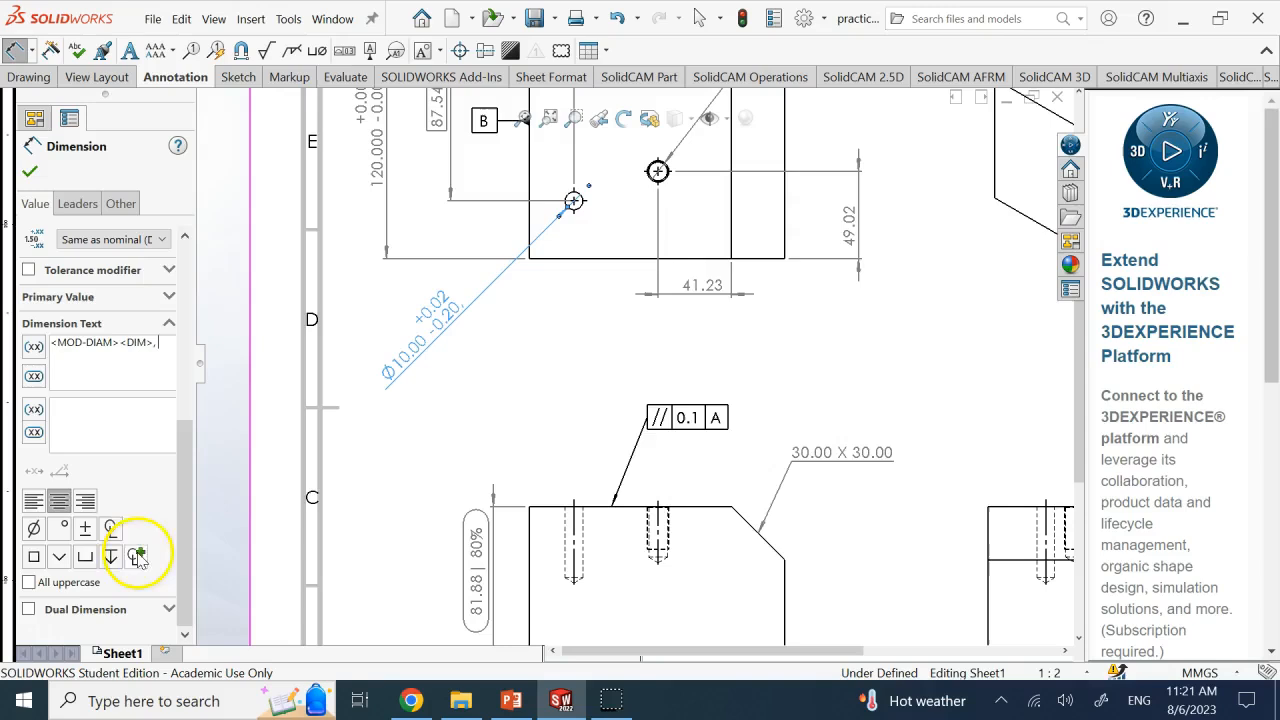
left_click(136, 556)
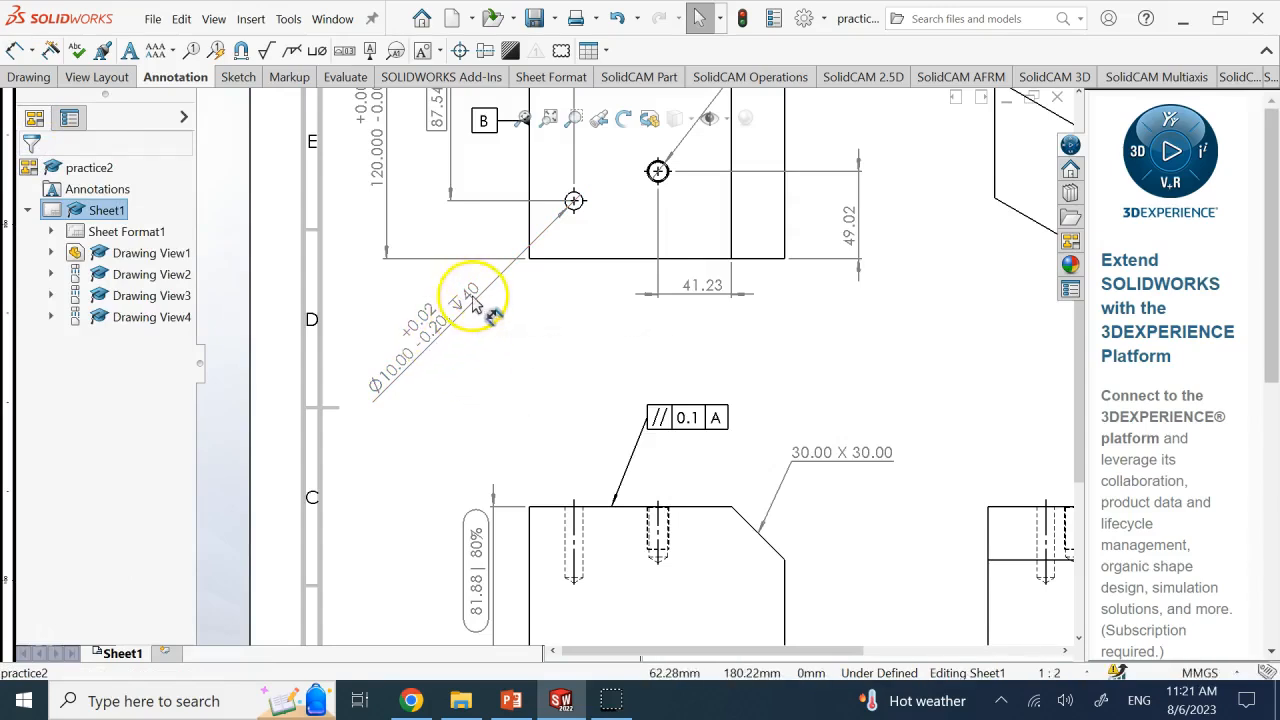
mouse_move(518, 464)
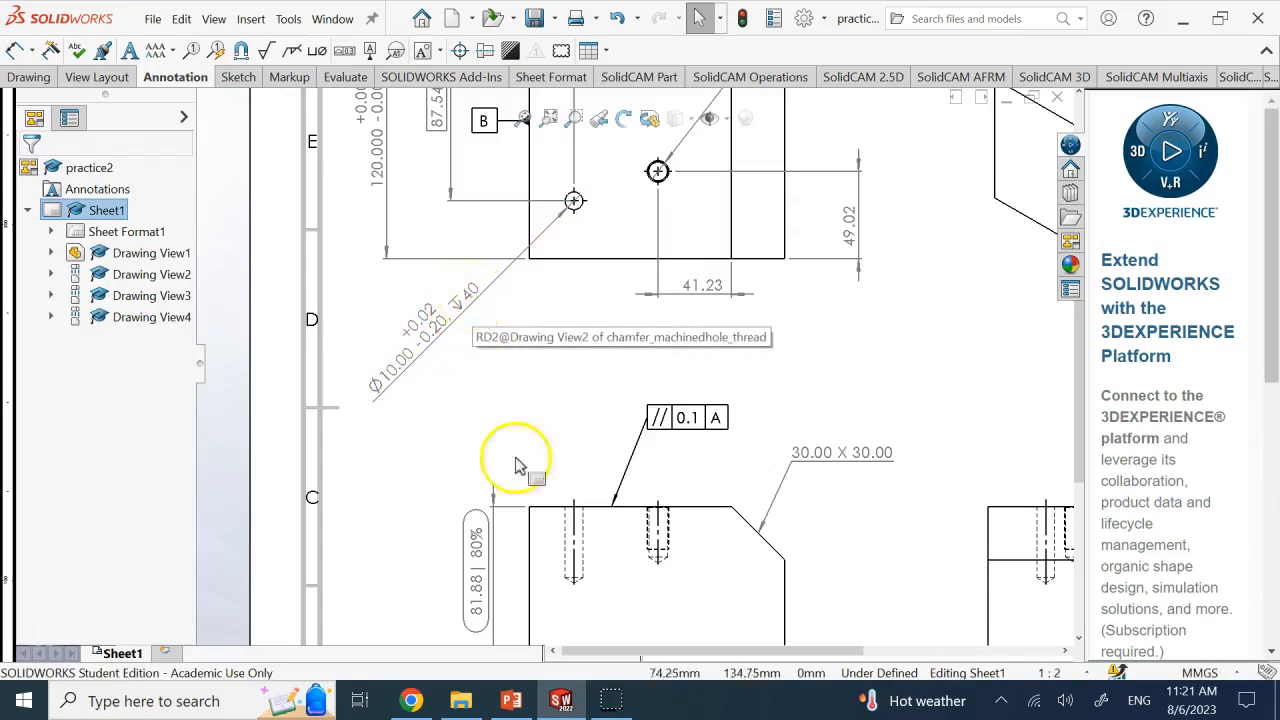
mouse_move(570, 550)
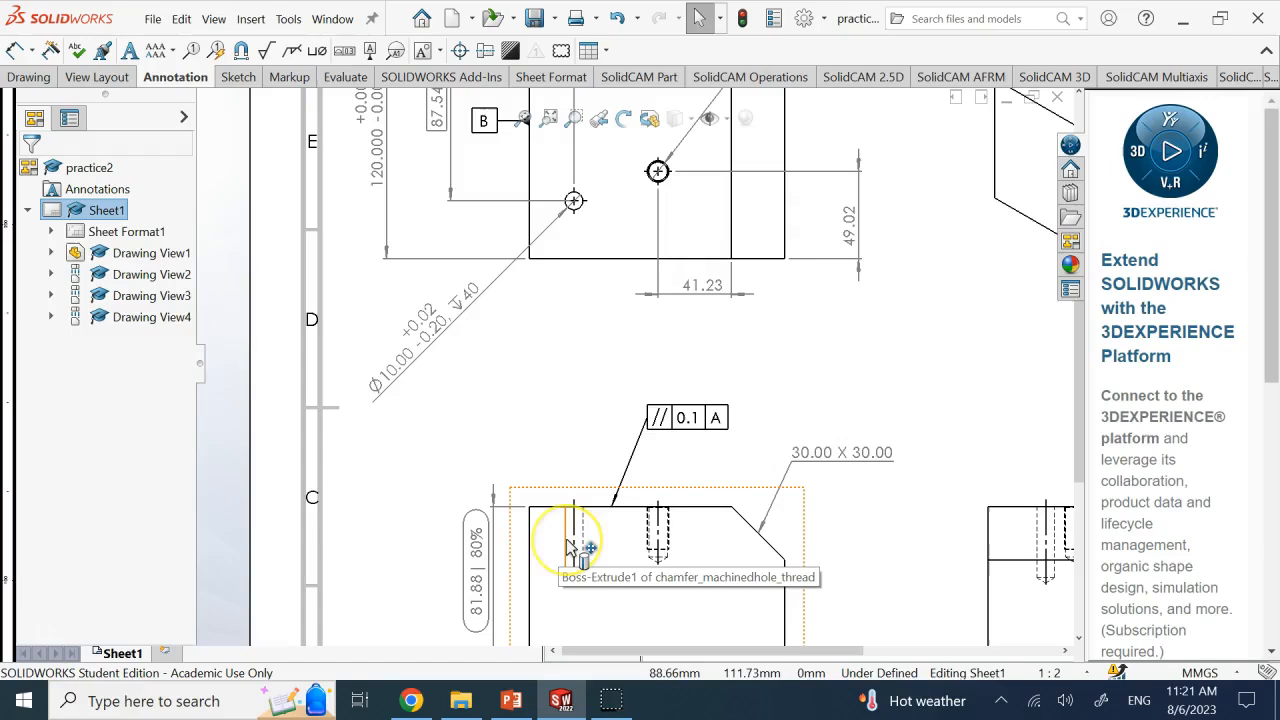
mouse_move(604, 404)
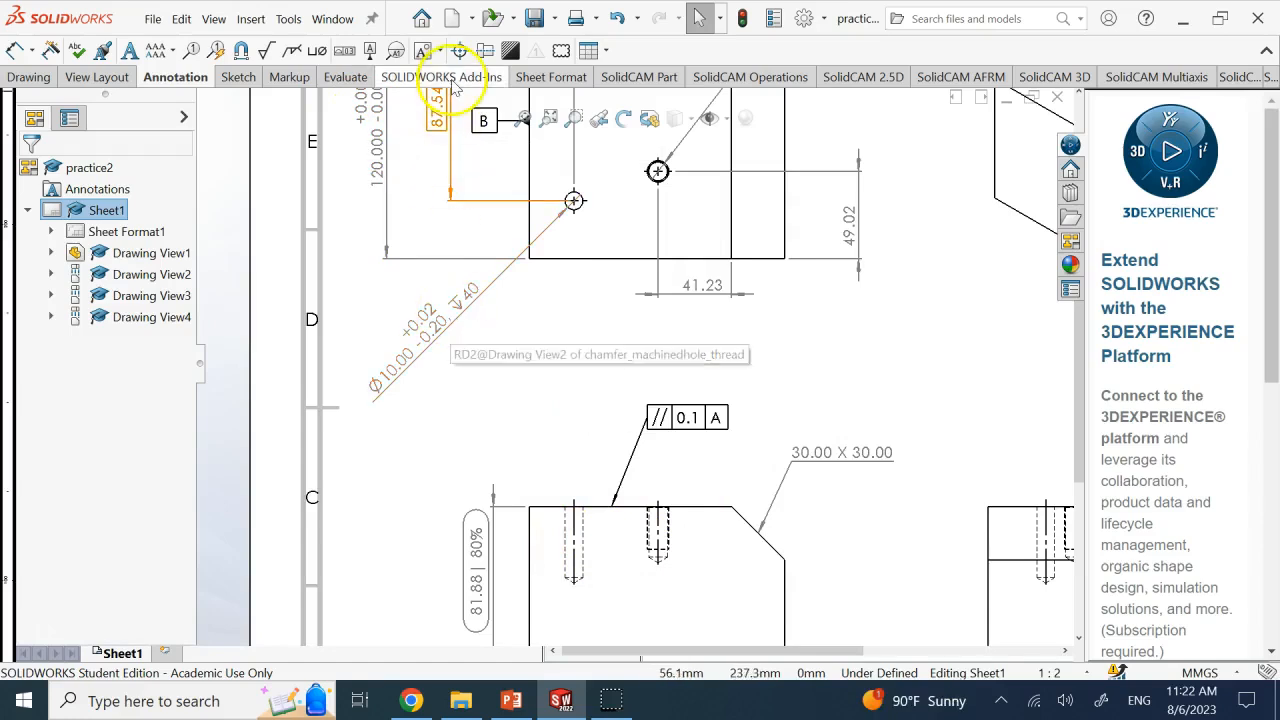
Step: Start a Geometric Tolerance led from the hole with Position characteristic and Ø0.1 zone
left_click(344, 50)
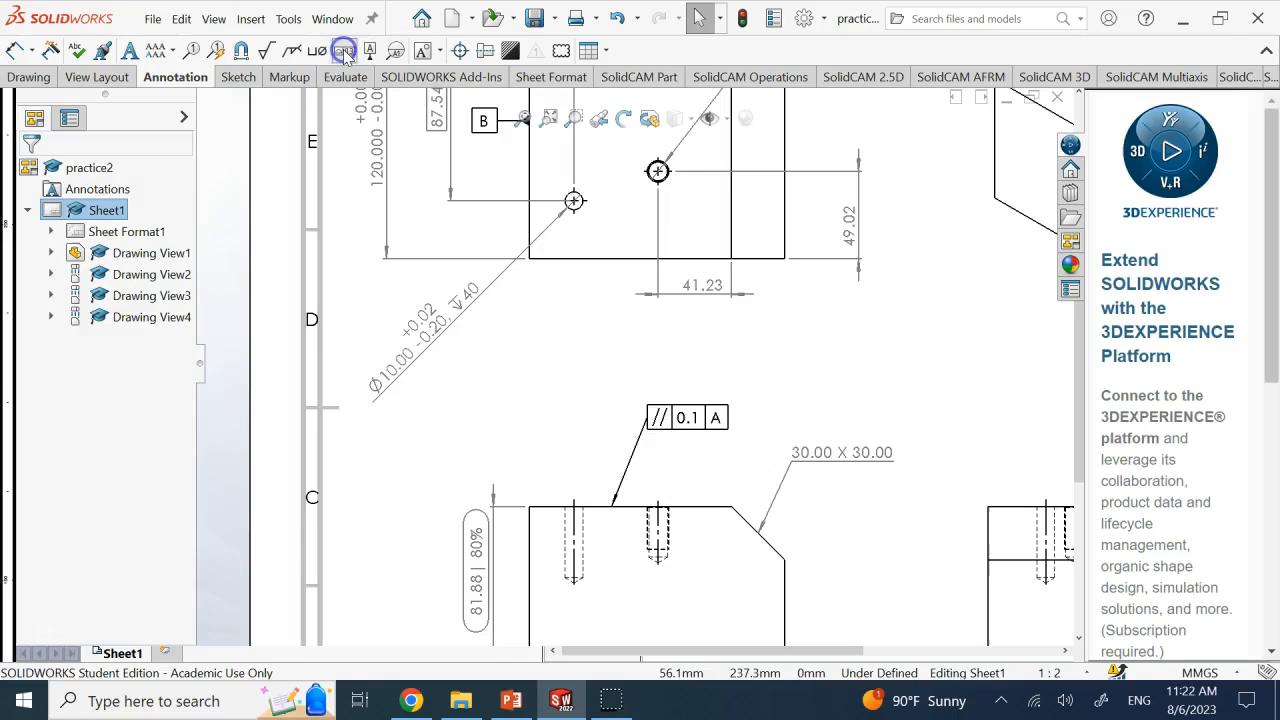
left_click(344, 50)
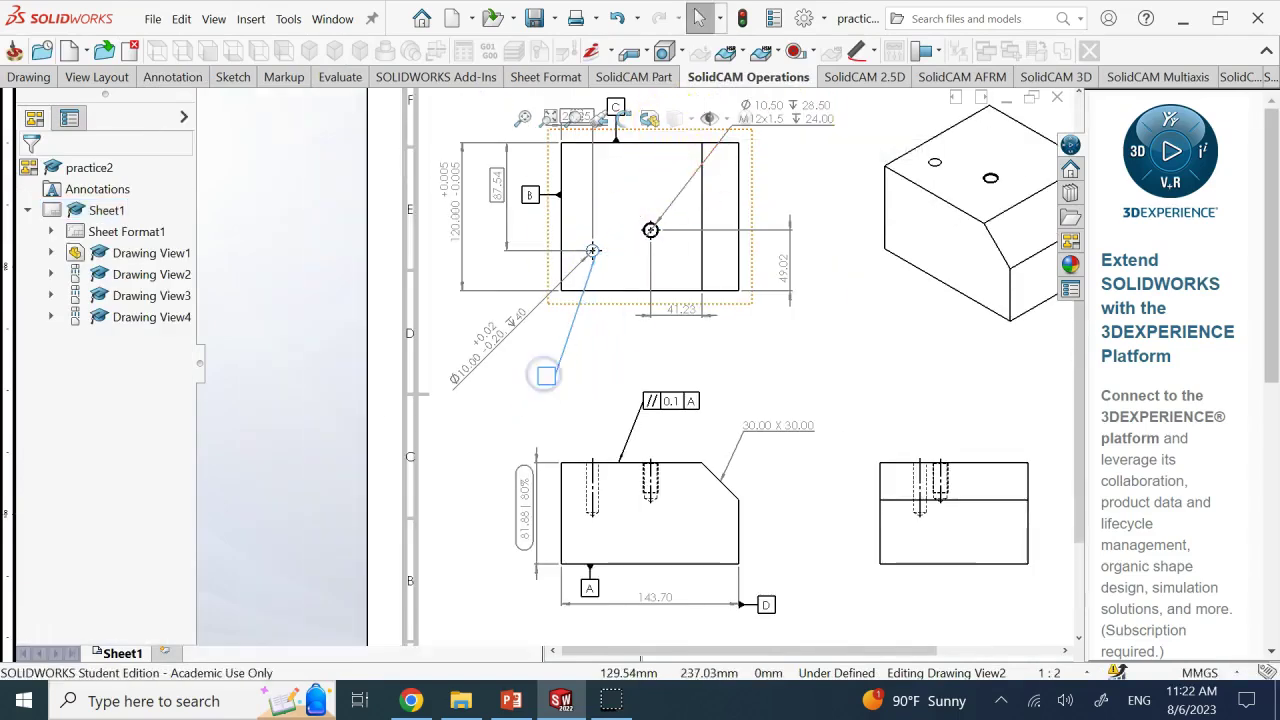
left_click(544, 376)
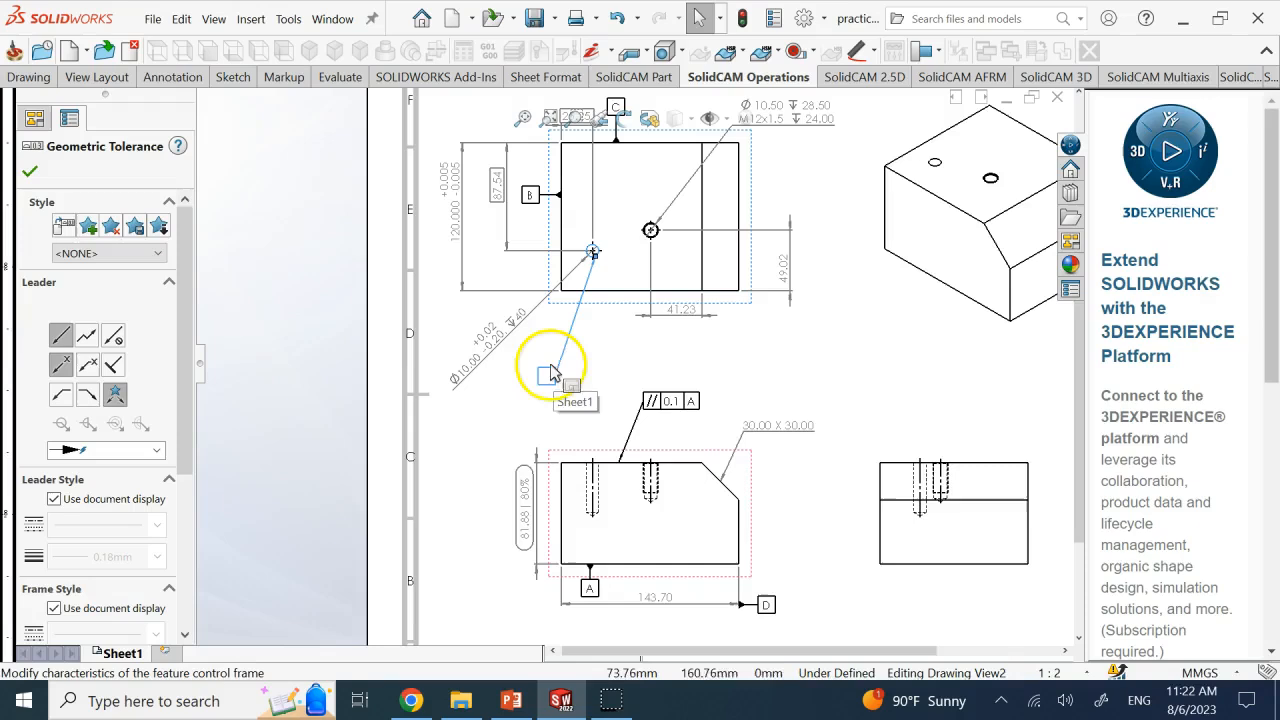
left_click(548, 376)
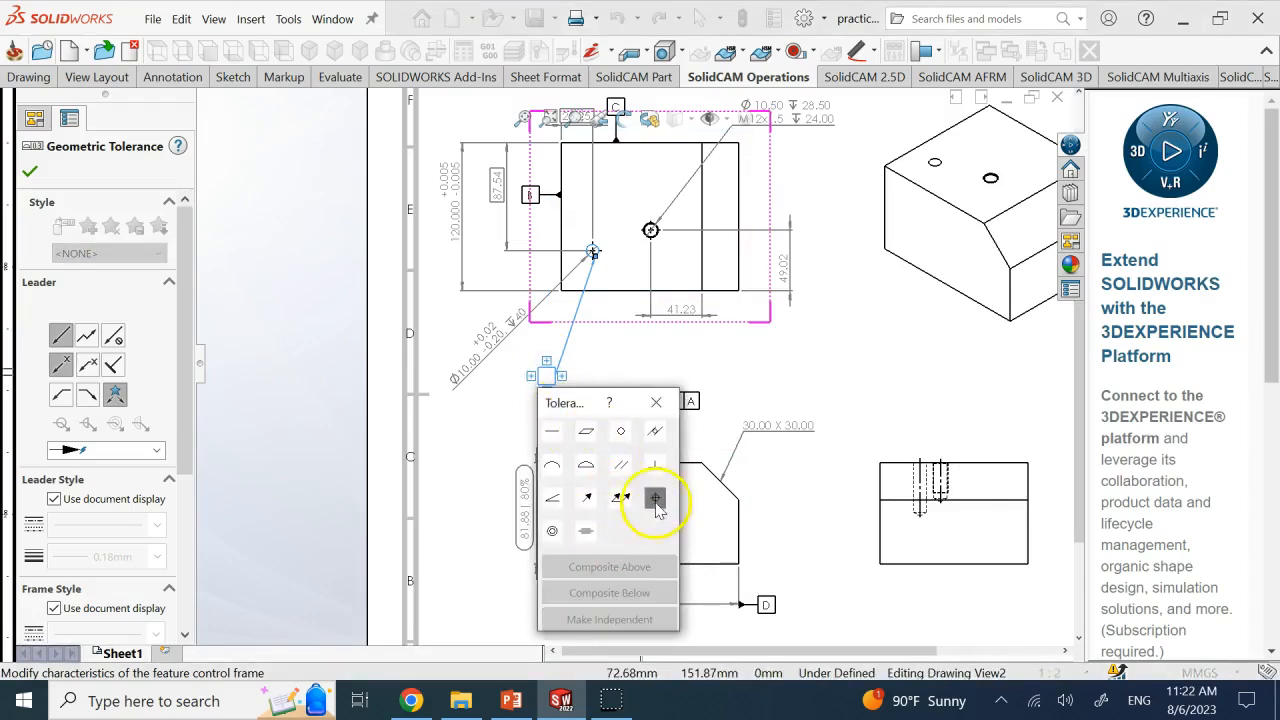
left_click(656, 498)
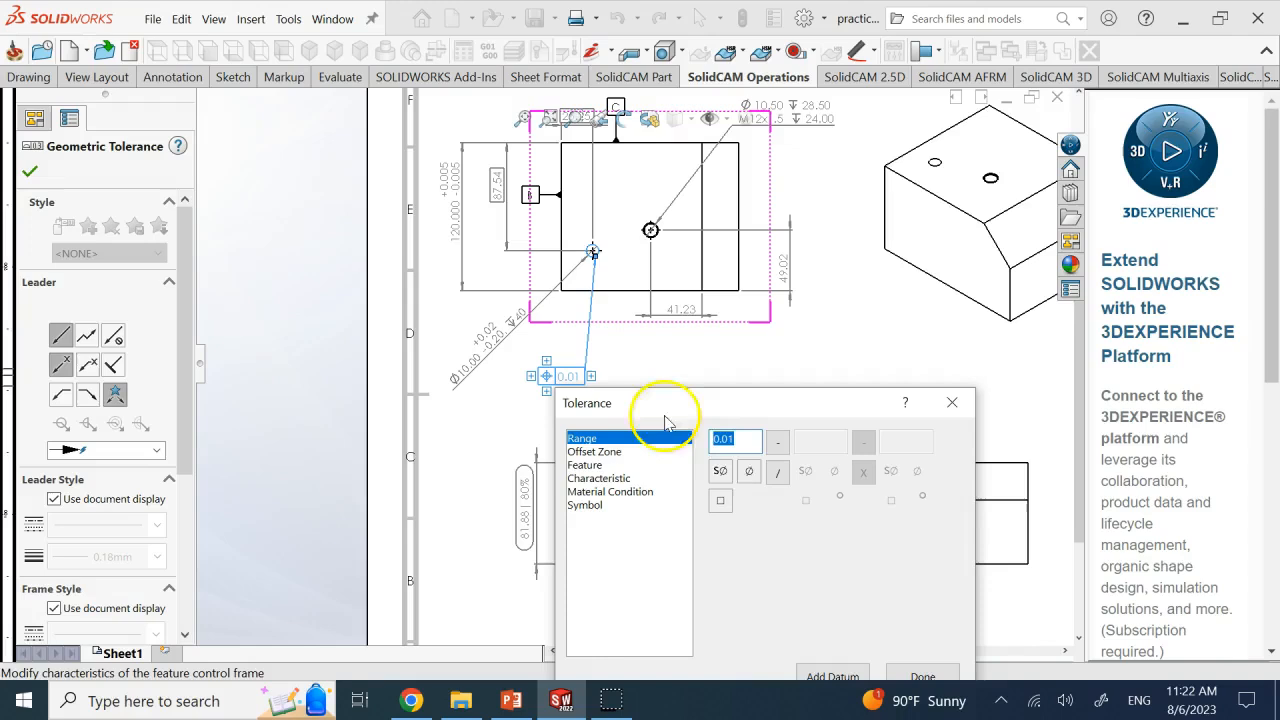
left_click(748, 472)
type("0.1")
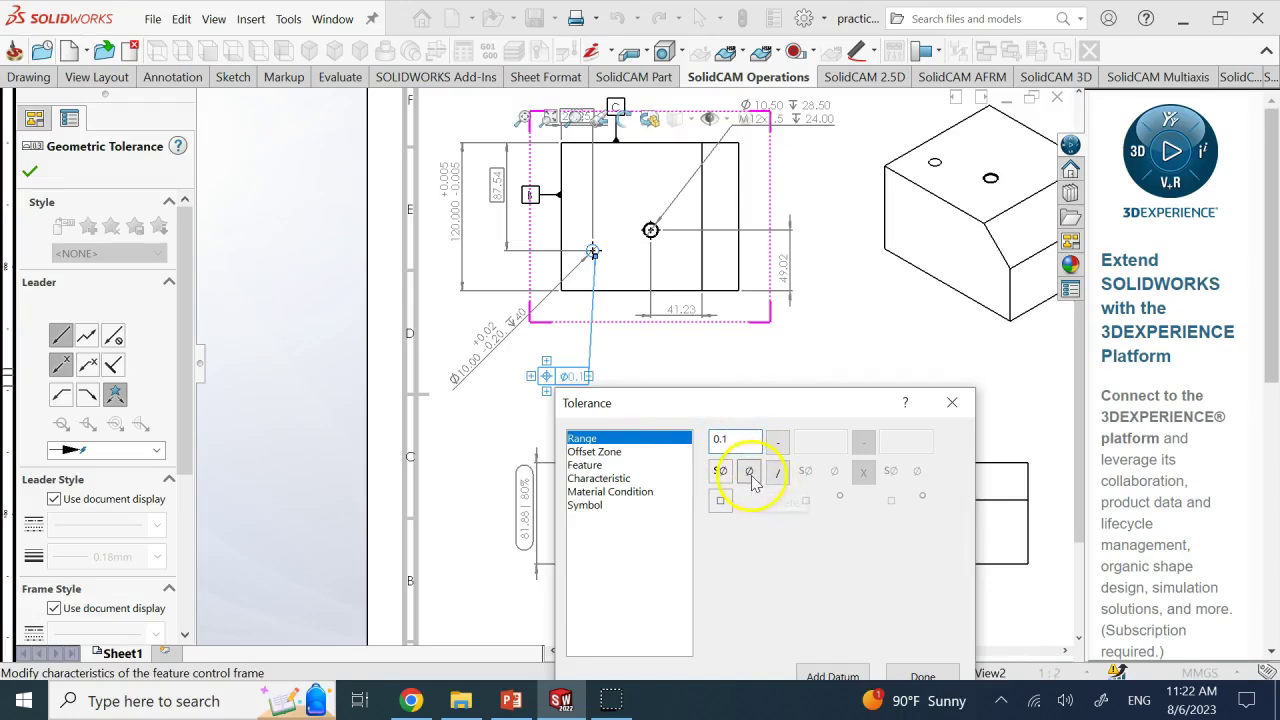
mouse_move(720, 472)
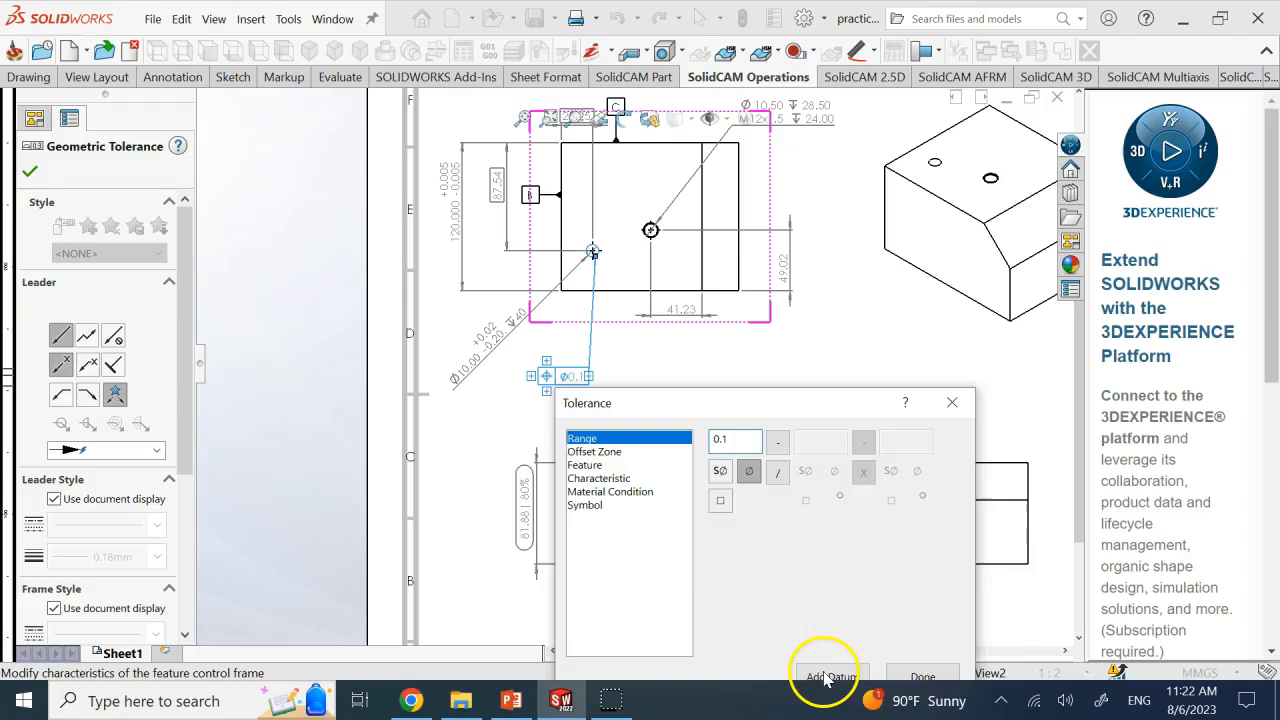
Step: Add datum references A, B and C to the position tolerance and confirm
left_click(826, 676)
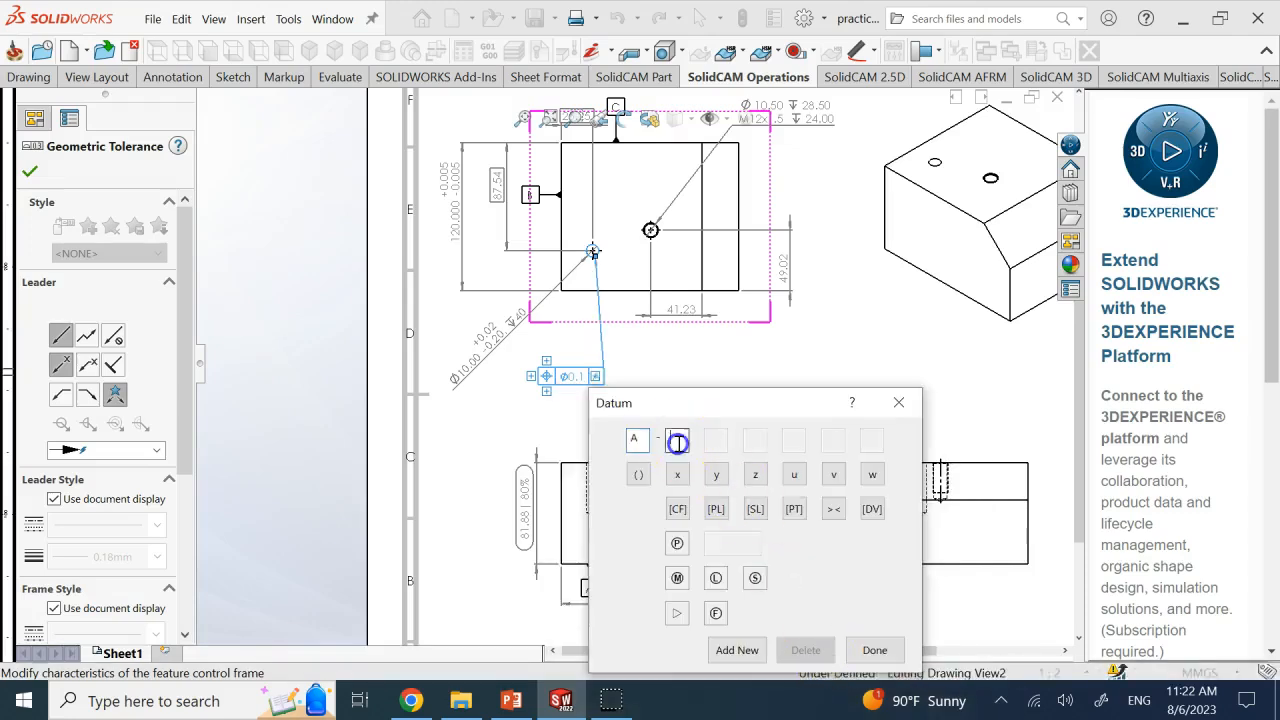
type("B")
left_click(716, 440)
type("C")
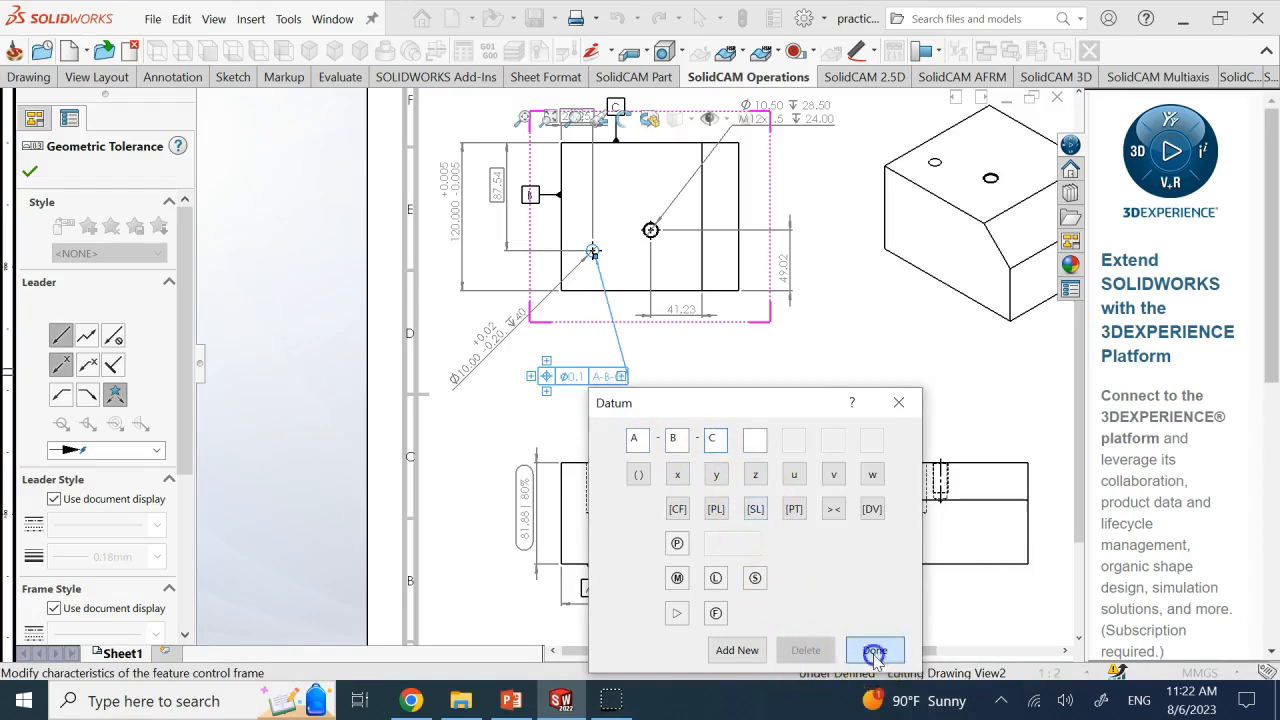
left_click(876, 650)
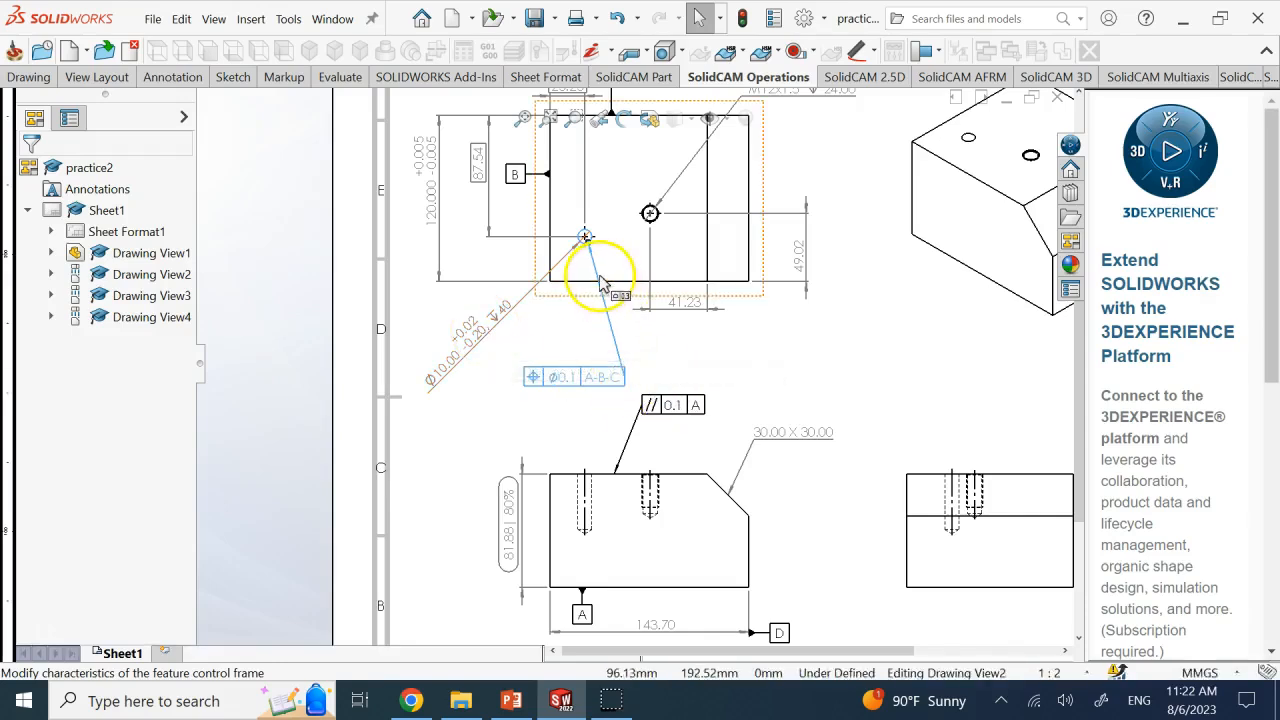
Step: Drag the Ø0.1 A-B-C frame onto the Ø10.00 dimension so it snaps beneath its text
left_click(876, 400)
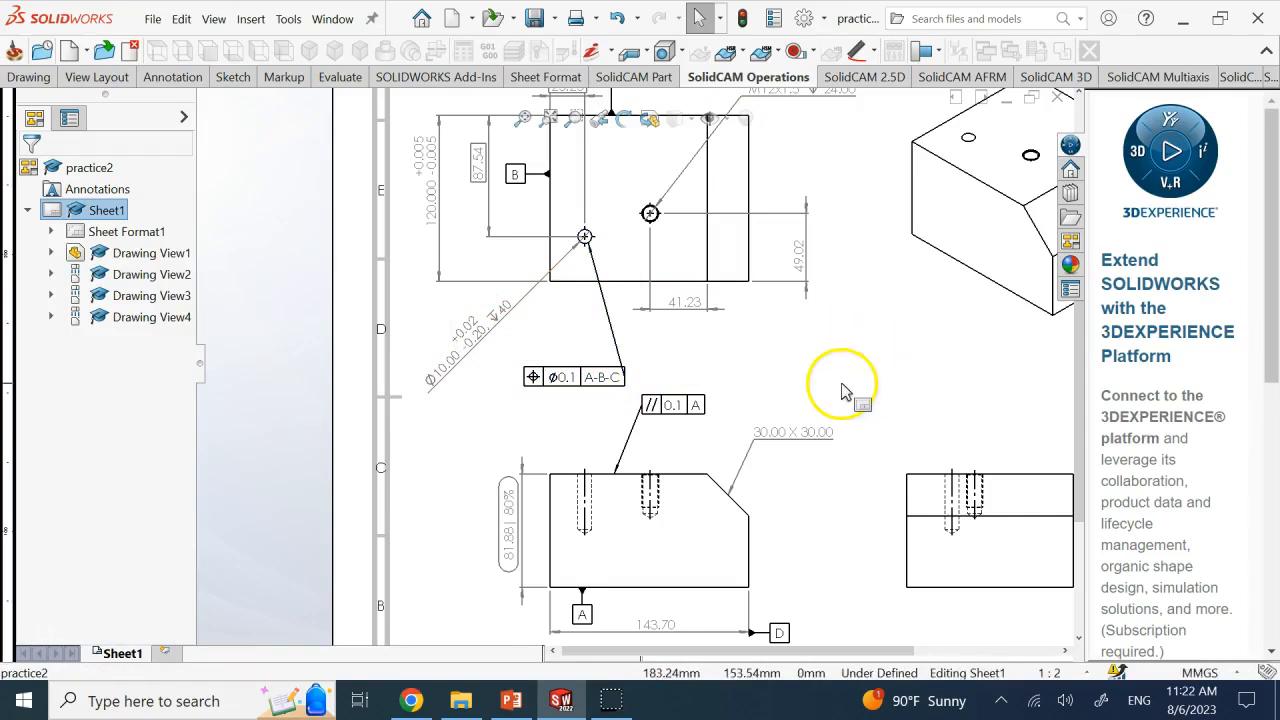
left_click(572, 376)
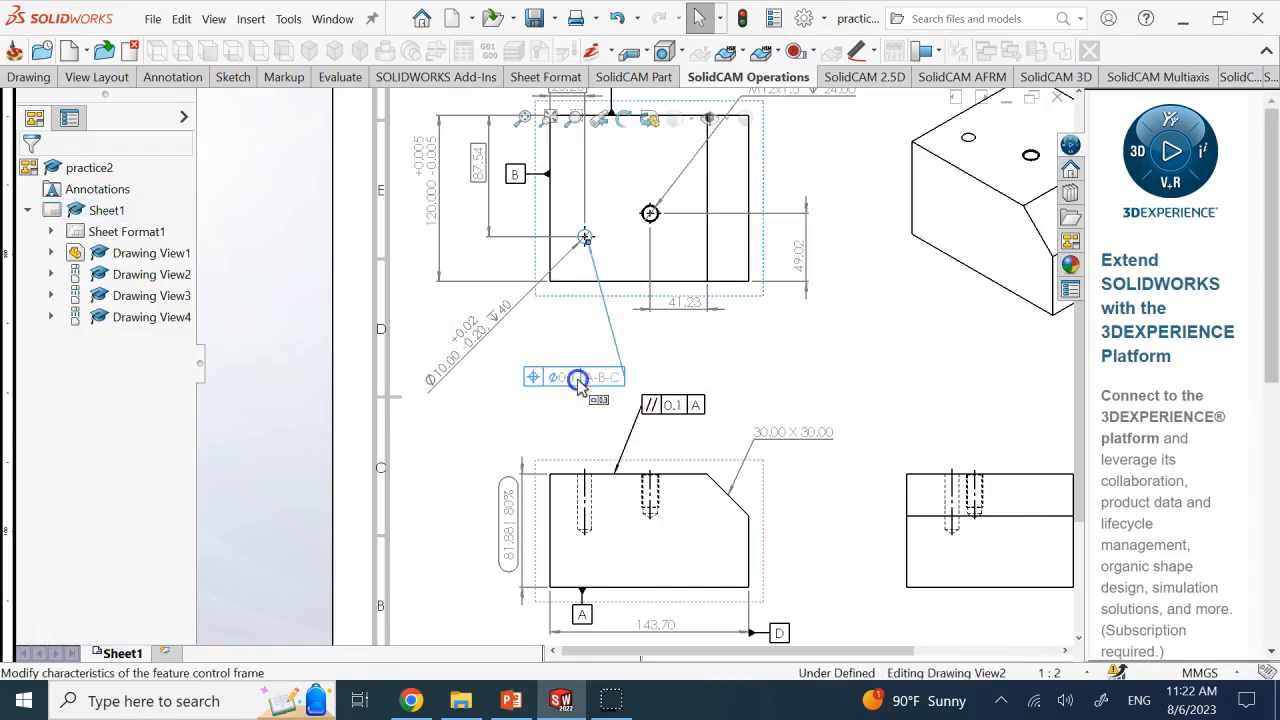
left_click_drag(572, 376, 480, 328)
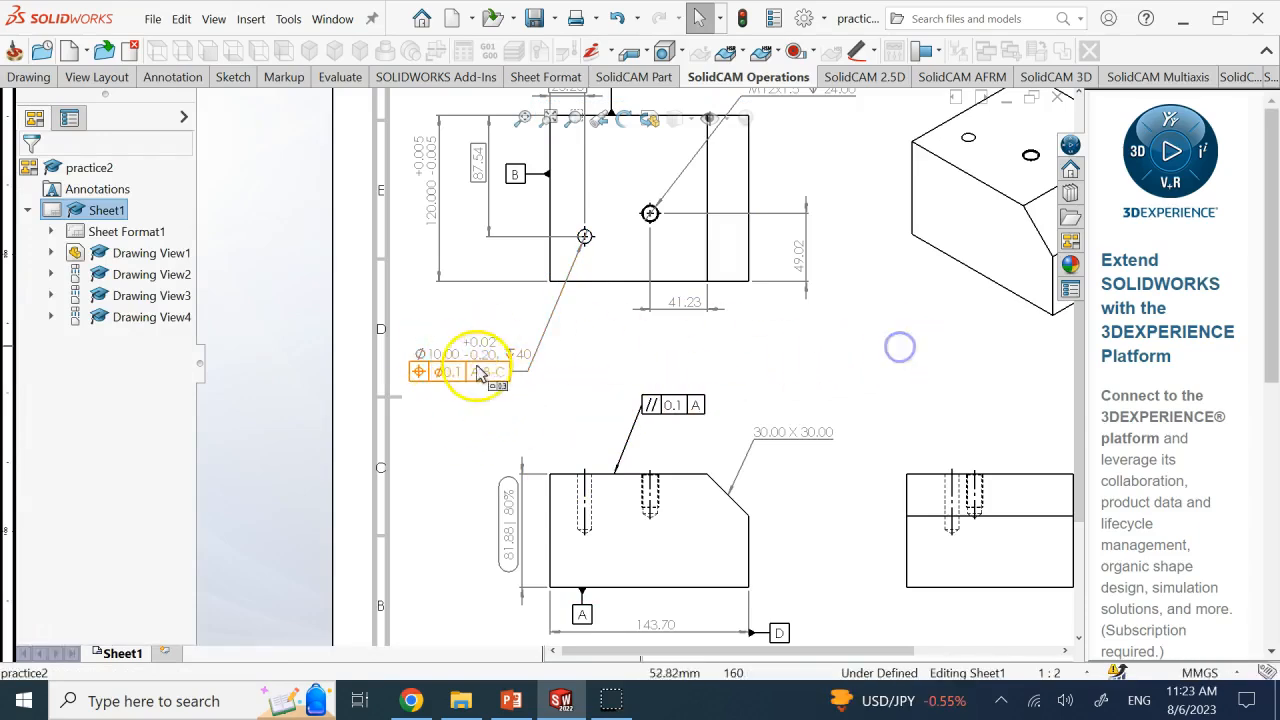
left_click(456, 370)
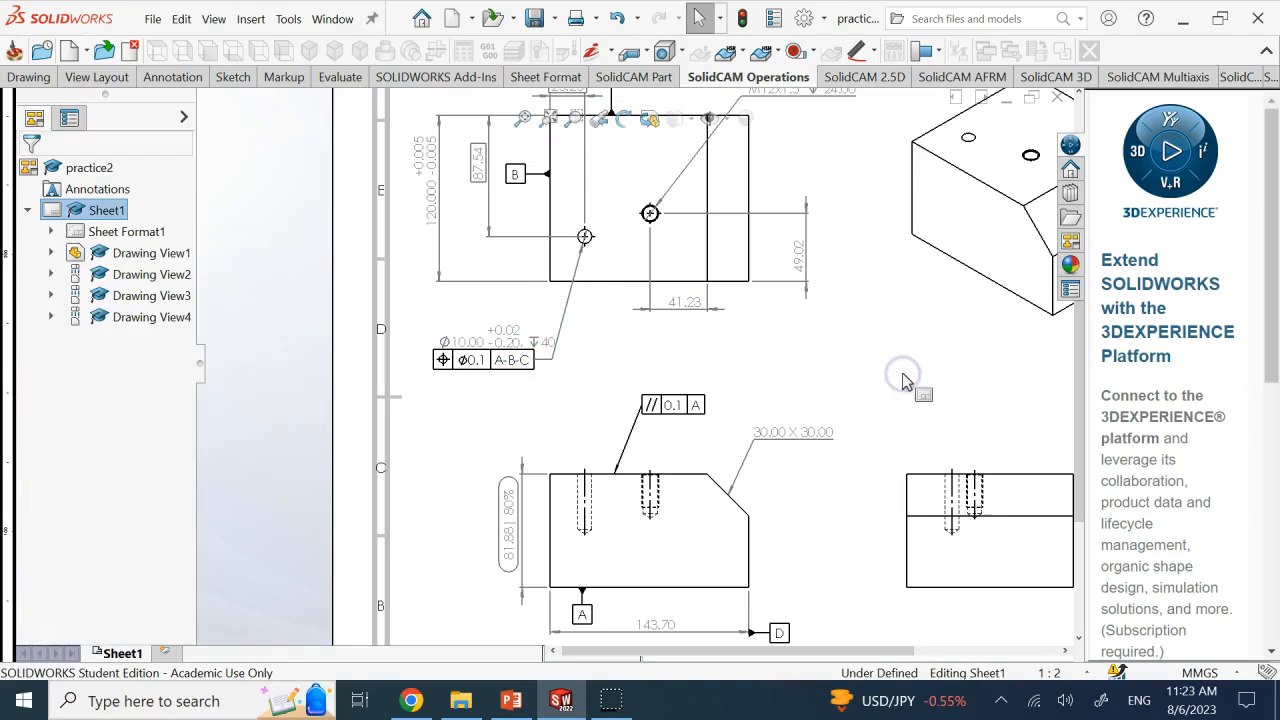
mouse_move(904, 382)
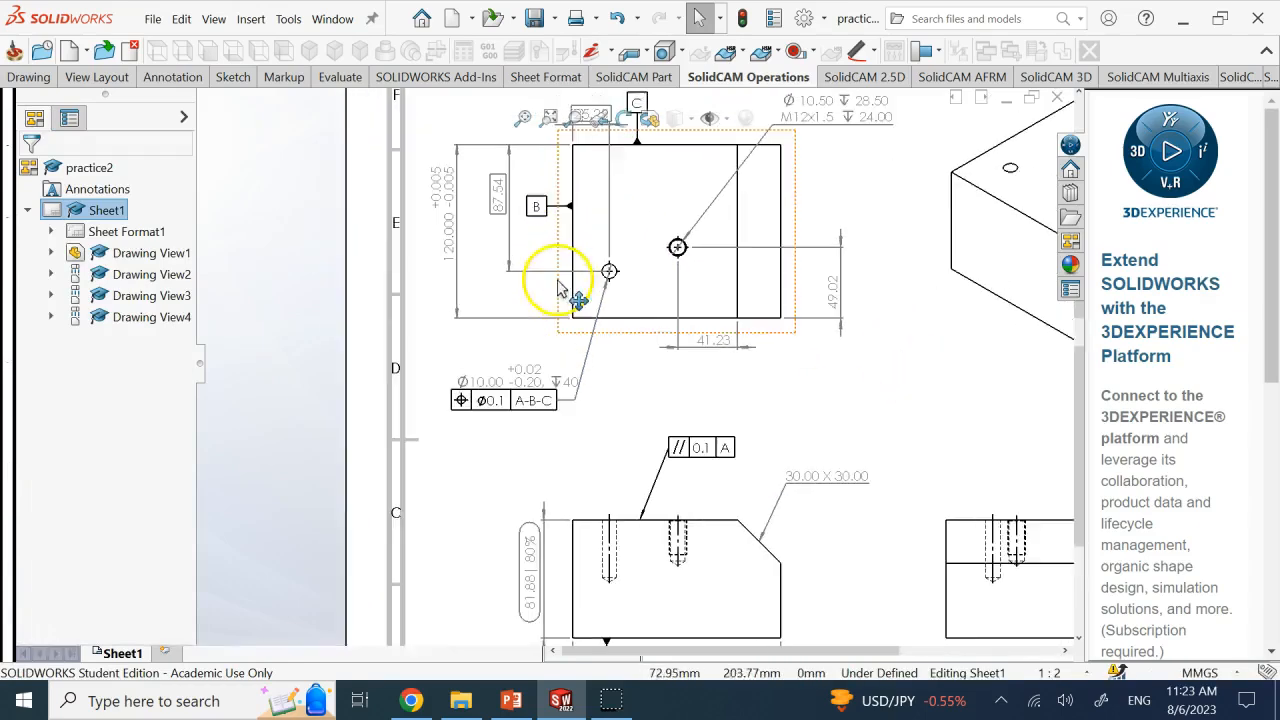
left_click(504, 400)
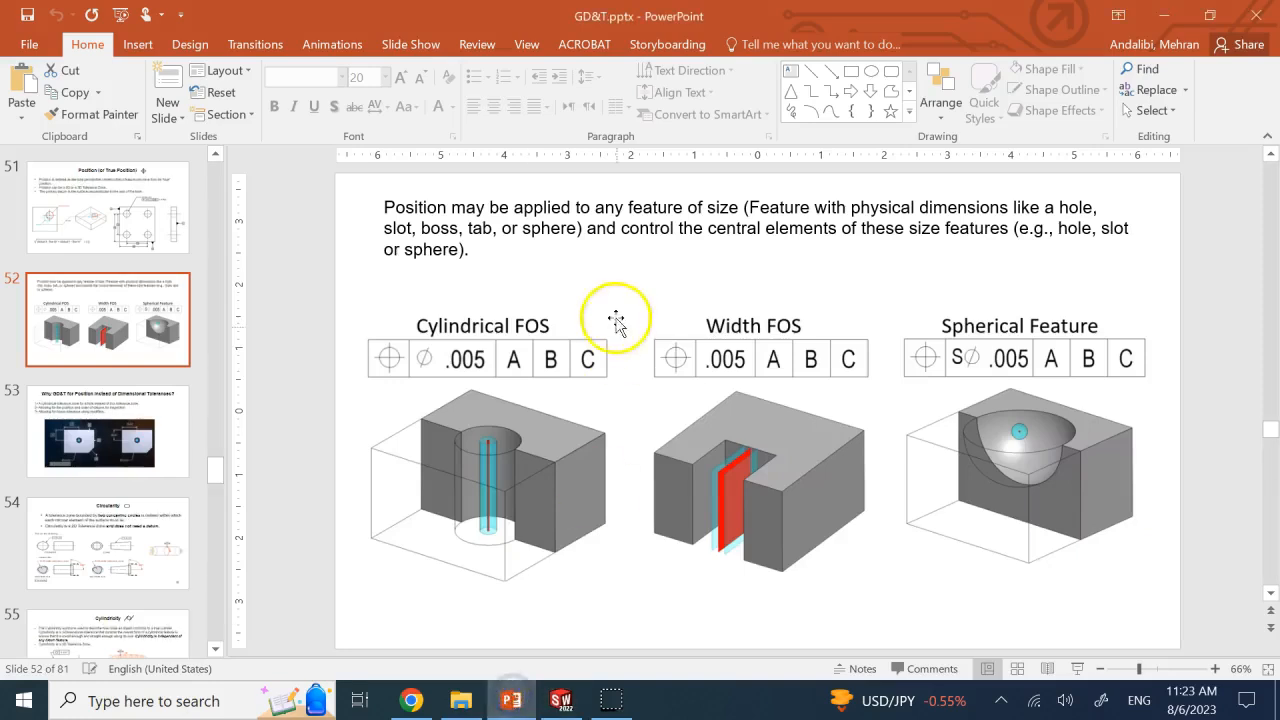
mouse_move(424, 358)
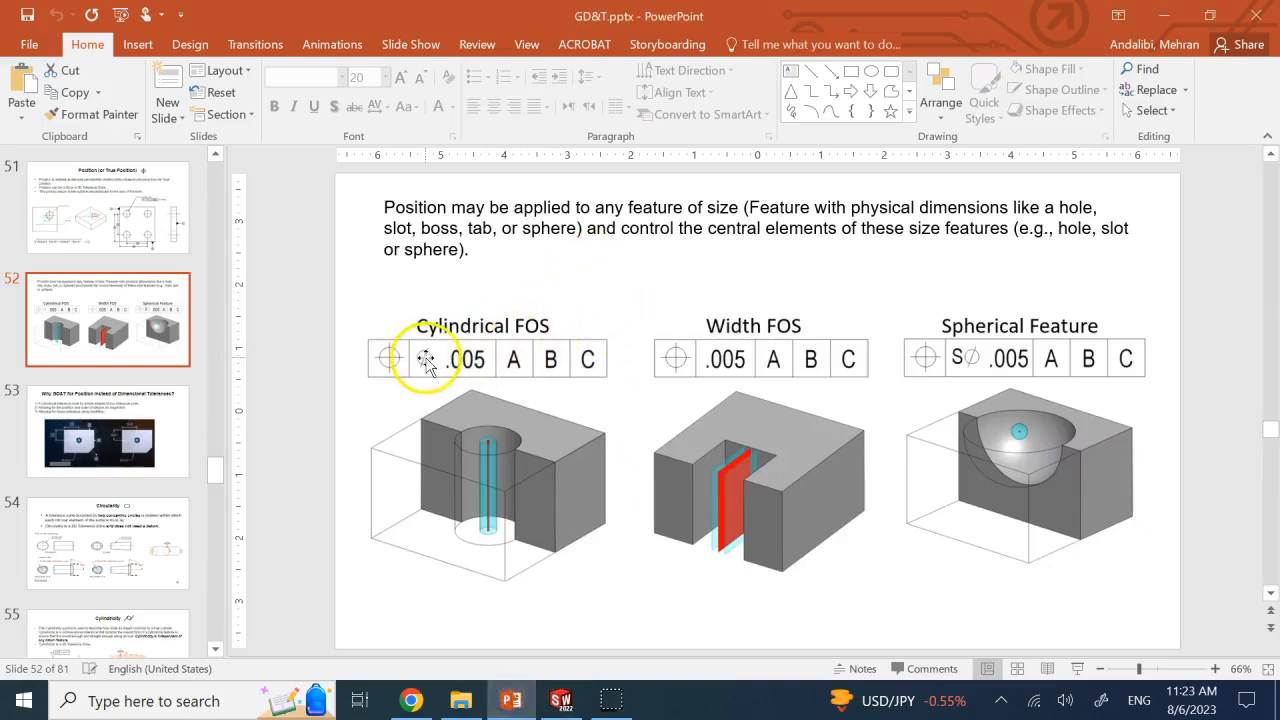
mouse_move(390, 364)
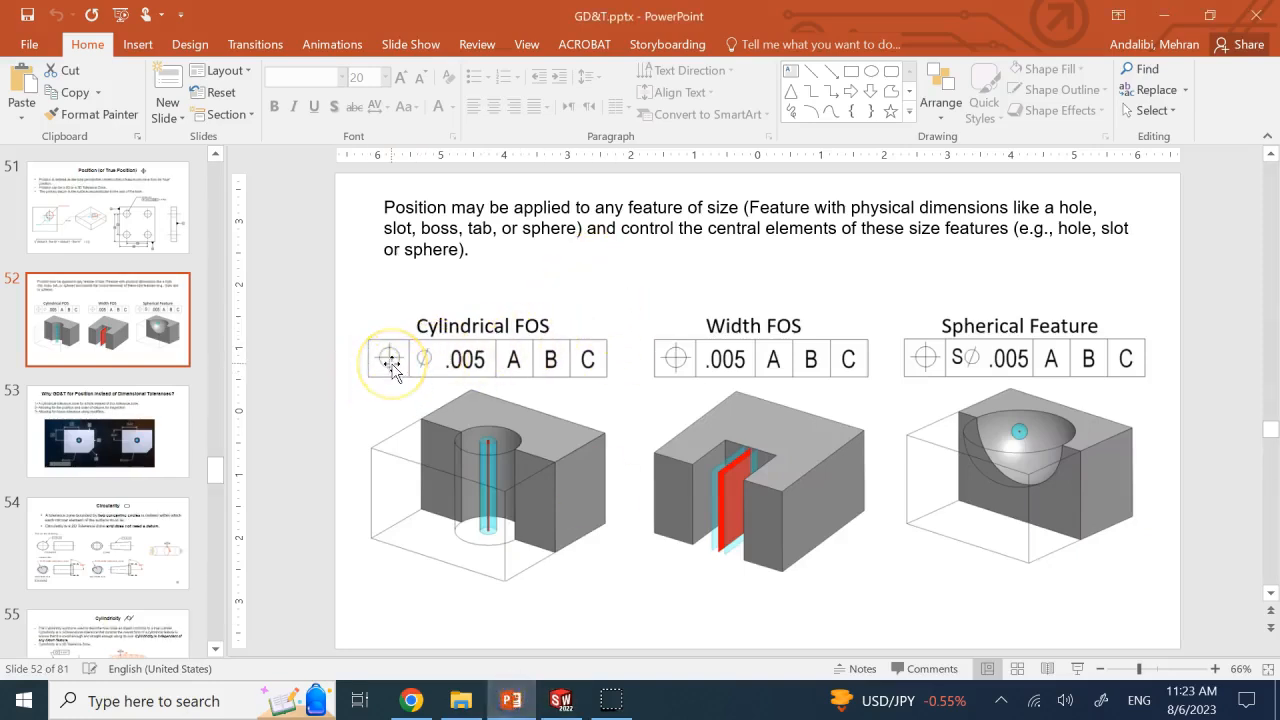
mouse_move(560, 358)
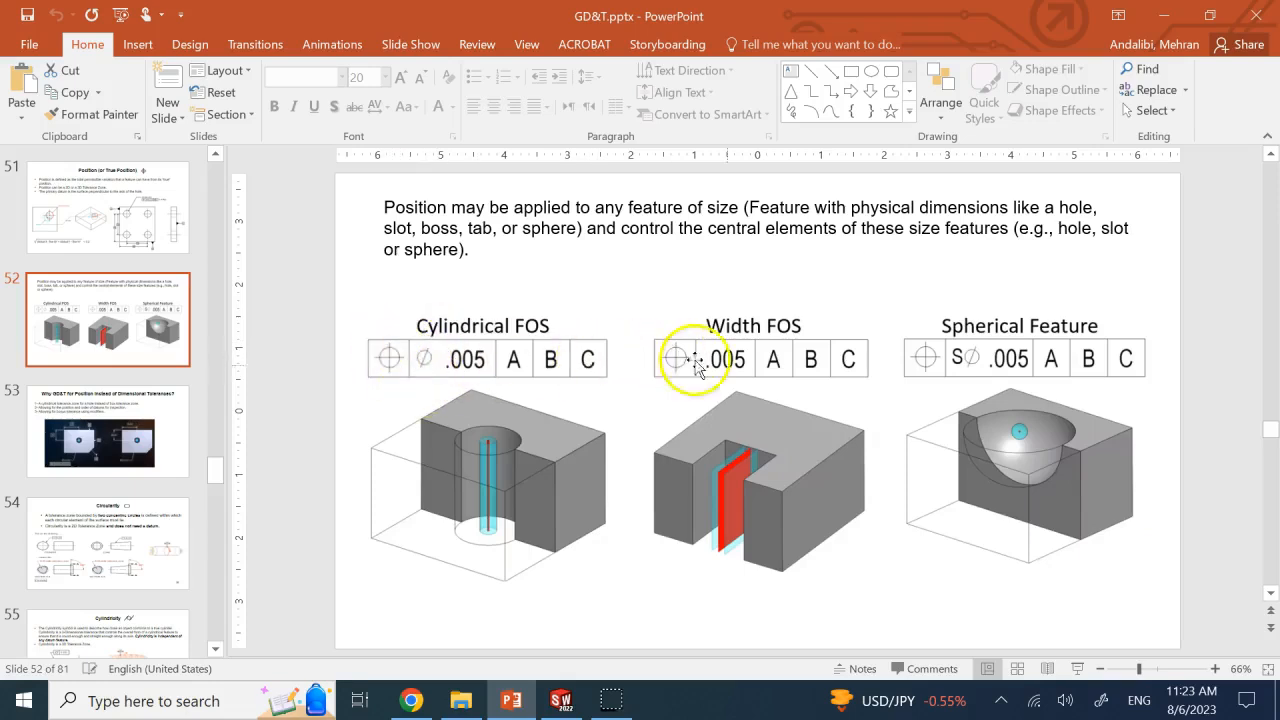
mouse_move(500, 320)
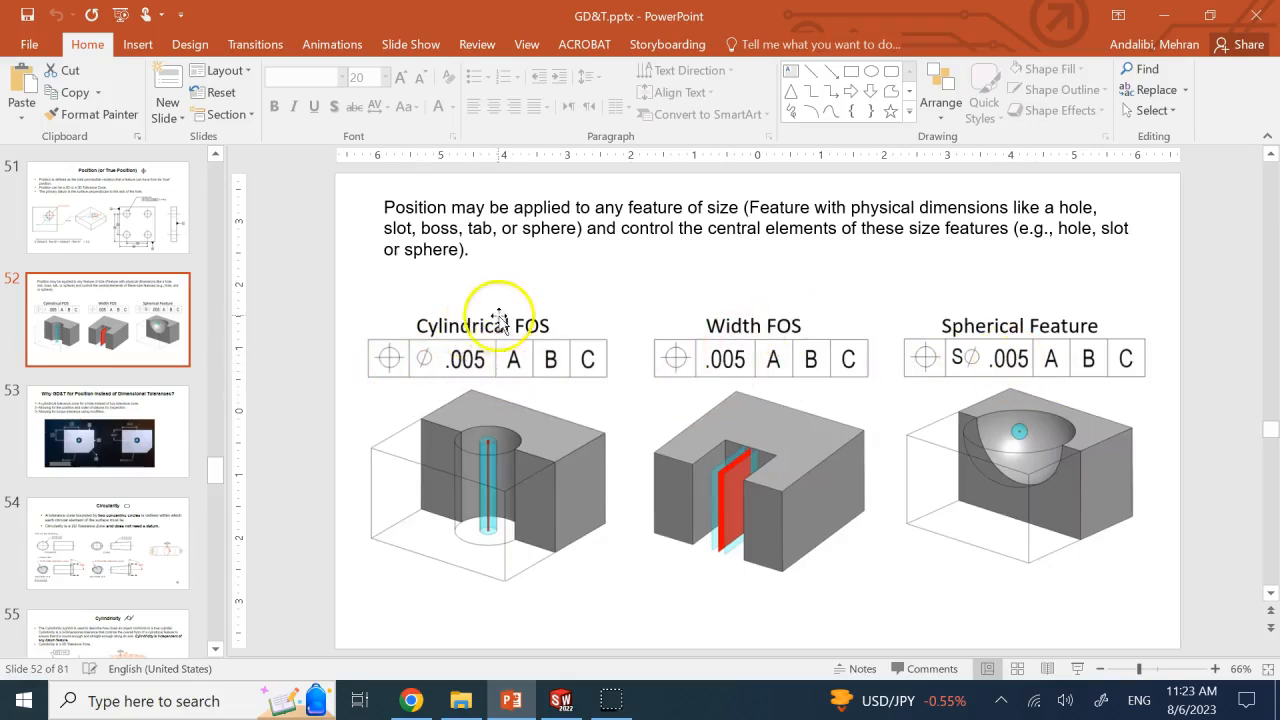
mouse_move(428, 370)
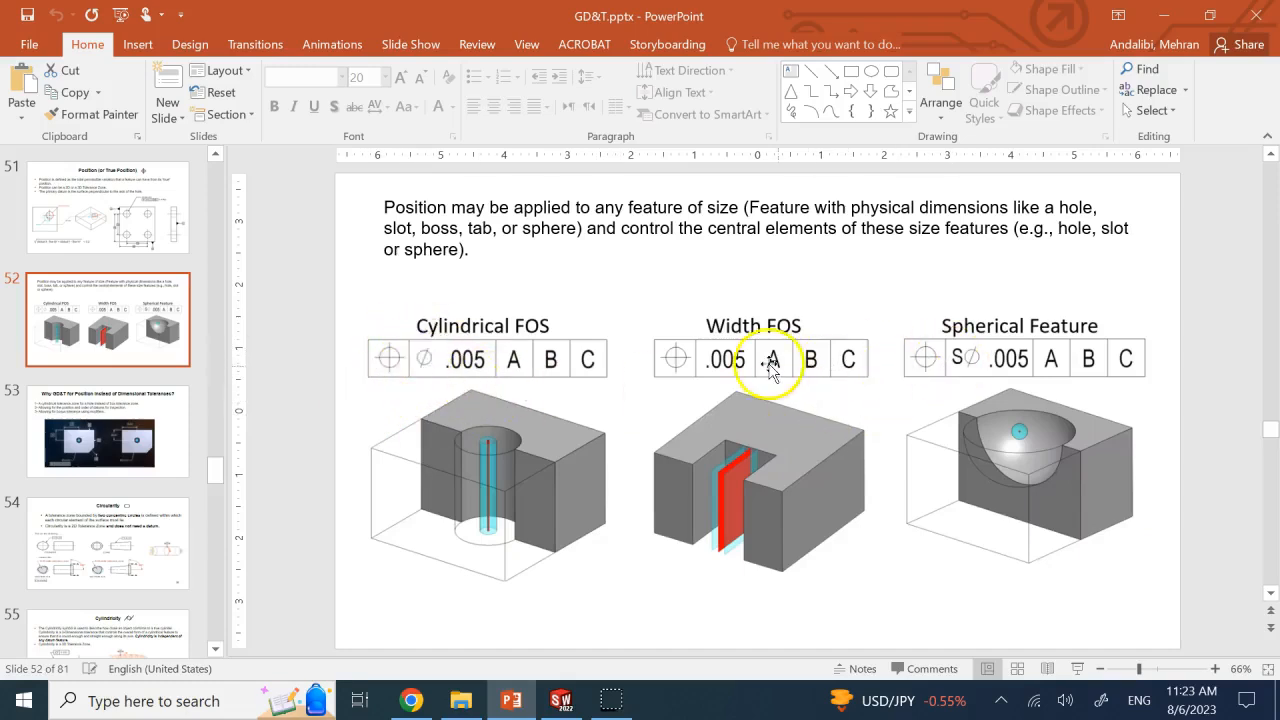
mouse_move(628, 216)
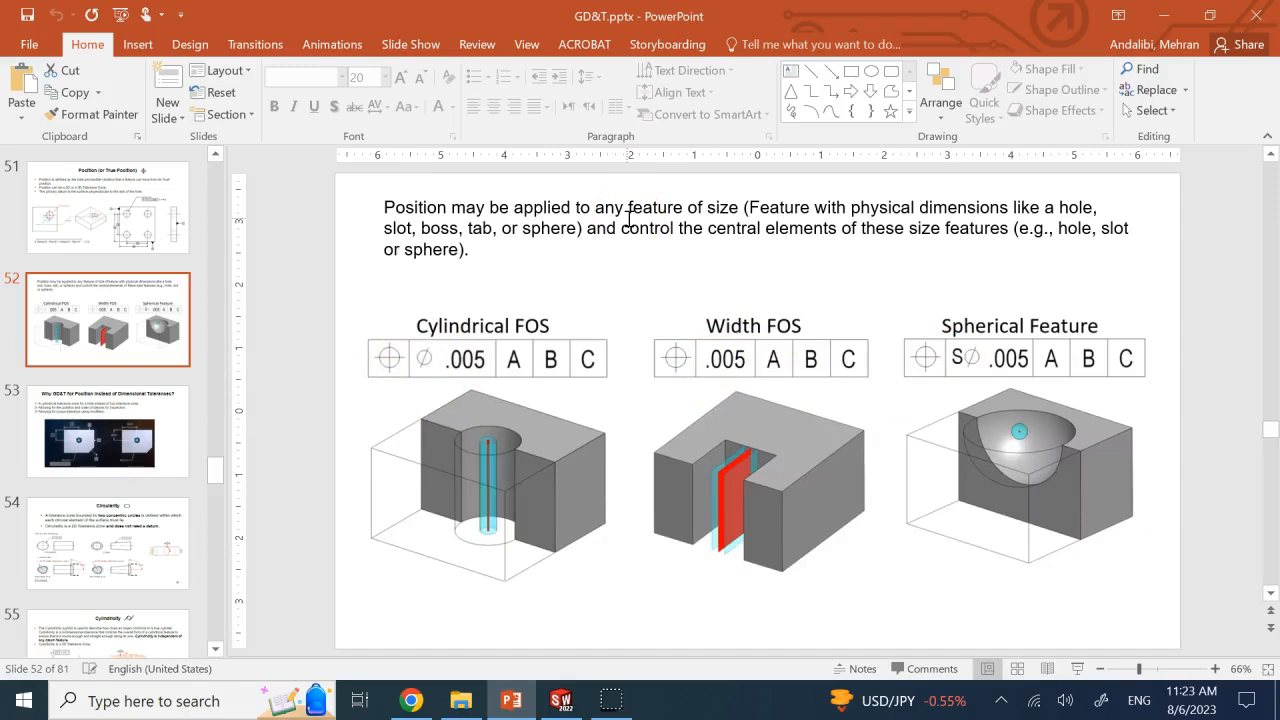
left_click(418, 376)
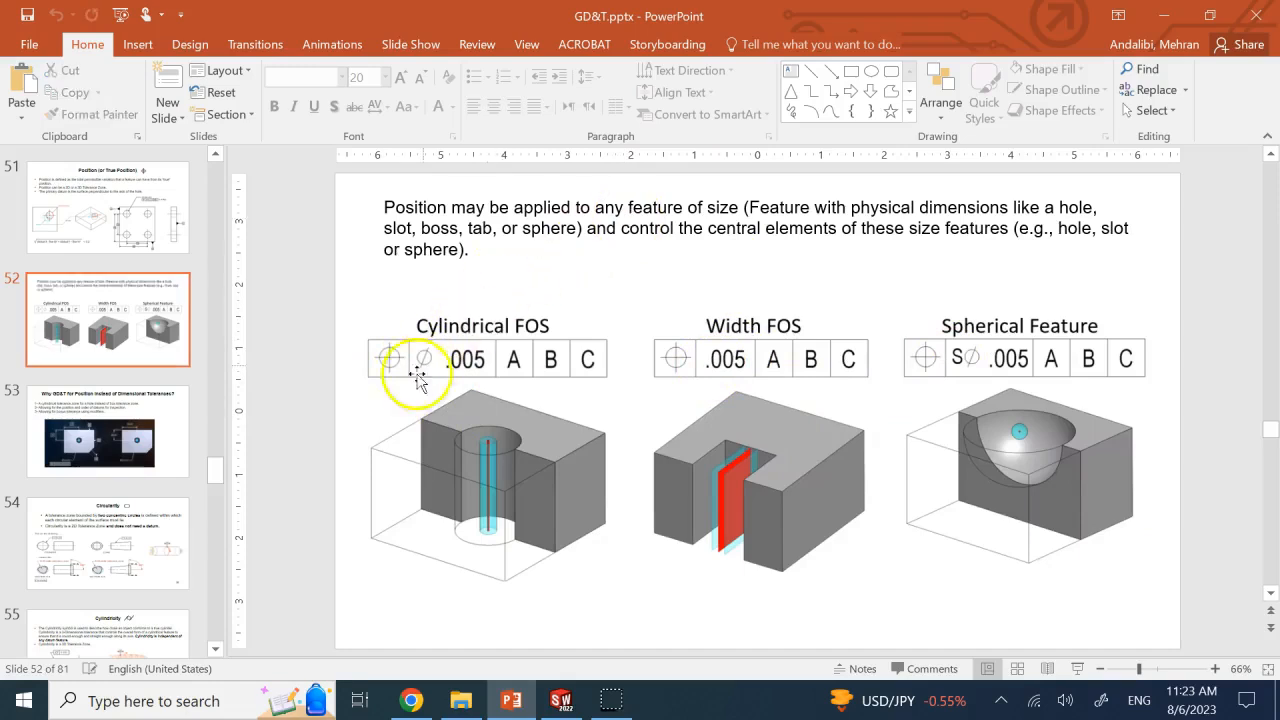
left_click(488, 440)
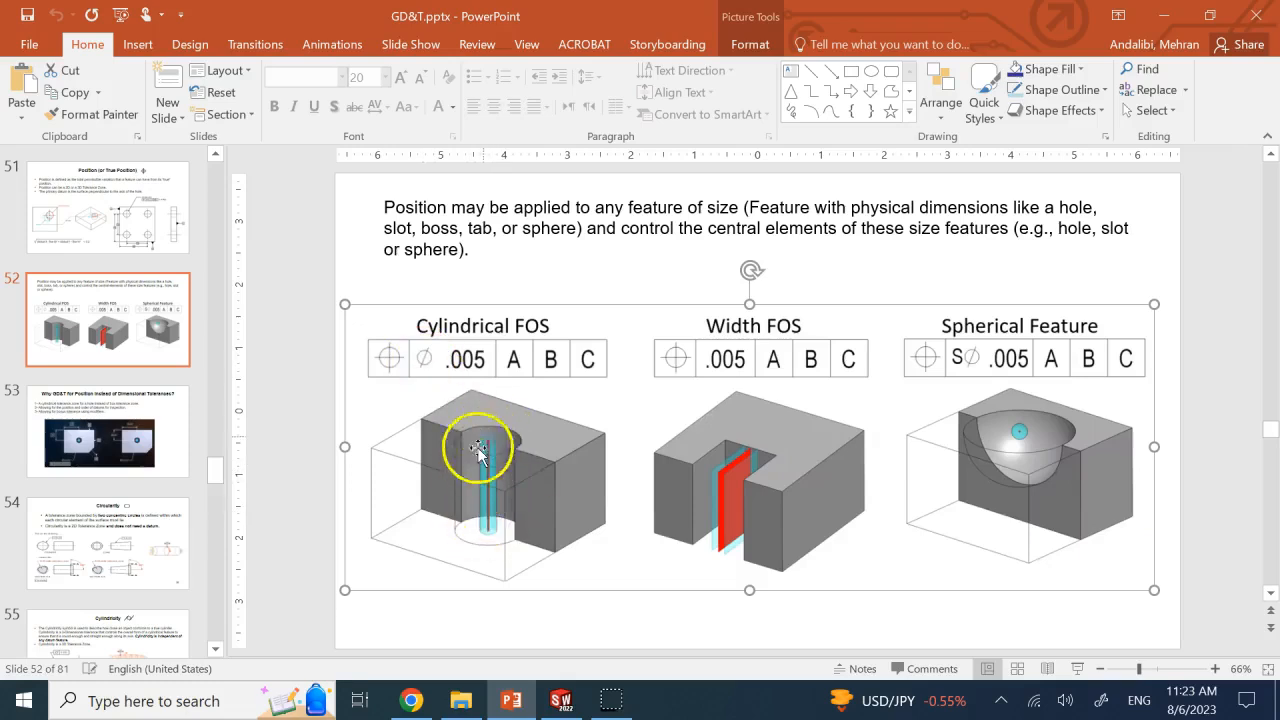
mouse_move(484, 518)
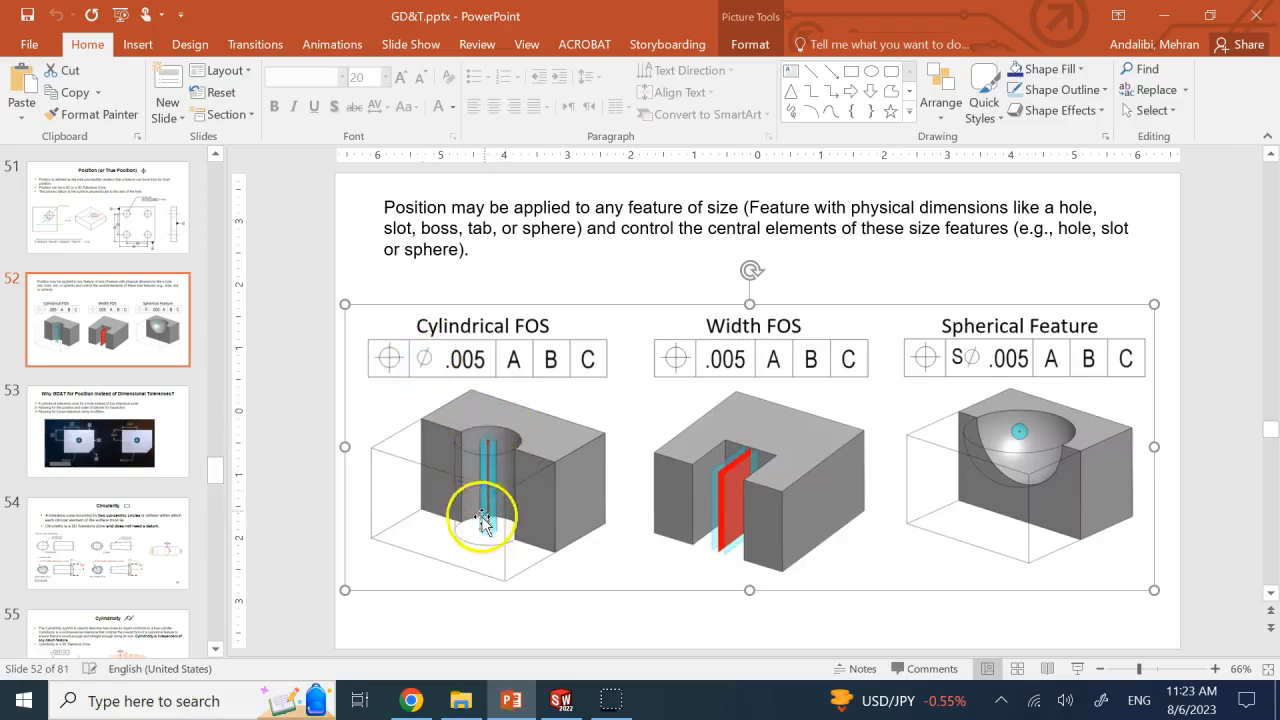
mouse_move(420, 358)
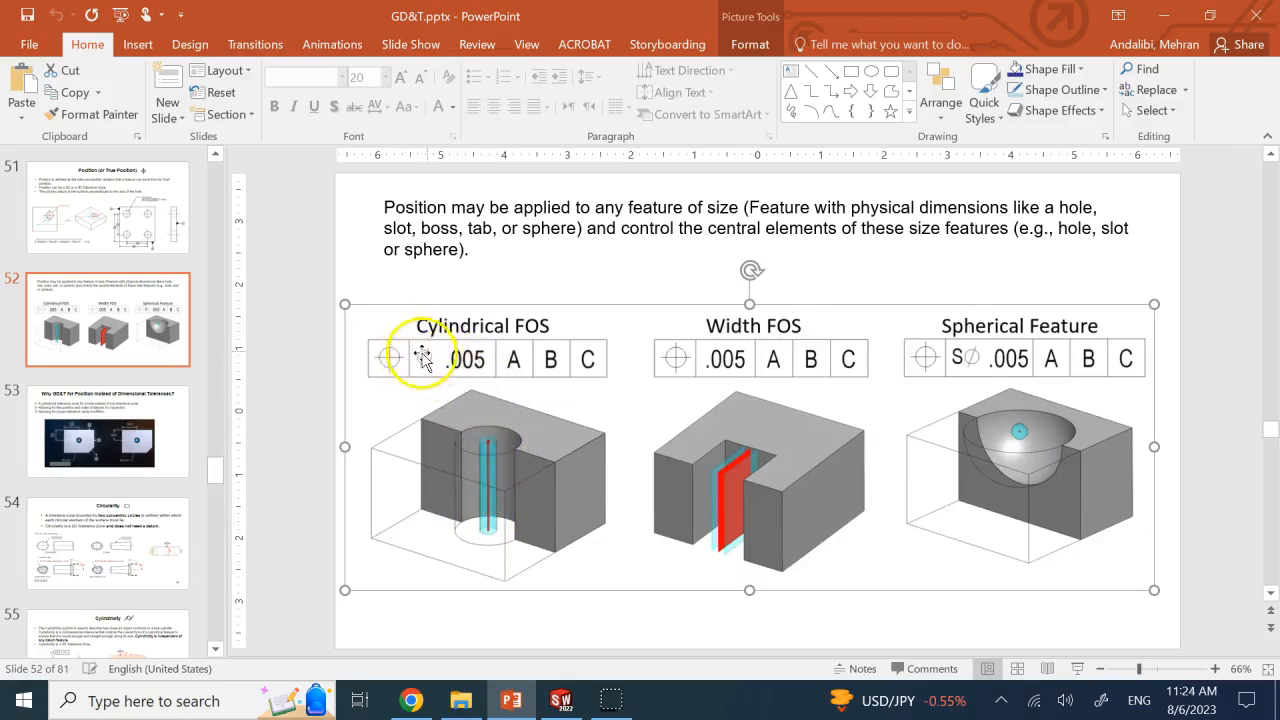
mouse_move(476, 486)
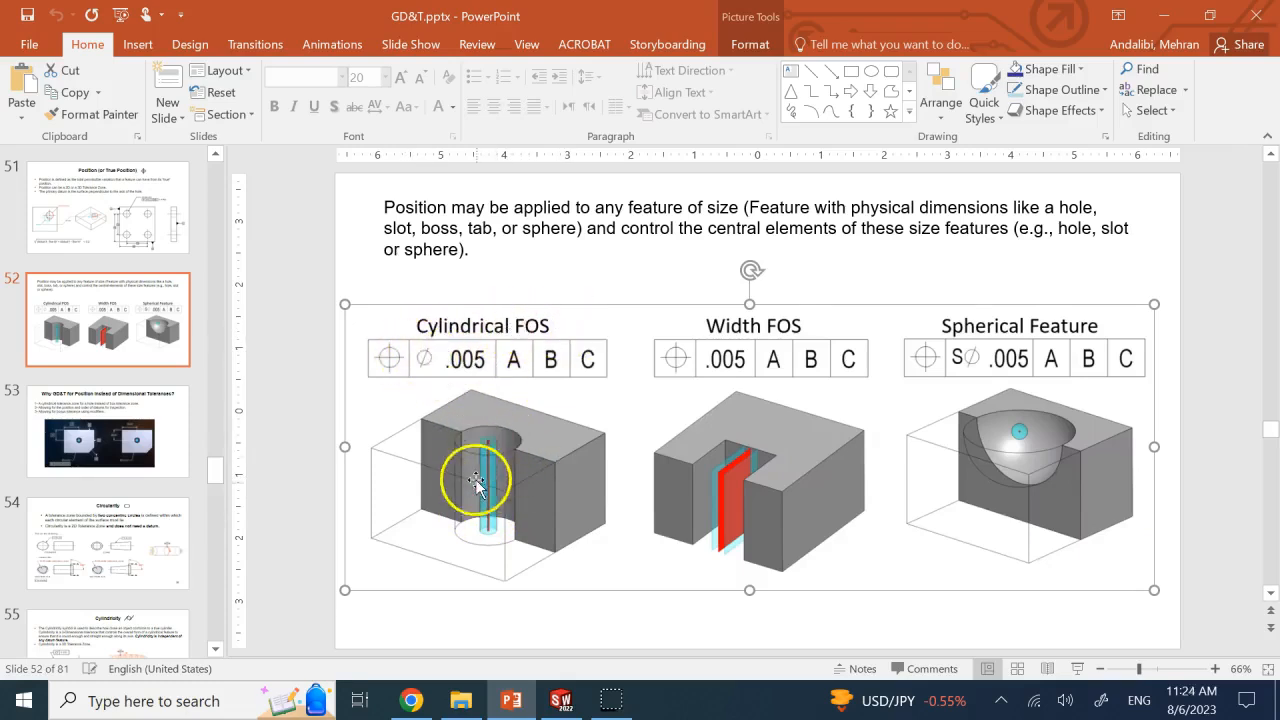
mouse_move(490, 516)
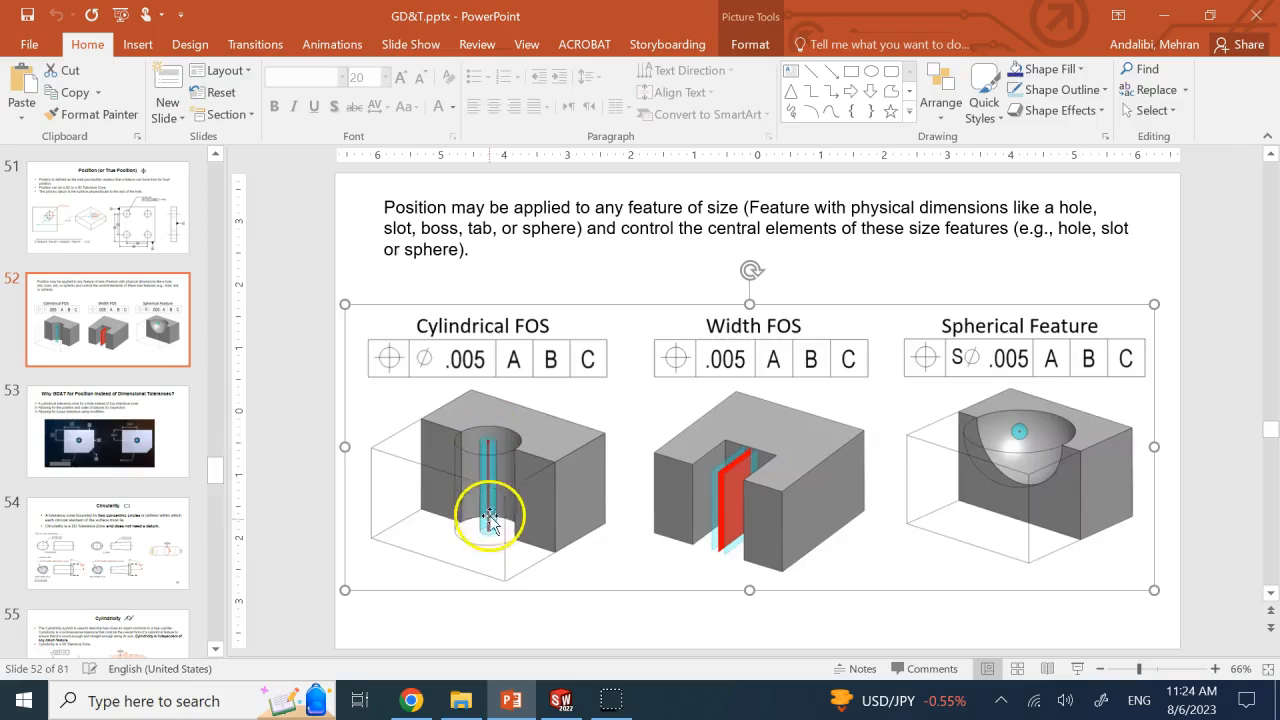
mouse_move(484, 444)
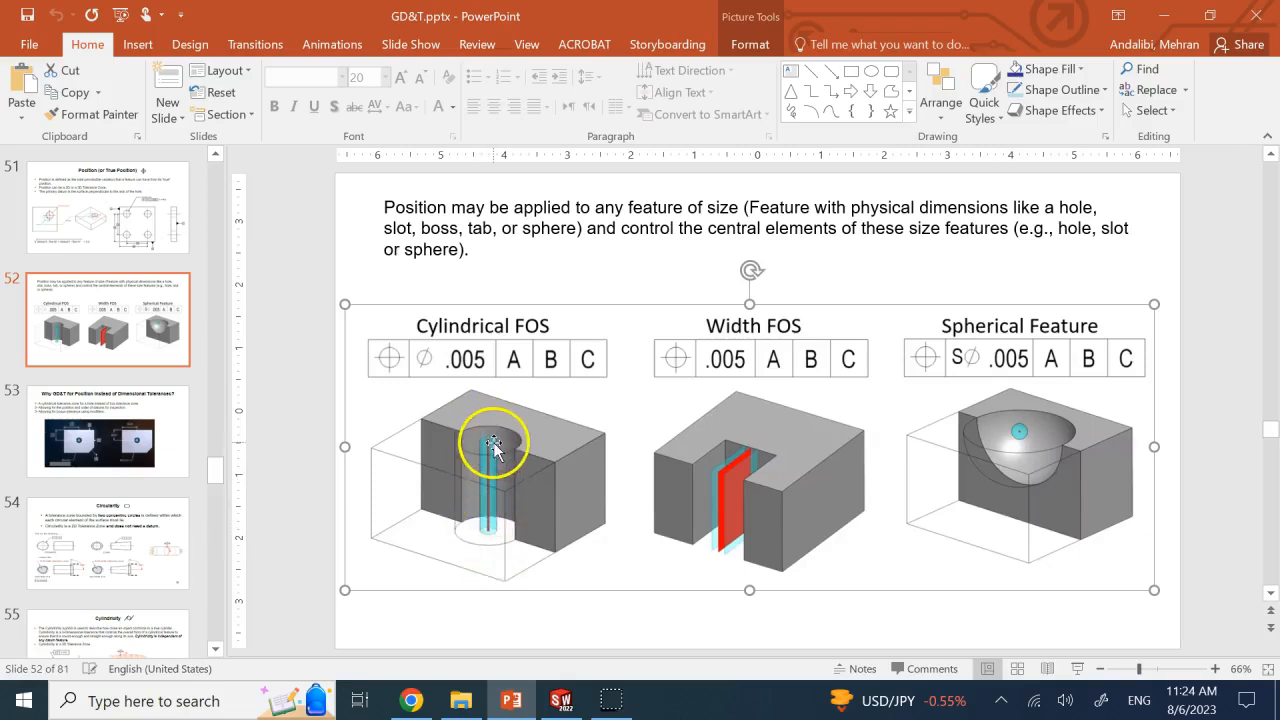
mouse_move(490, 504)
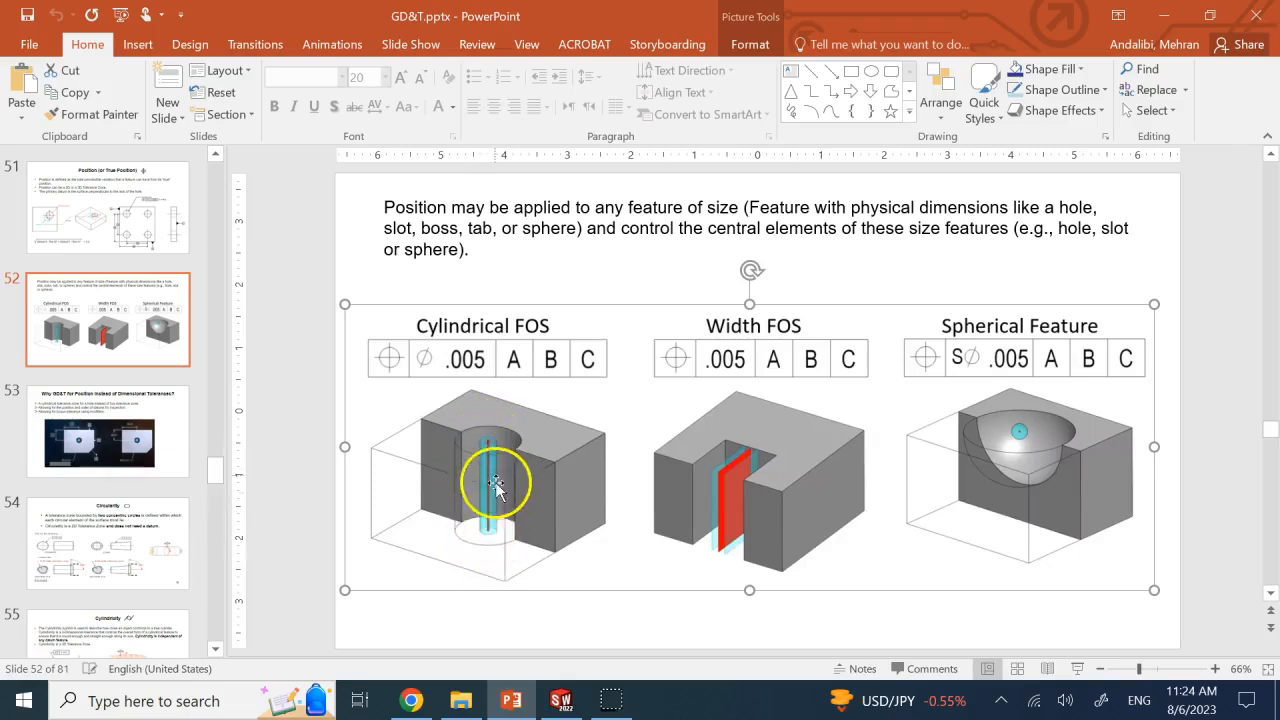
mouse_move(484, 468)
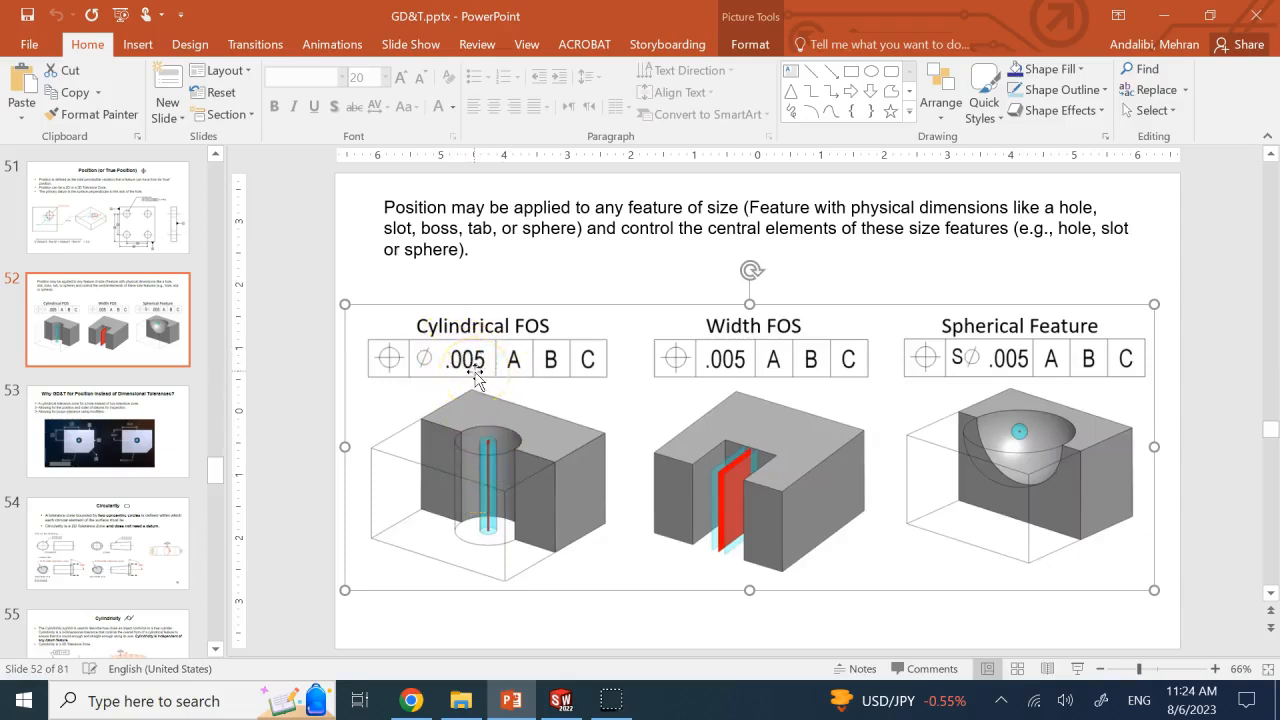
mouse_move(704, 364)
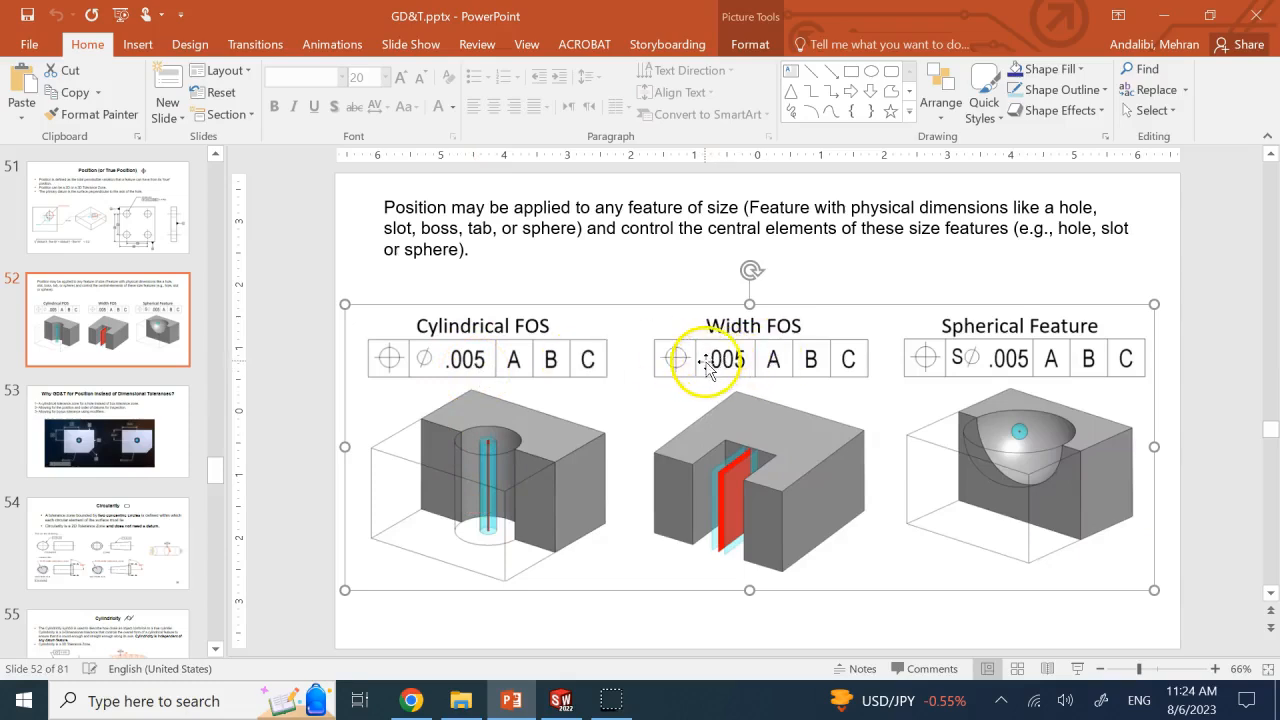
mouse_move(730, 496)
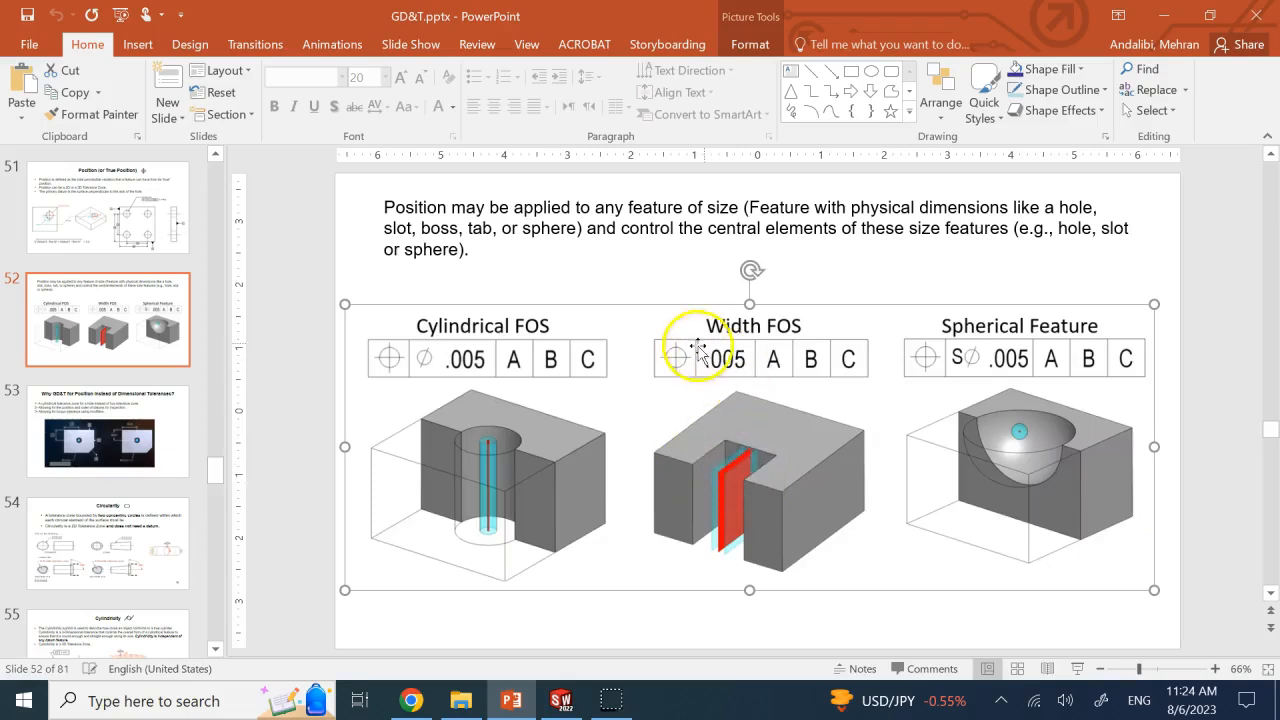
mouse_move(770, 486)
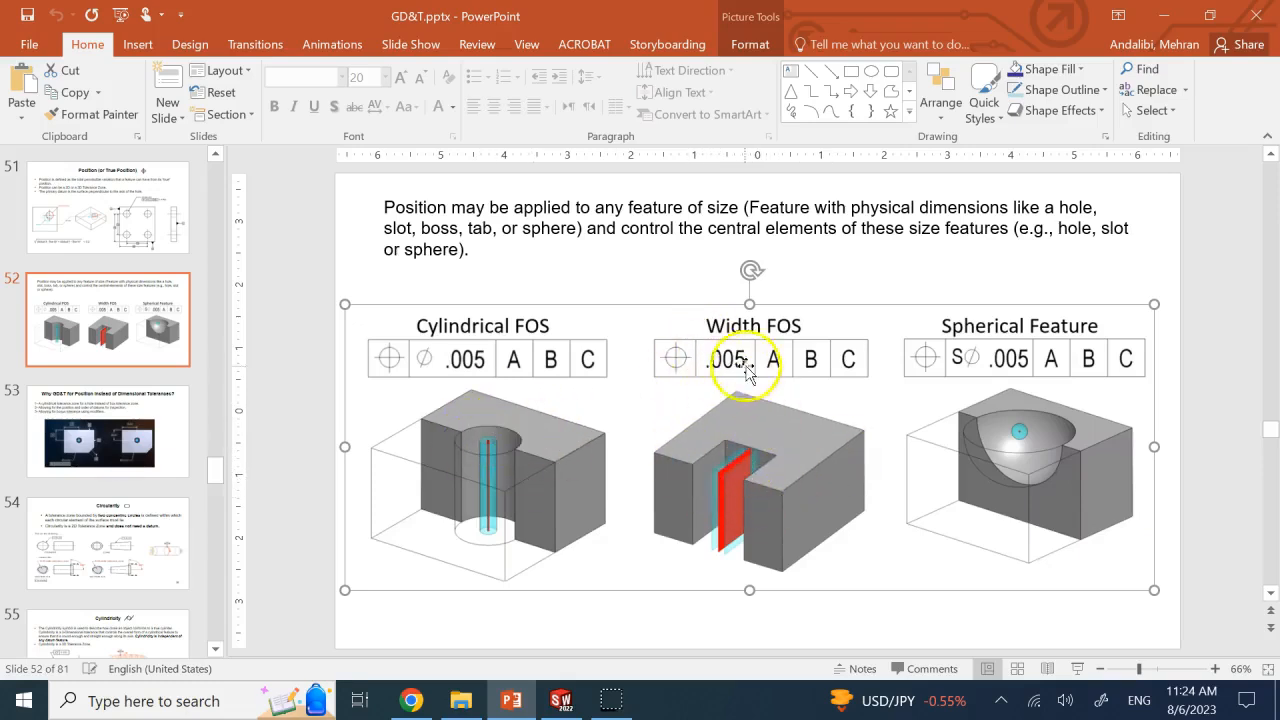
mouse_move(712, 480)
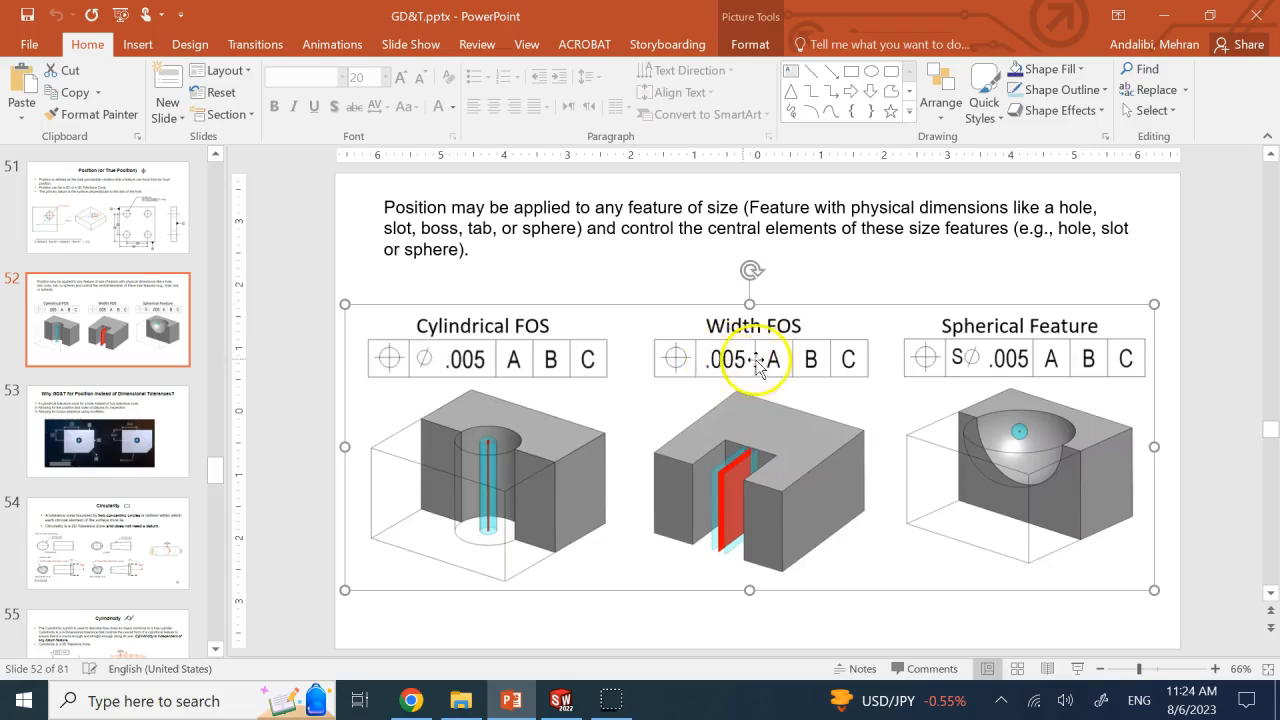
mouse_move(956, 362)
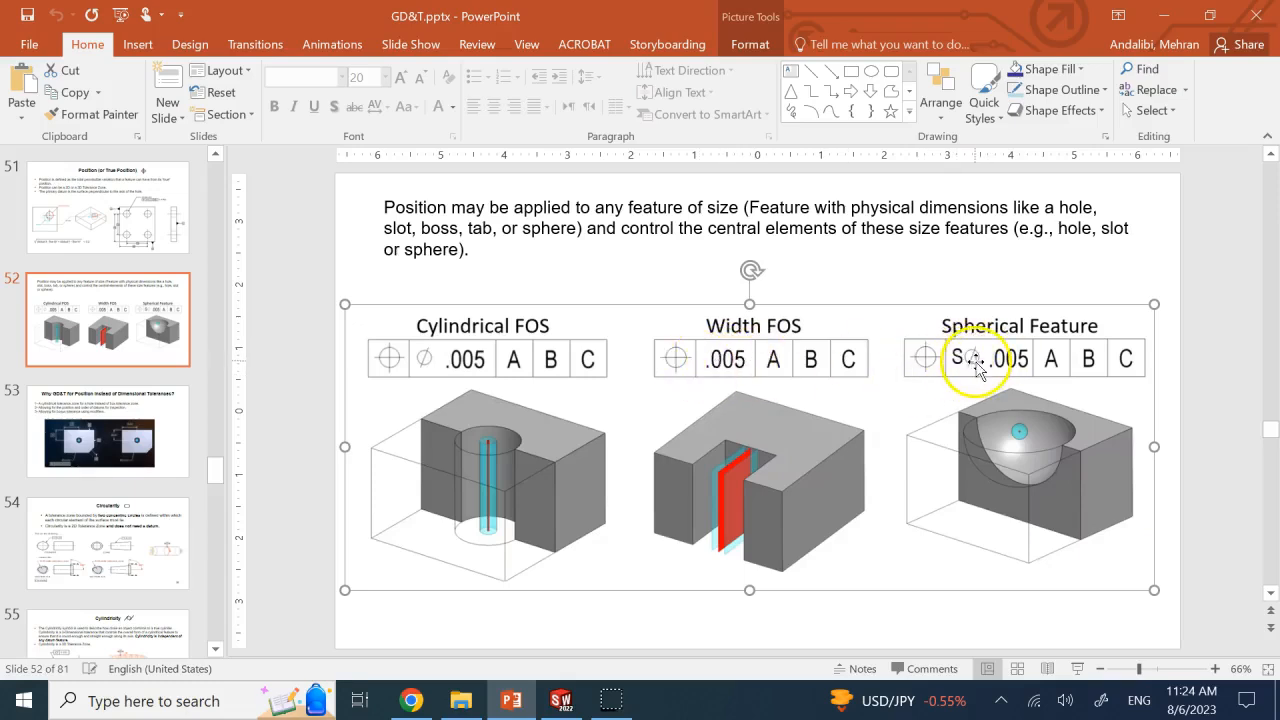
mouse_move(1036, 476)
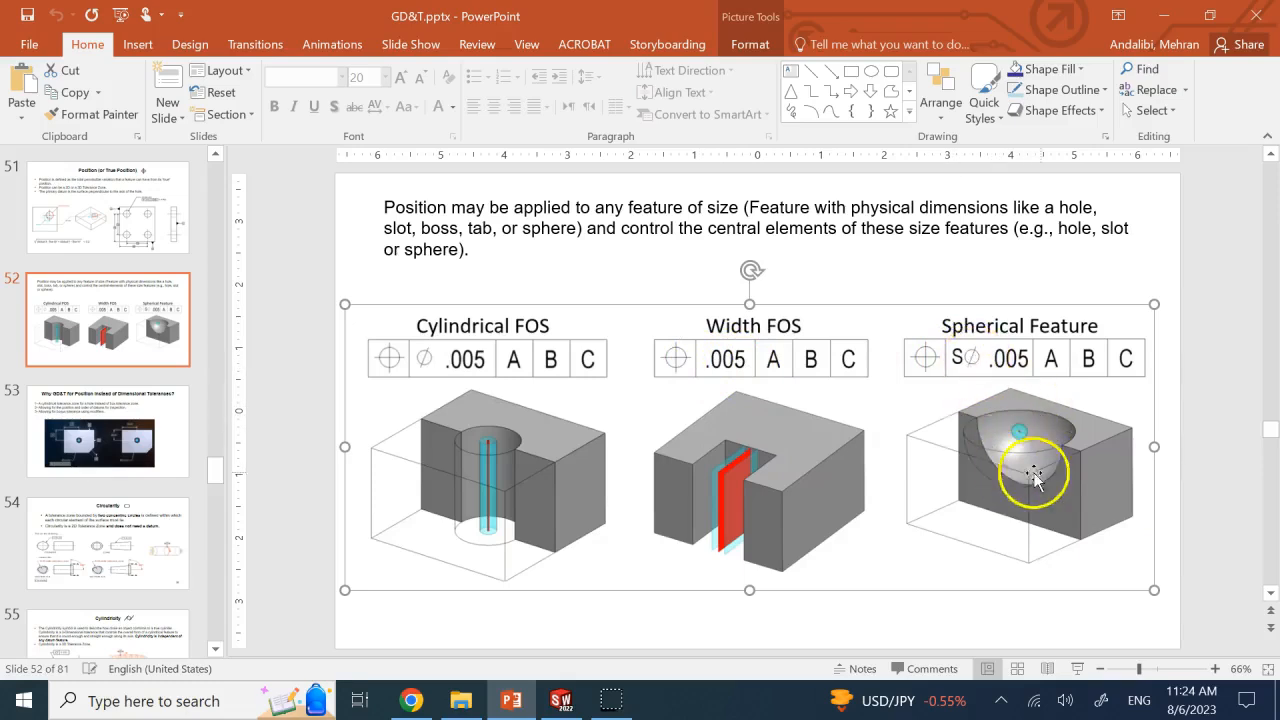
mouse_move(1020, 436)
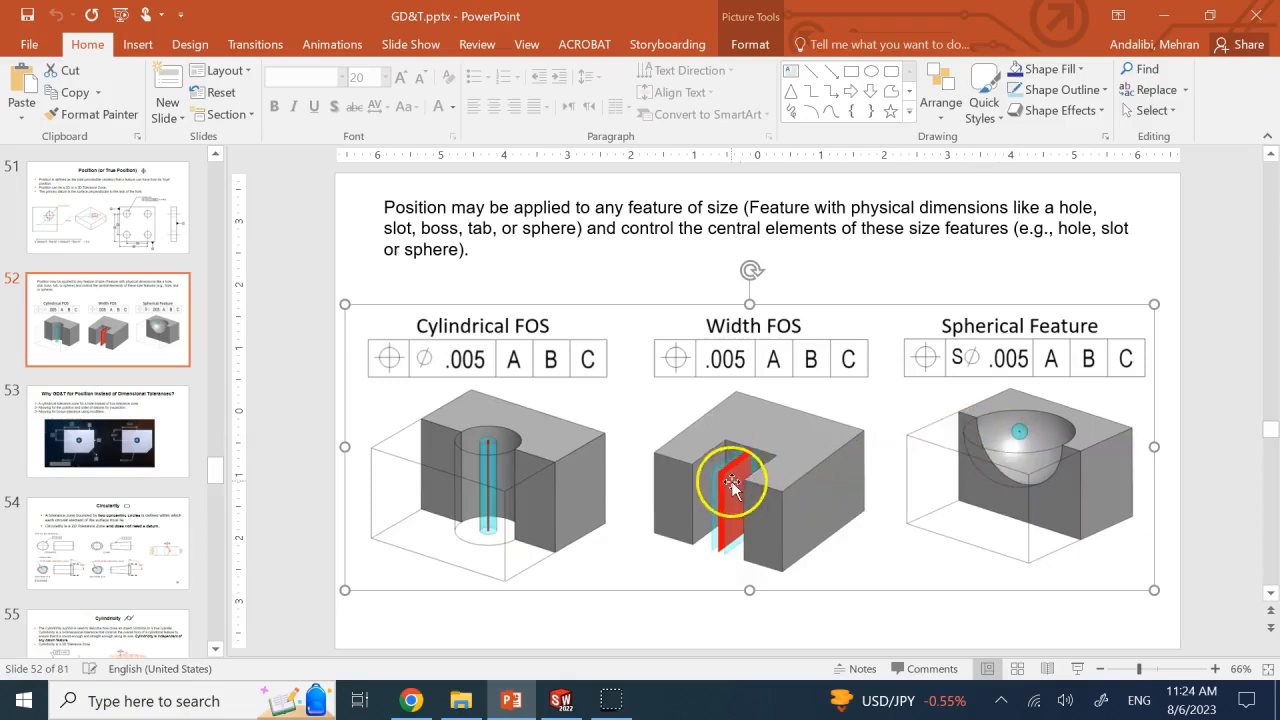
mouse_move(424, 486)
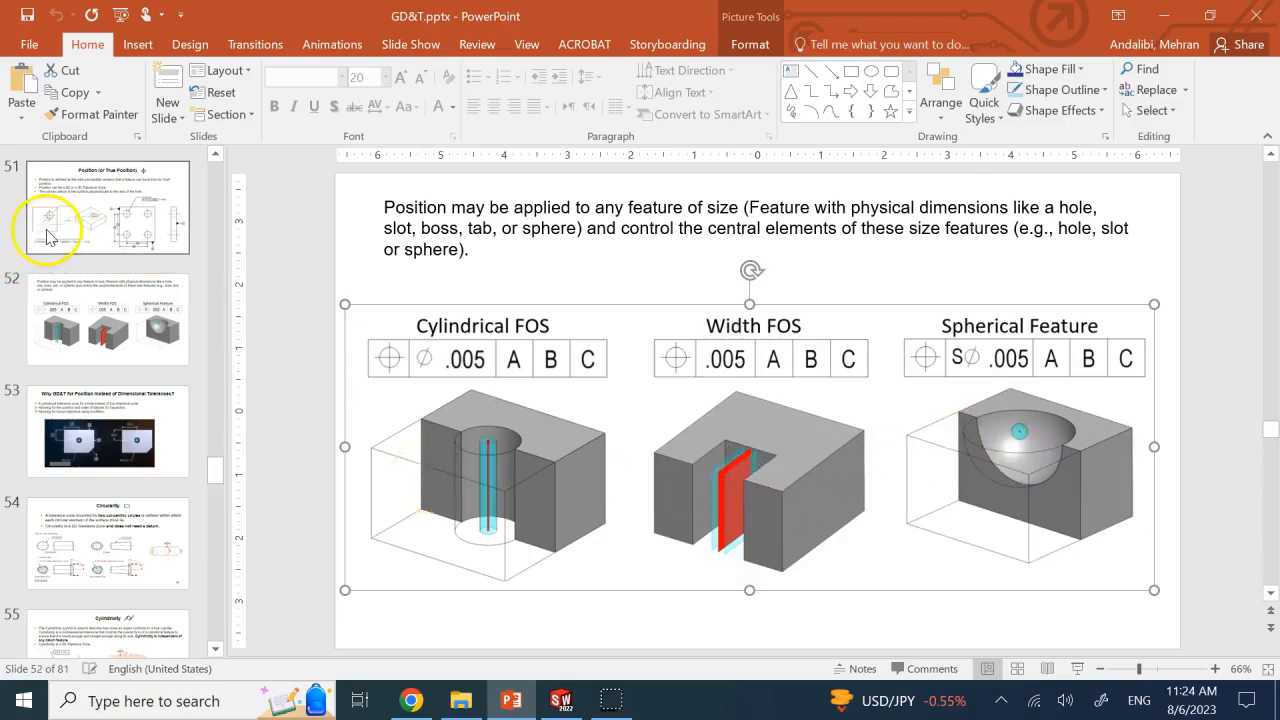
left_click(560, 700)
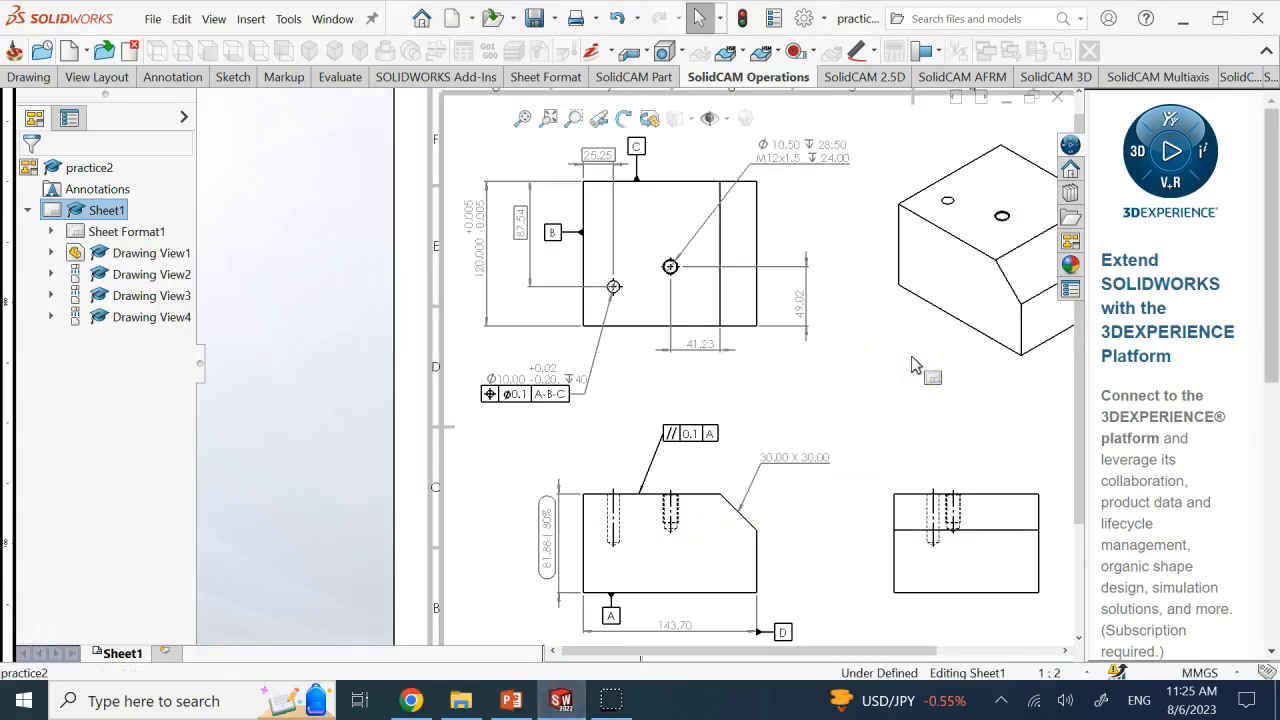
Step: Switch back to the SOLIDWORKS drawing and zoom into the front view
left_click(770, 336)
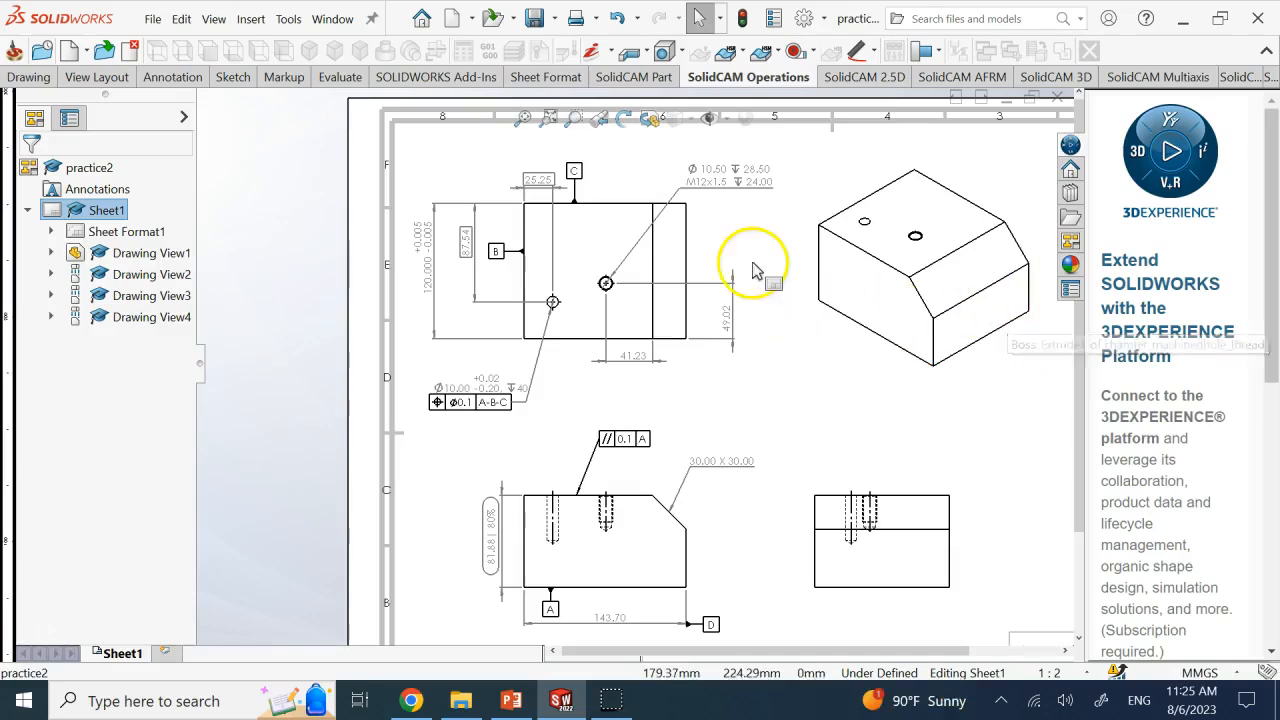
mouse_move(796, 404)
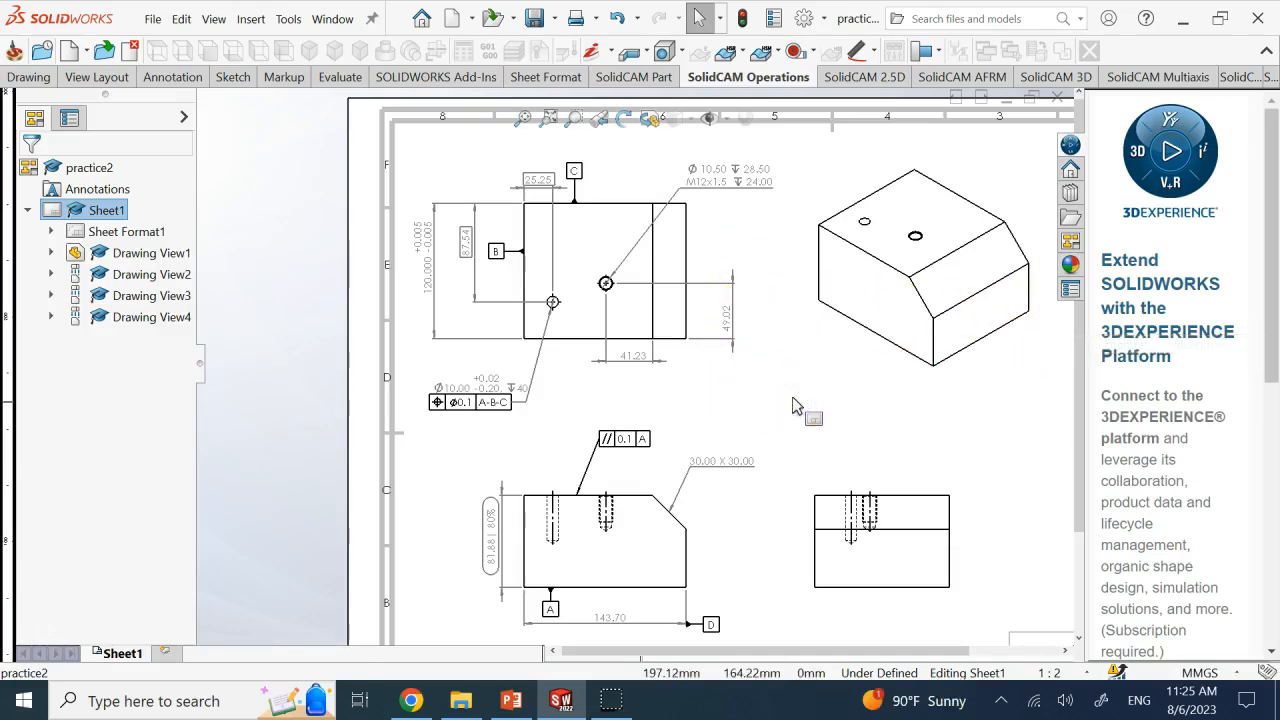
mouse_move(712, 338)
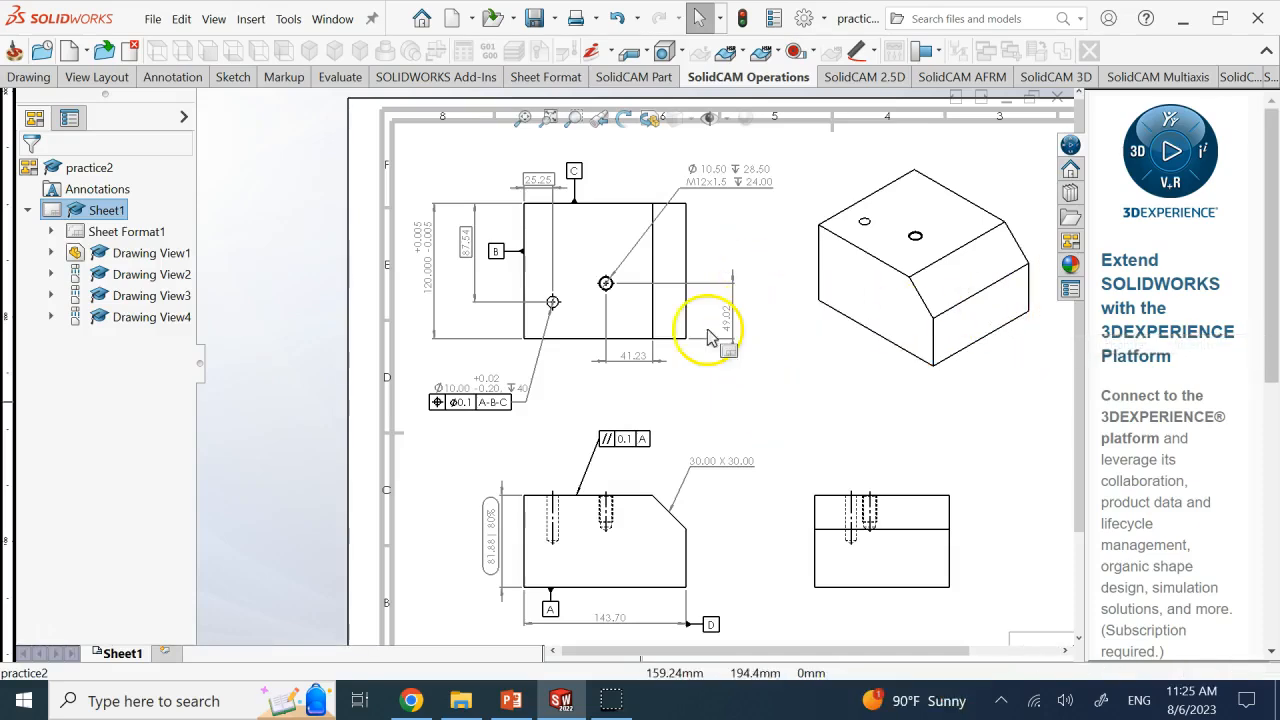